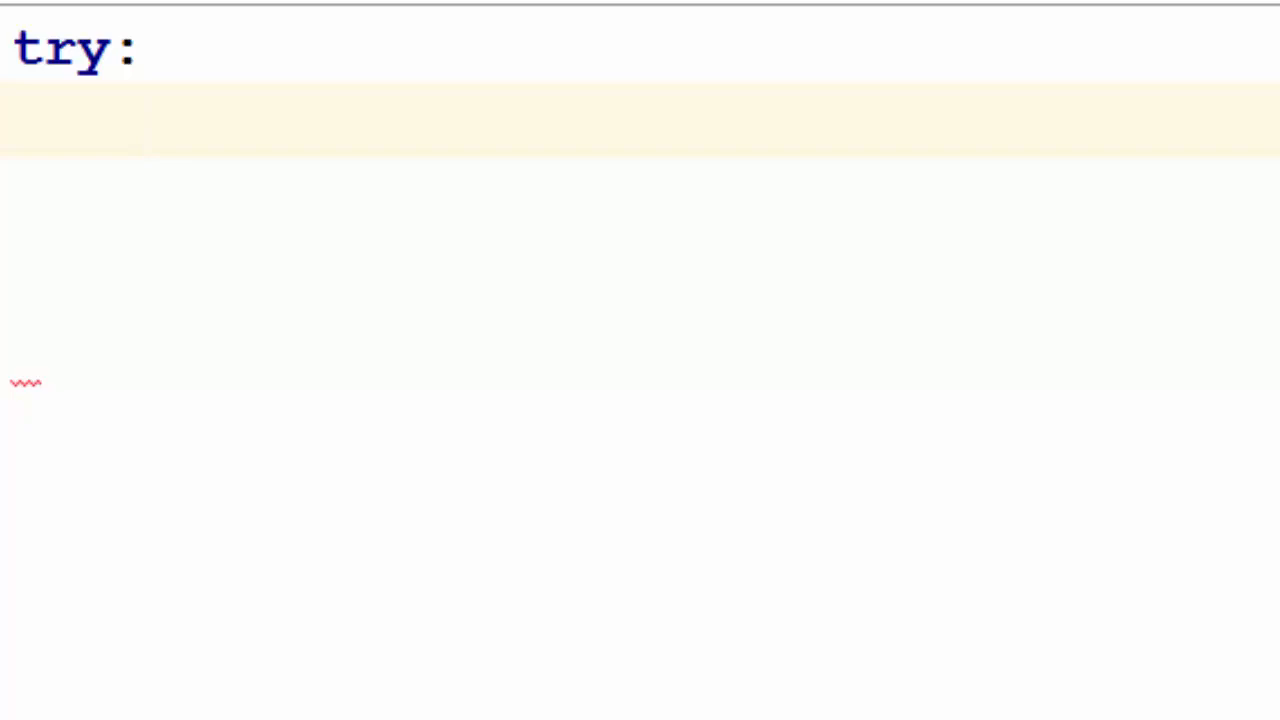
- Write a try block raising MemoryError('memory error'), then except MemoryError as e printing e
{"action": "type", "text": "raise"}
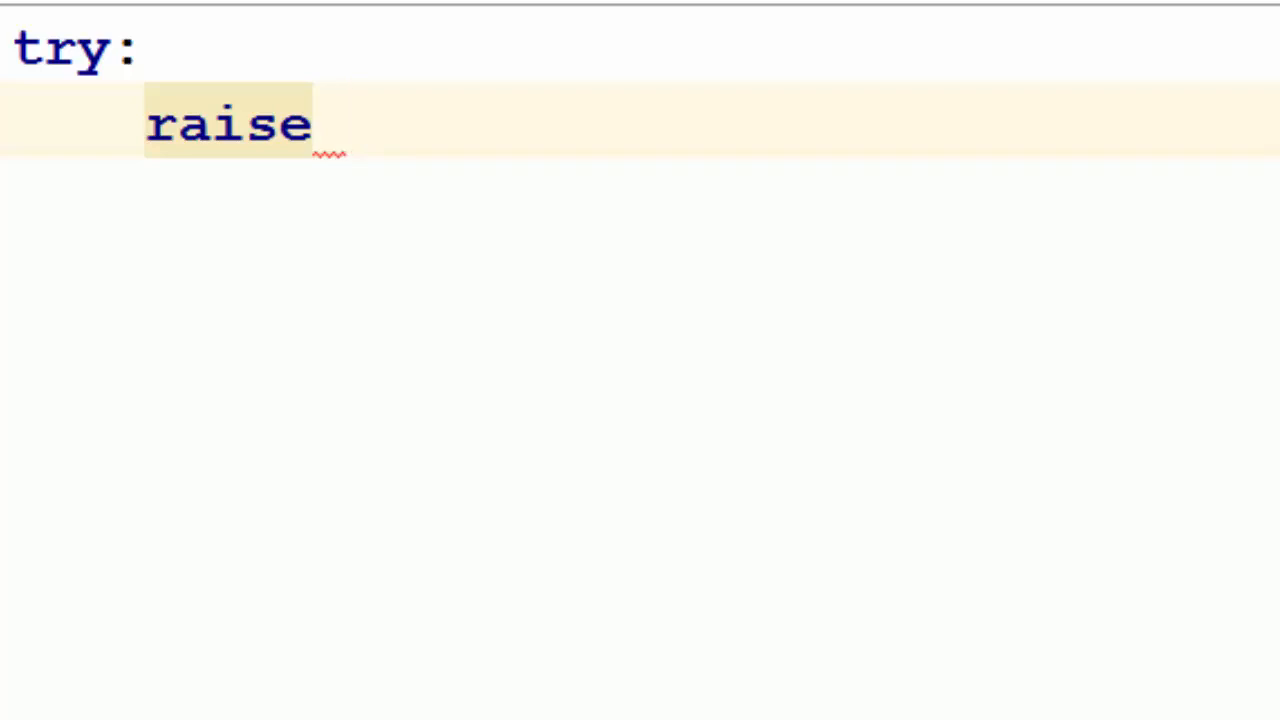
{"action": "type", "text": "MemoryError"}
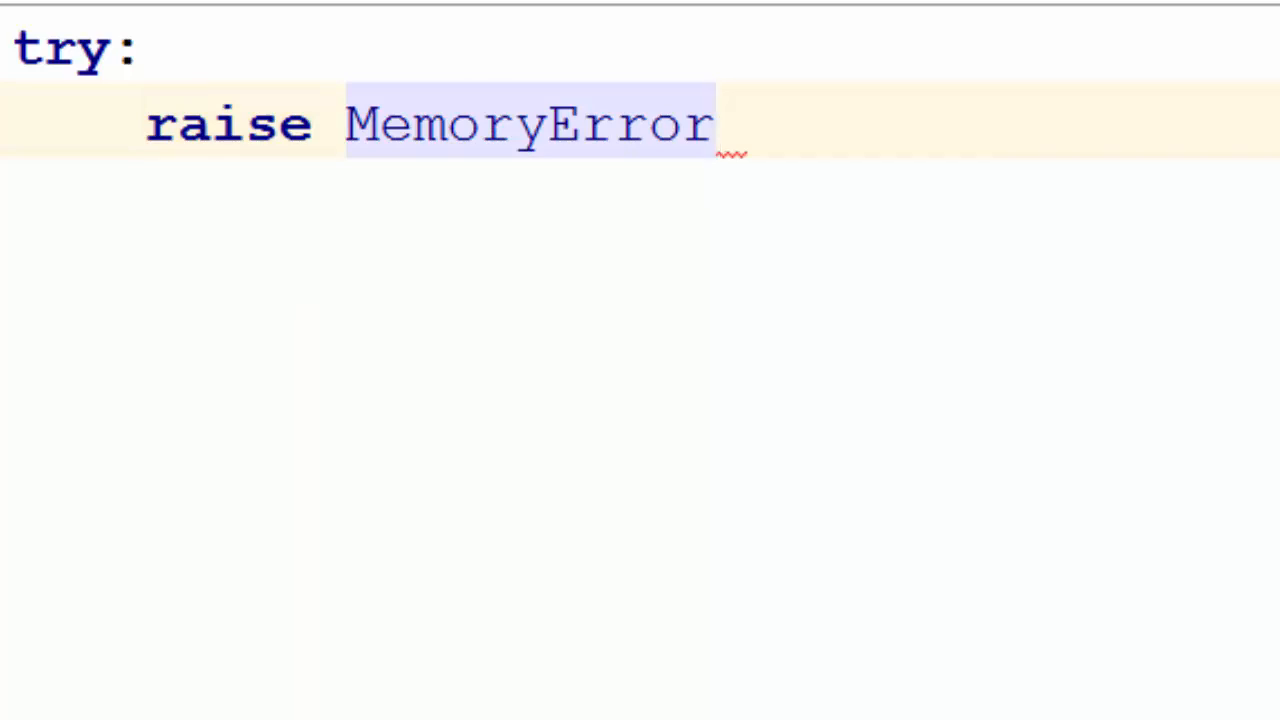
{"action": "left_click", "coordinate": [717, 123]}
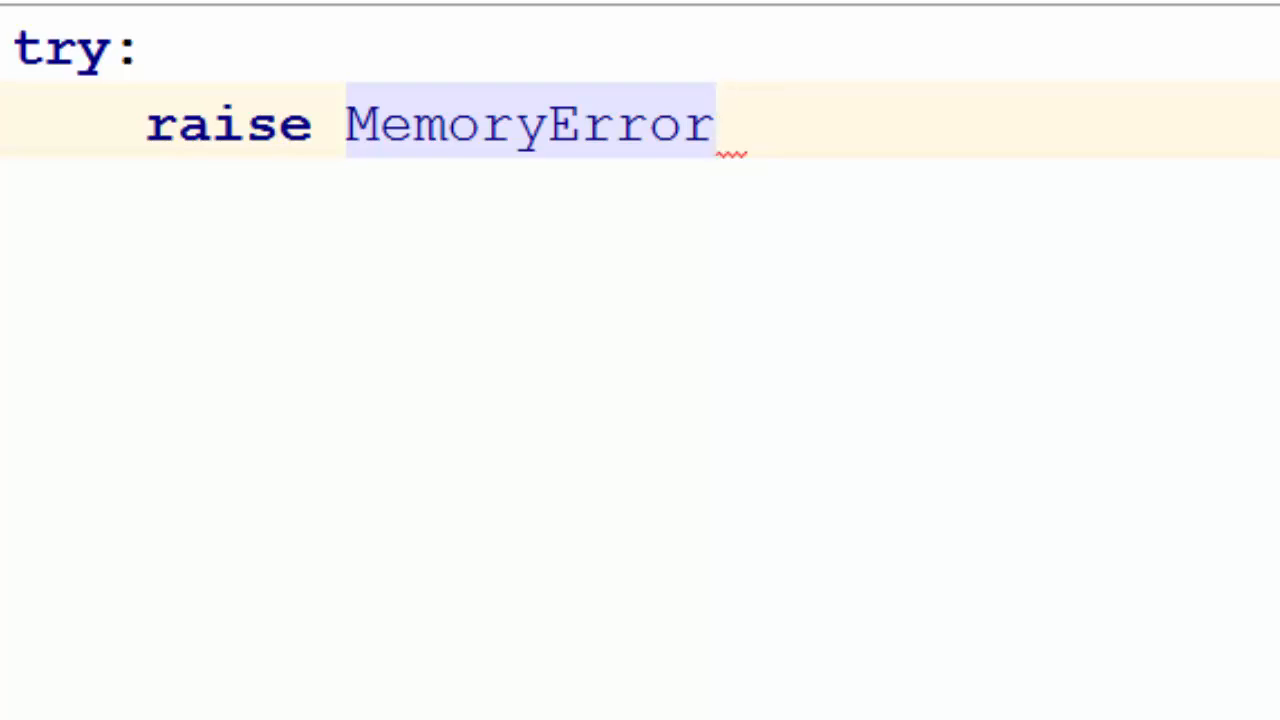
{"action": "type", "text": "('mem')"}
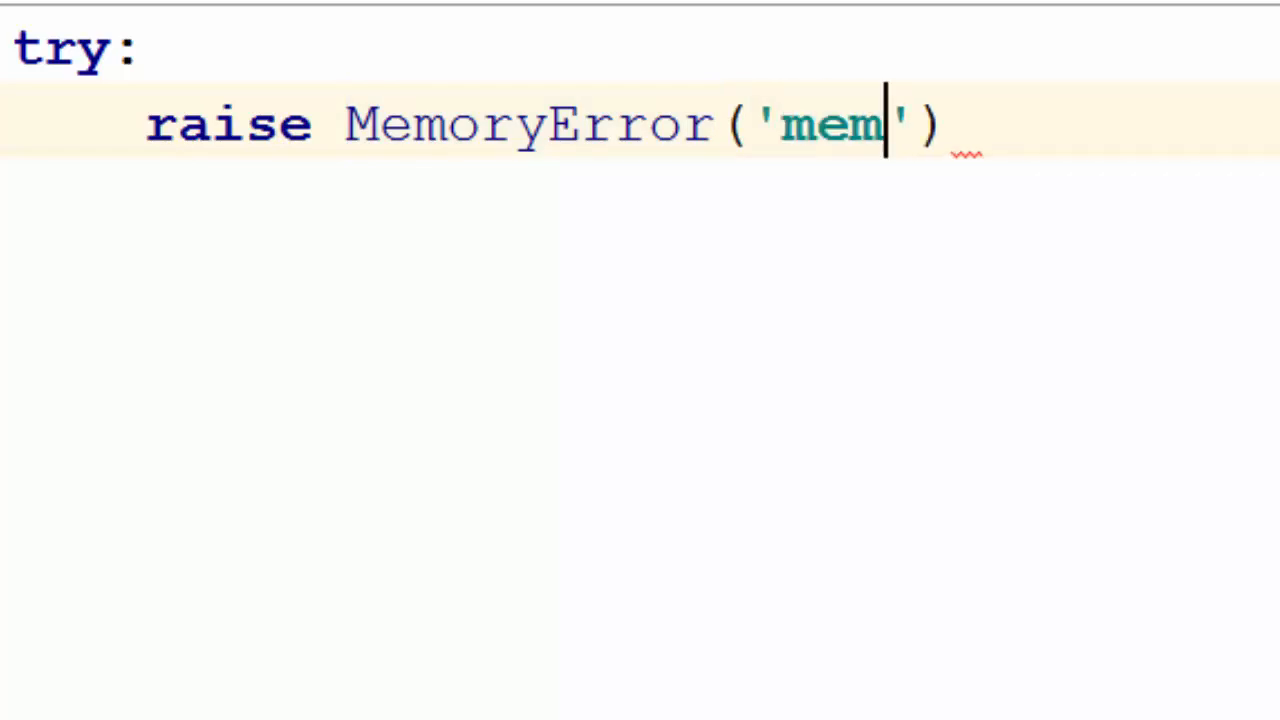
{"action": "type", "text": "ory error"}
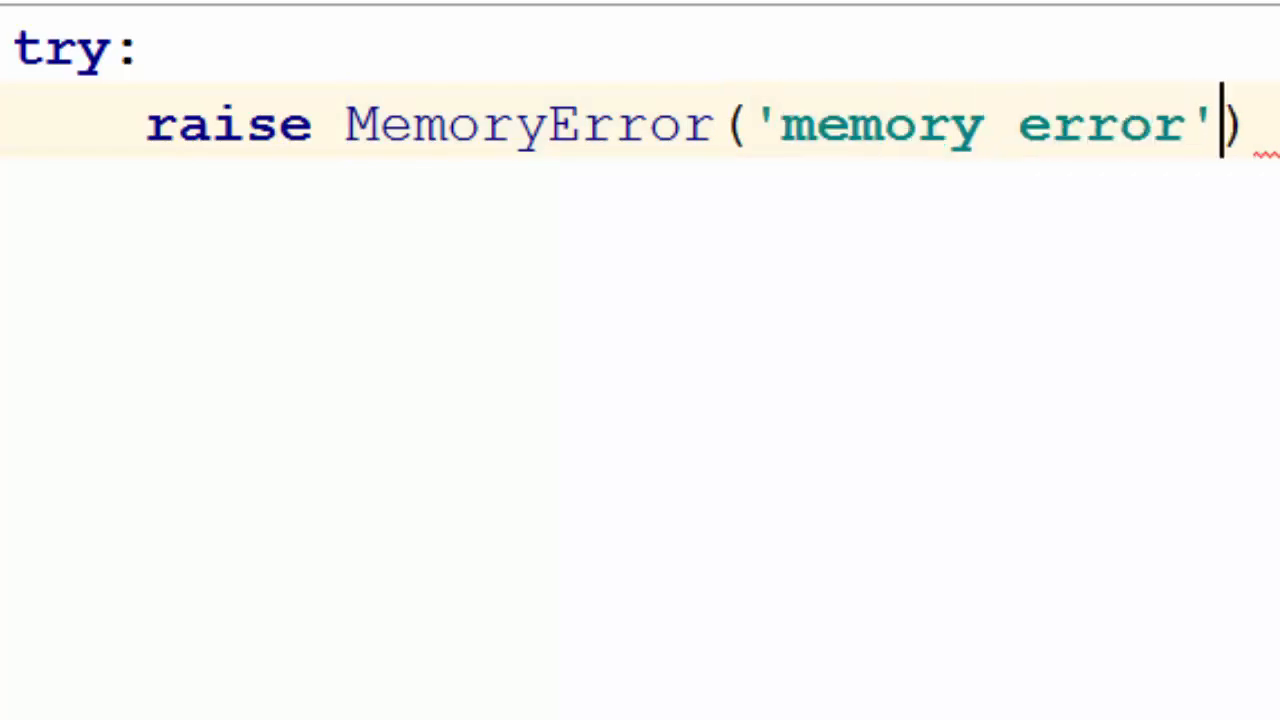
{"action": "type", "text": "except"}
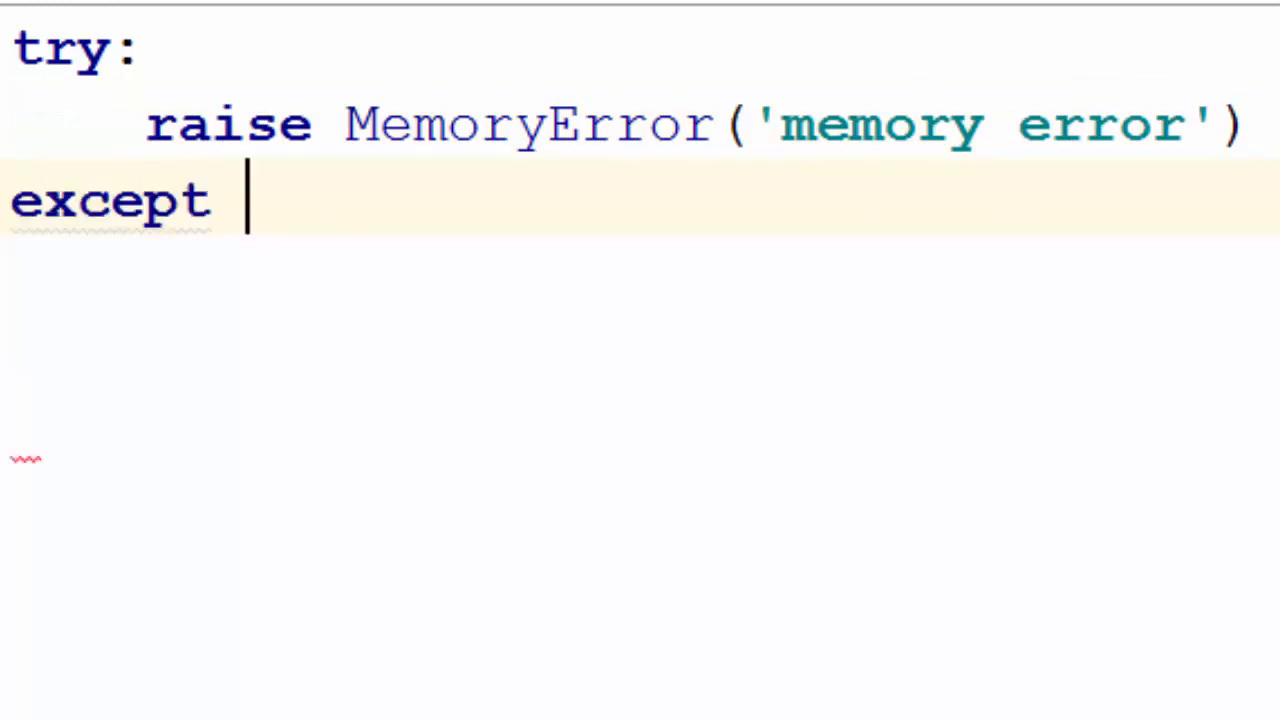
{"action": "type", "text": "MemoryError as e:"}
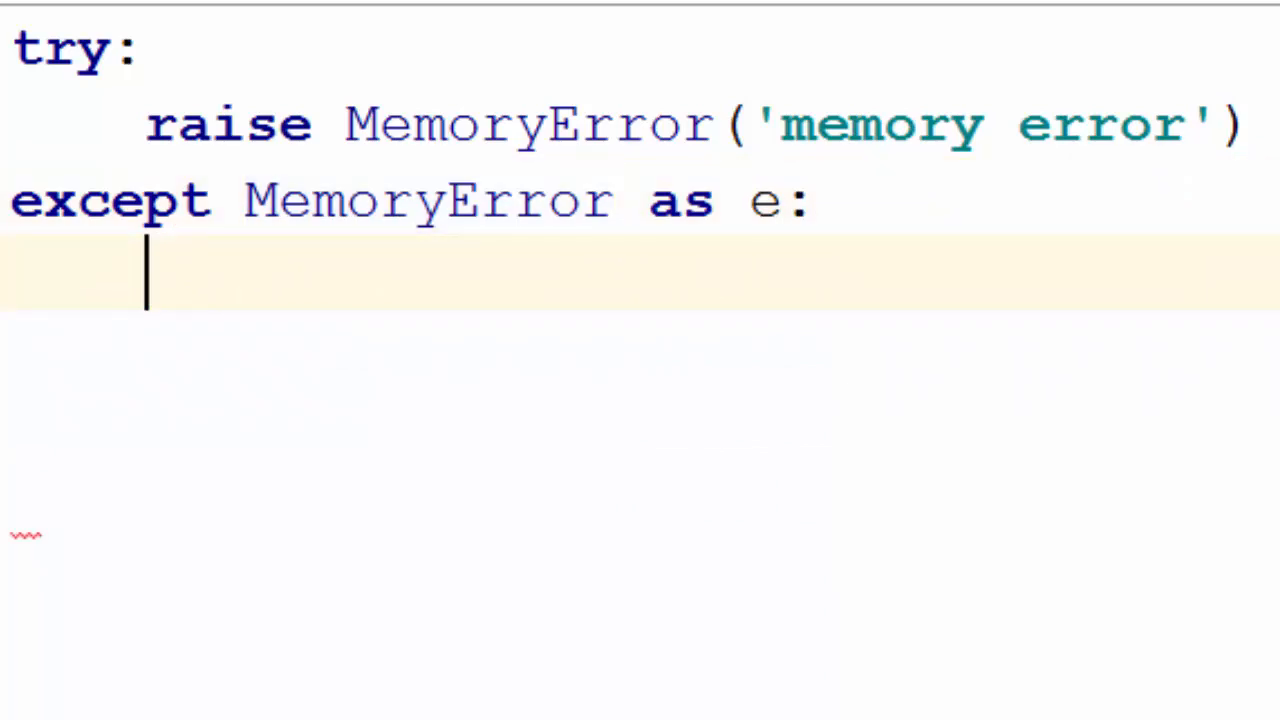
{"action": "type", "text": "print(e"}
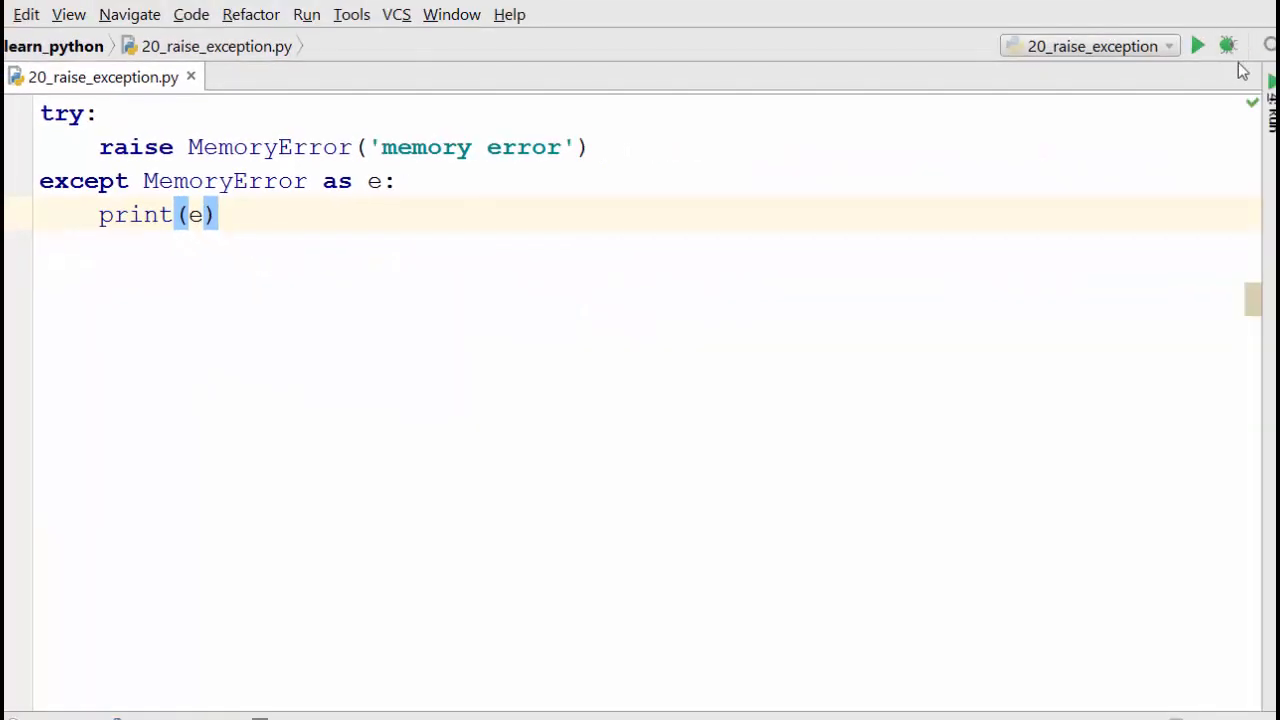
- Run the script and highlight the 'memory error' output and the raise line's parts
{"action": "left_click", "coordinate": [1197, 45]}
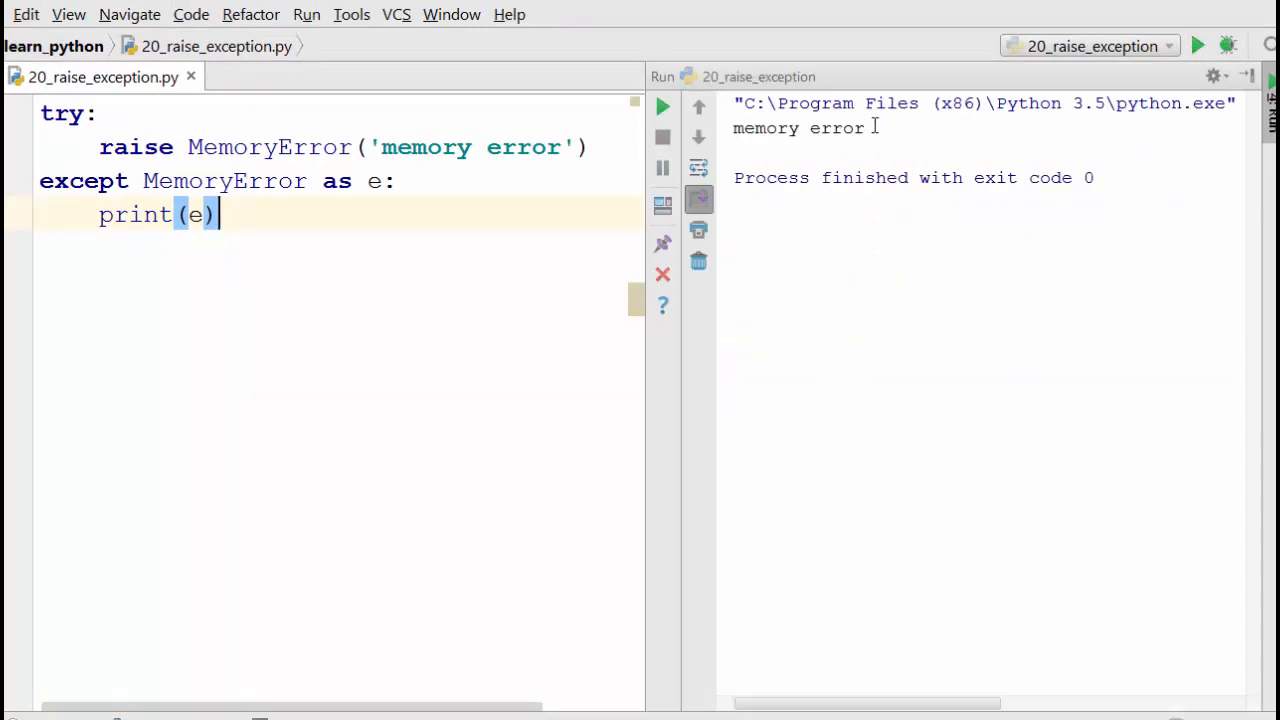
{"action": "double_click", "coordinate": [797, 128]}
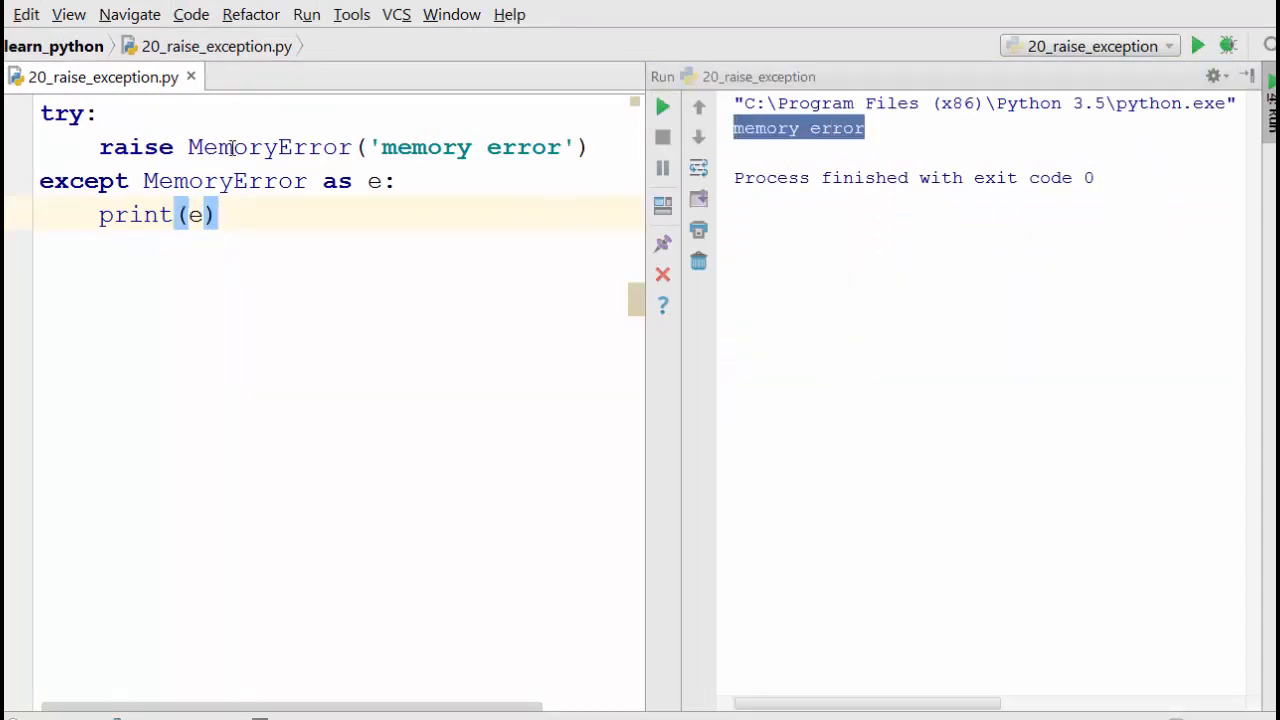
{"action": "left_click", "coordinate": [370, 147]}
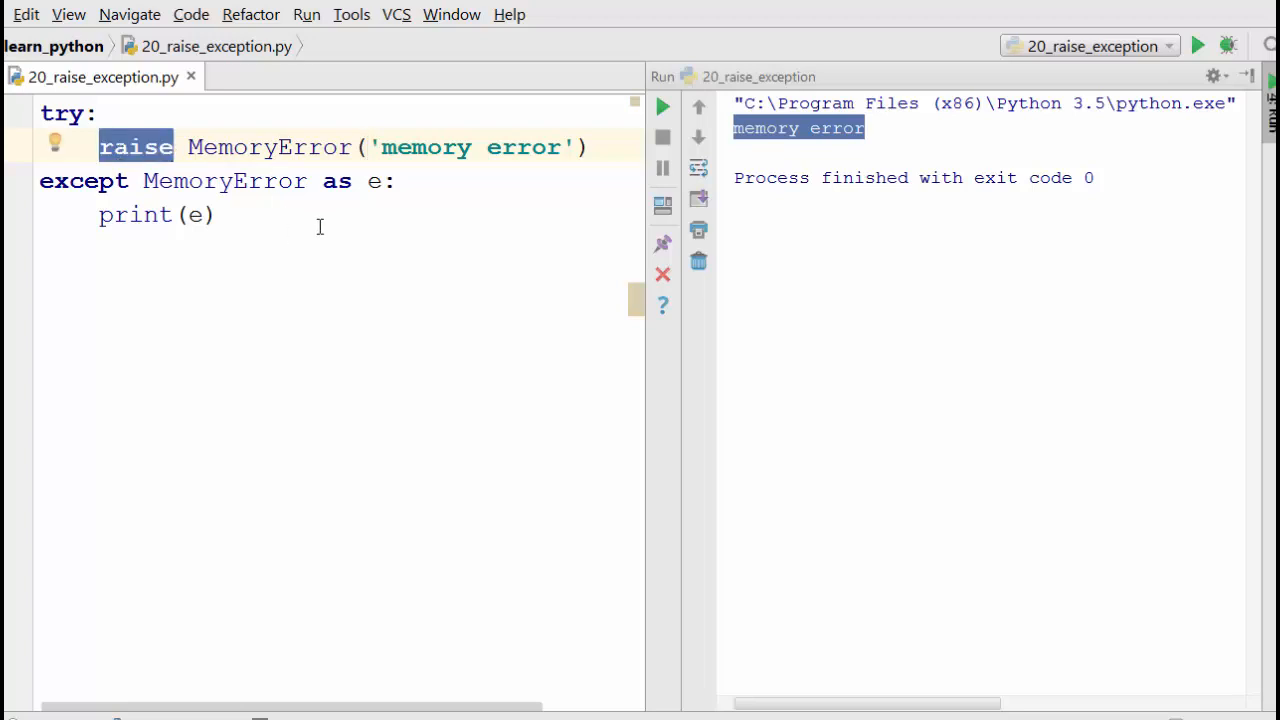
{"action": "double_click", "coordinate": [268, 147]}
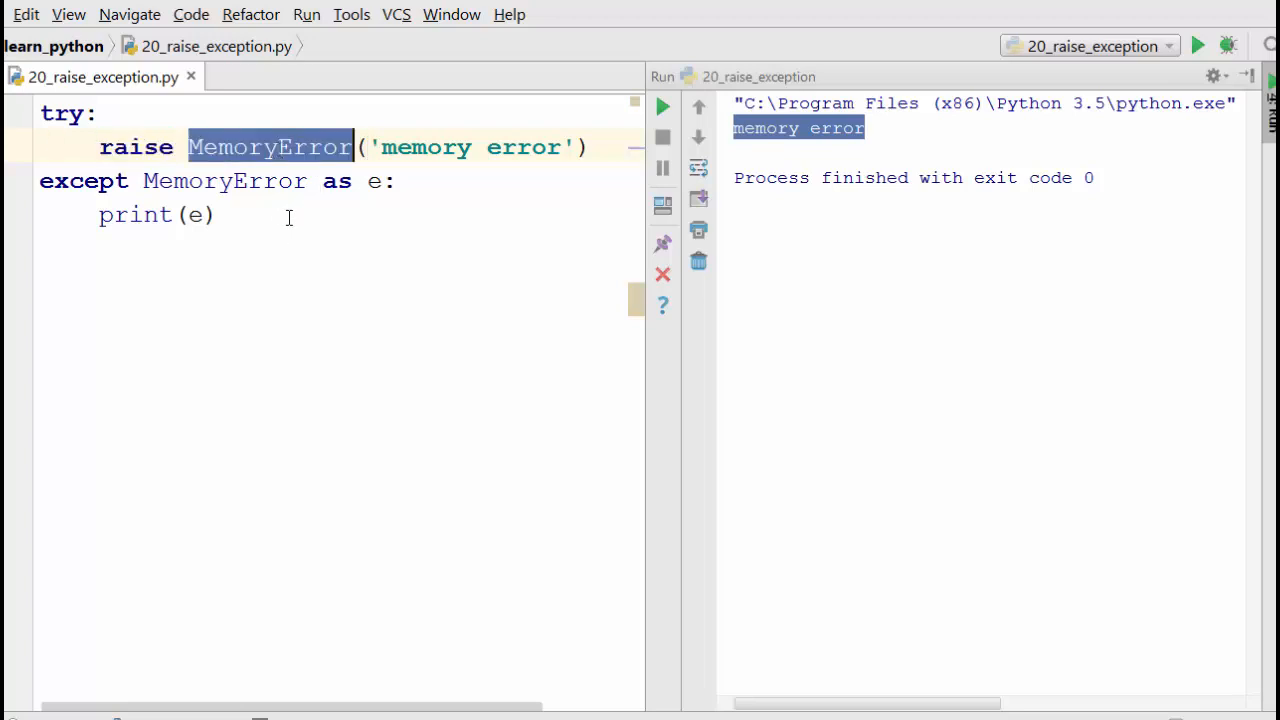
{"action": "double_click", "coordinate": [470, 147]}
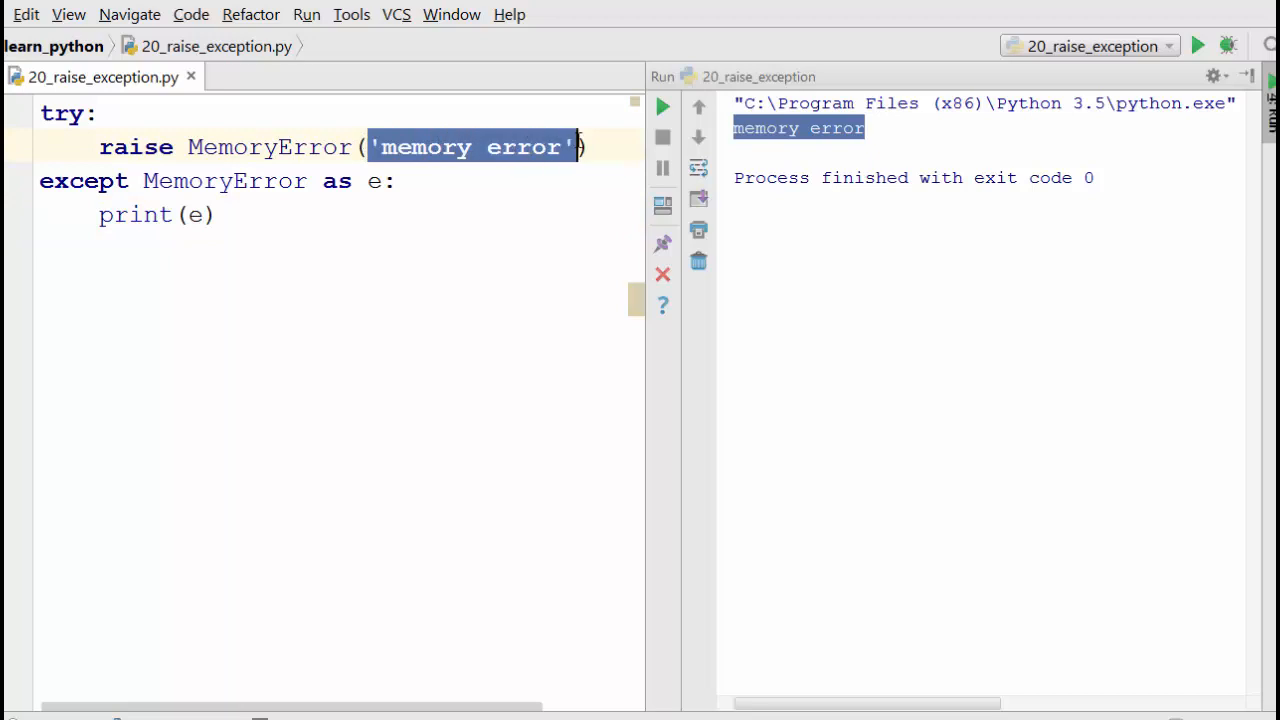
{"action": "double_click", "coordinate": [268, 147]}
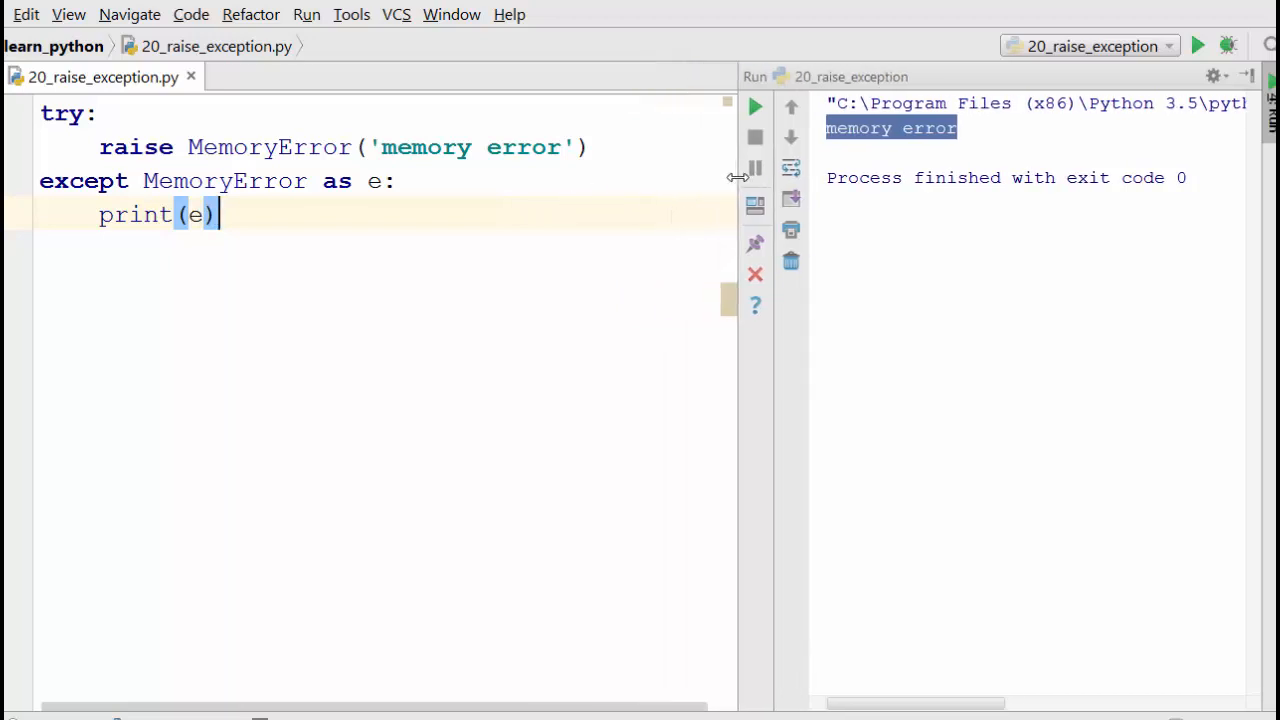
- Replace MemoryError with Exception in both the raise line and the except clause
{"action": "double_click", "coordinate": [269, 147]}
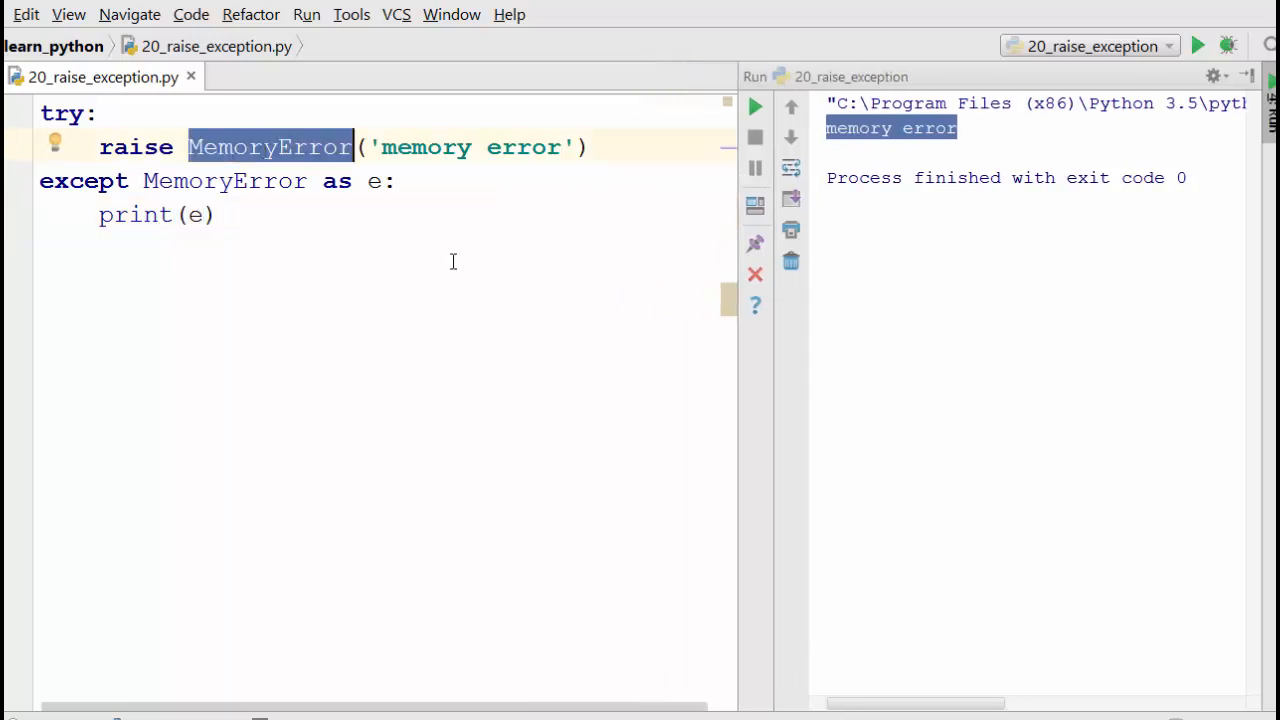
{"action": "type", "text": "Exception"}
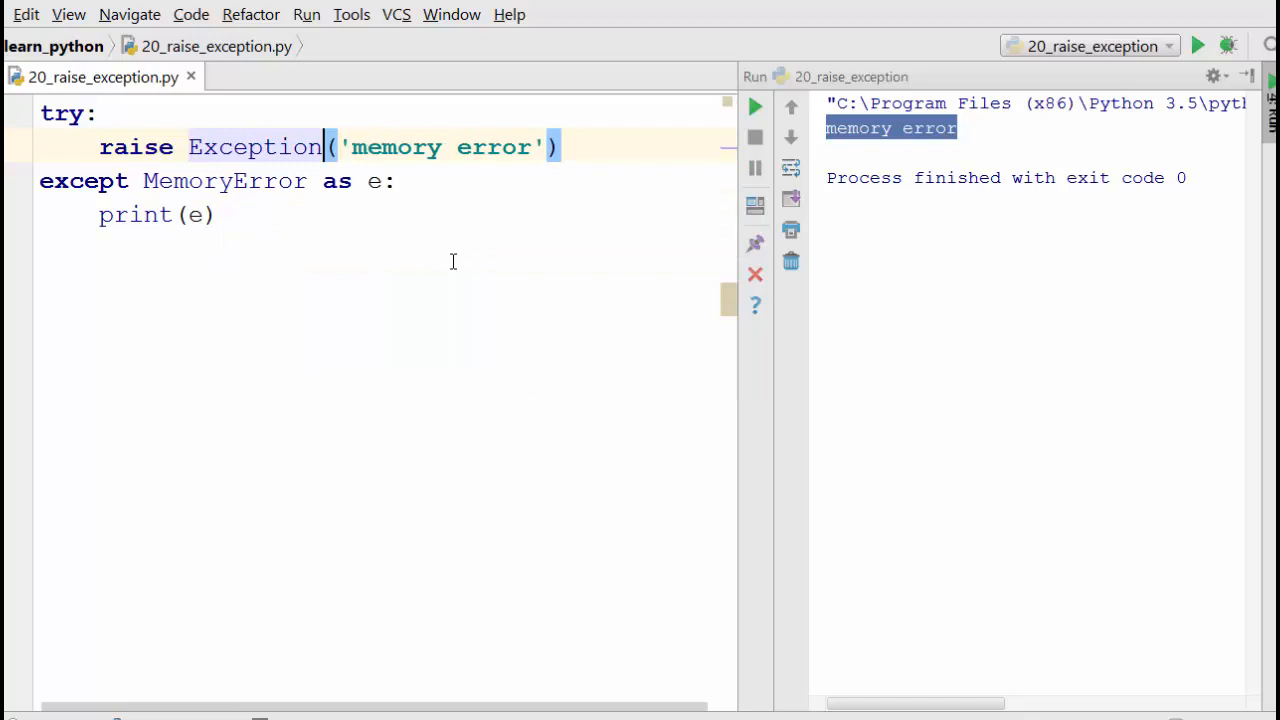
{"action": "double_click", "coordinate": [224, 181]}
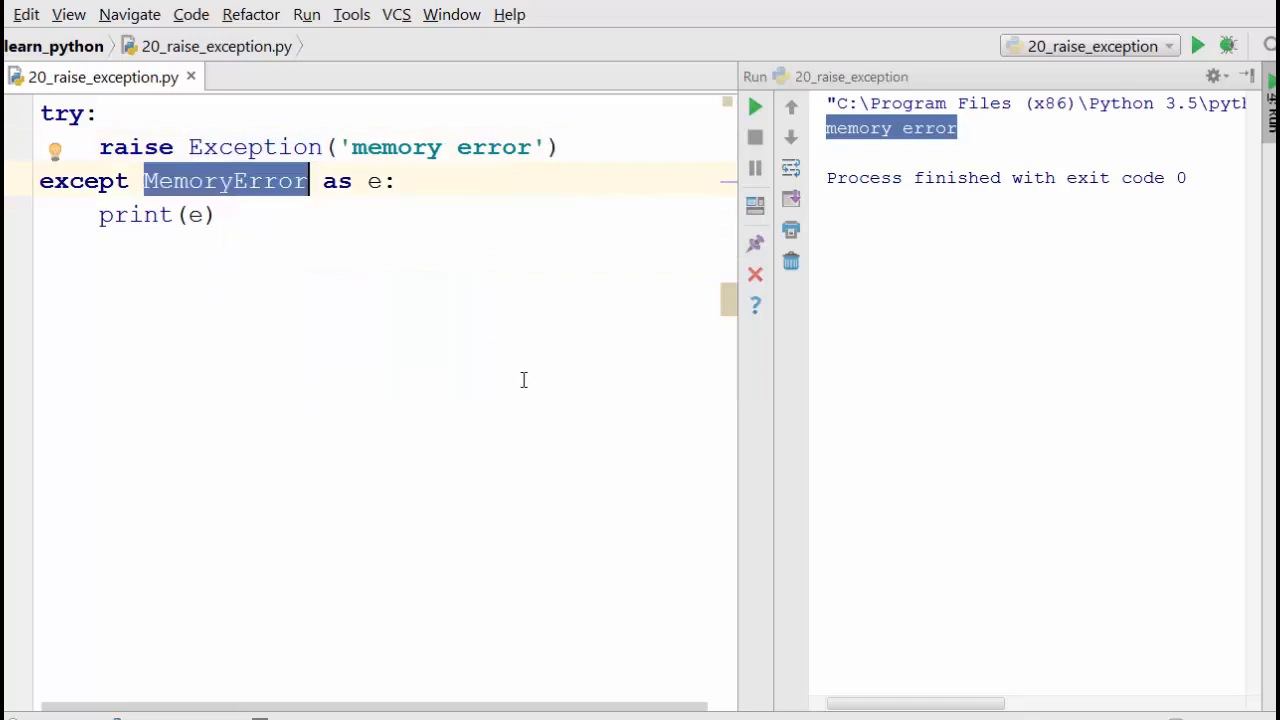
{"action": "type", "text": "Exception"}
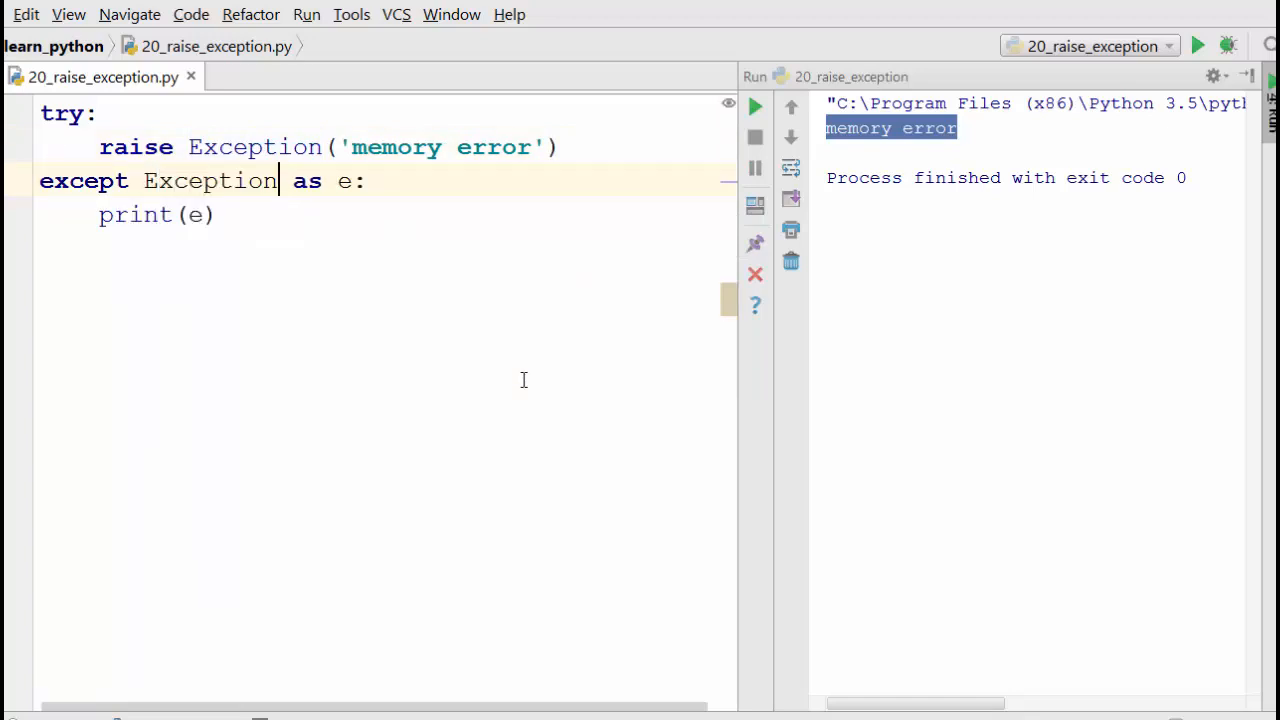
{"action": "mouse_move", "coordinate": [755, 107]}
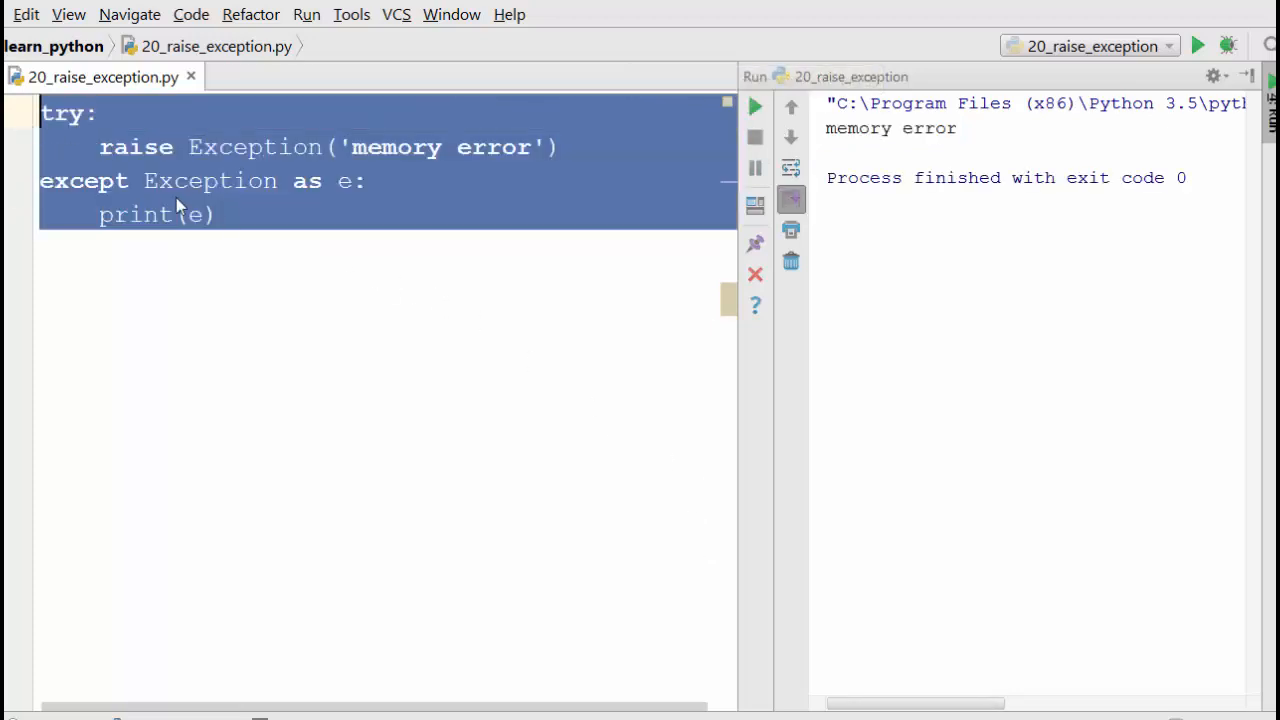
- Undo the edits so both lines use MemoryError again
{"action": "left_click", "coordinate": [353, 305]}
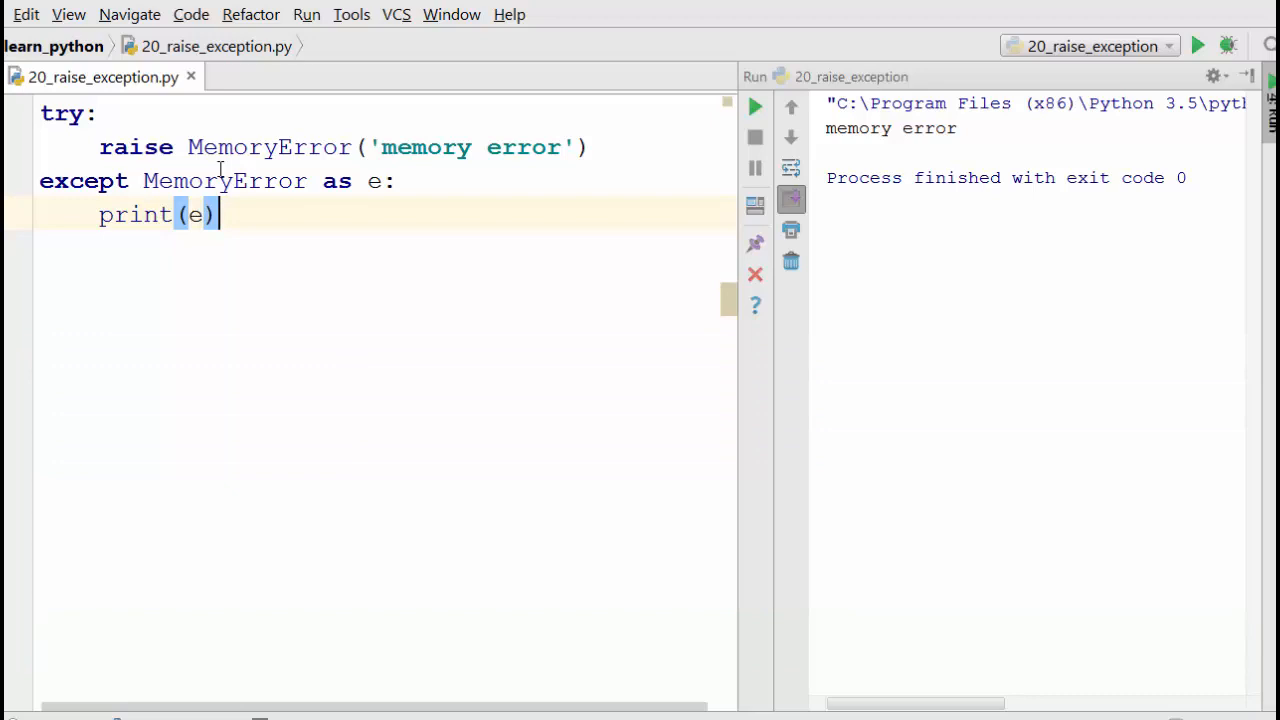
{"action": "mouse_move", "coordinate": [1090, 46]}
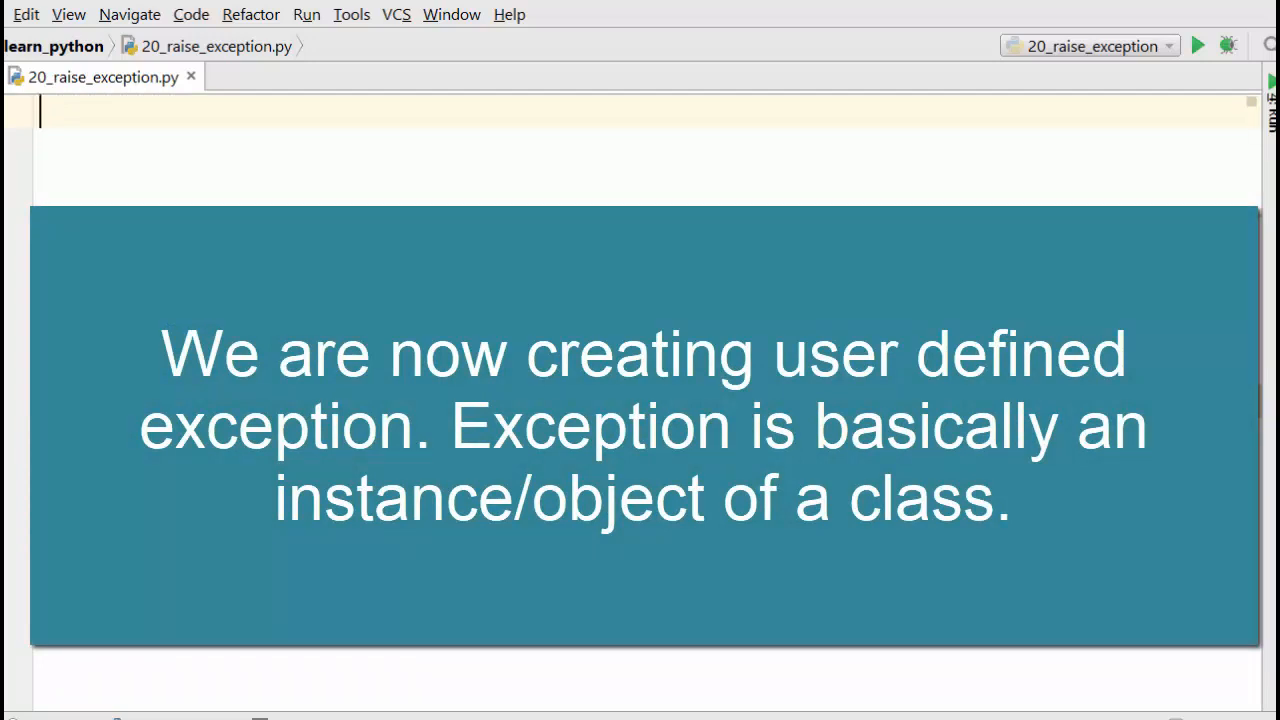
- Declare class Accident(Exception) with an __init__ that stores msg in self.msg
{"action": "type", "text": "cla"}
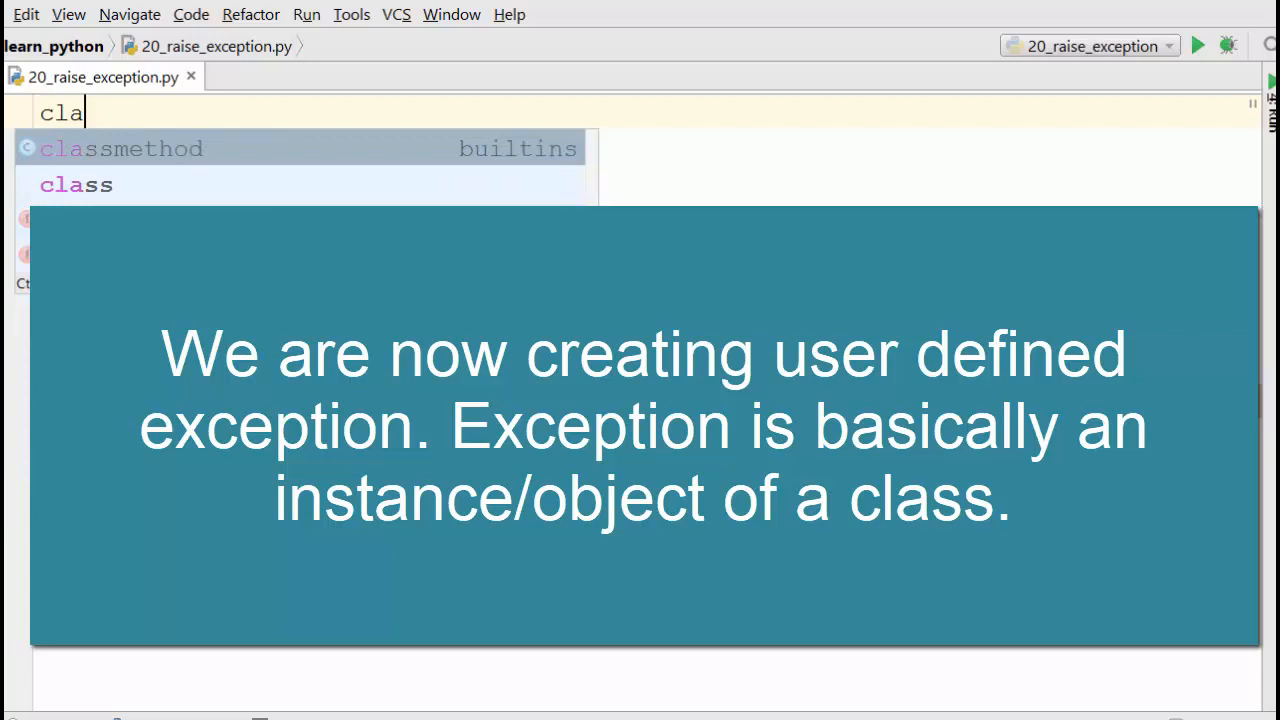
{"action": "type", "text": "ss Acc"}
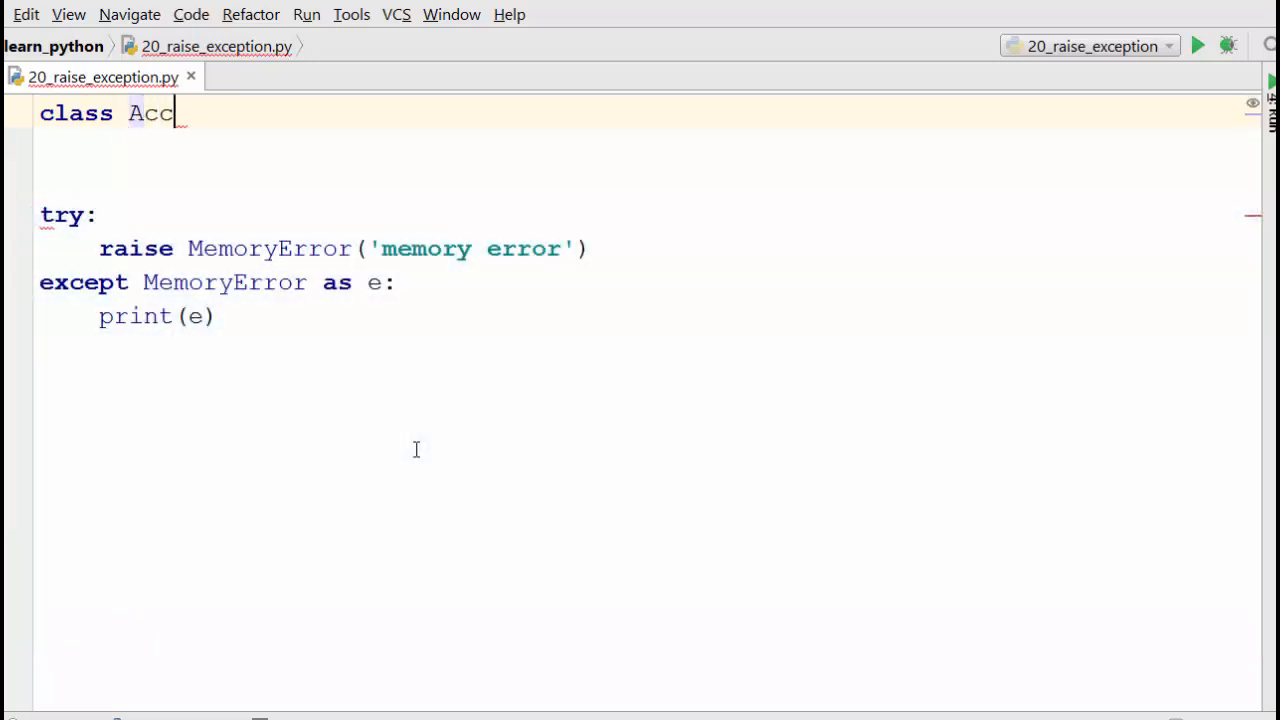
{"action": "type", "text": "ident"}
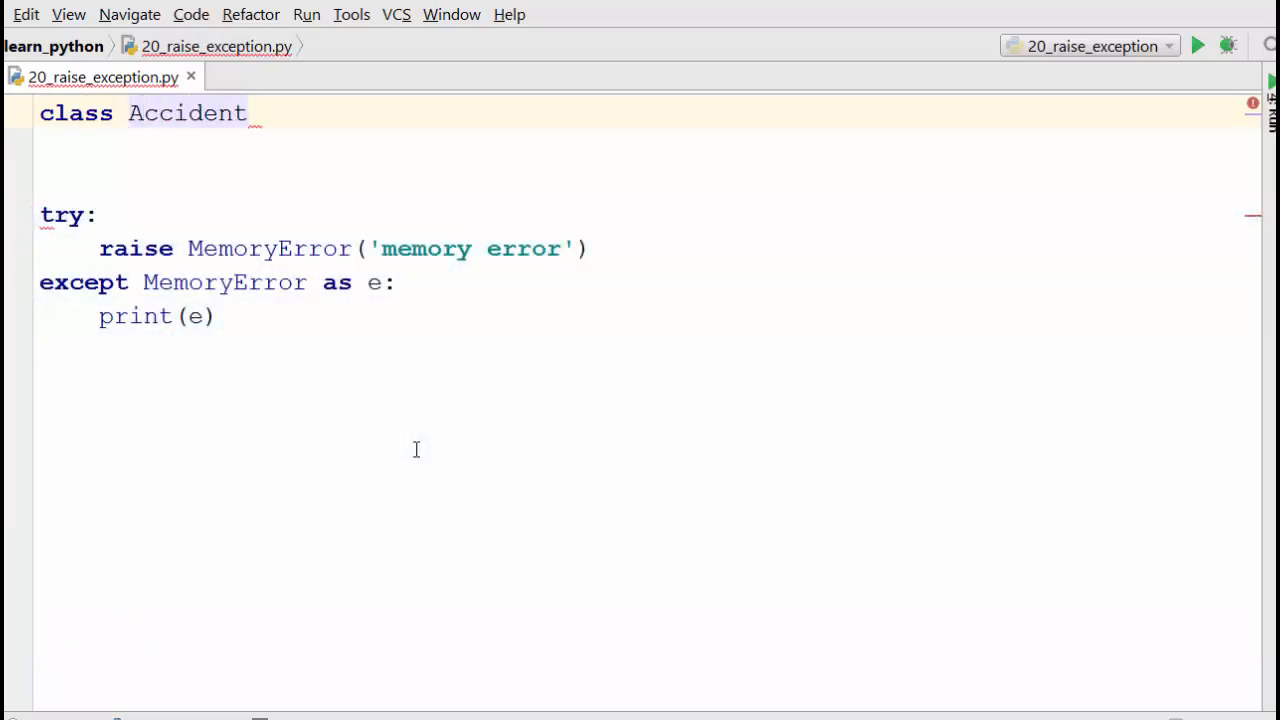
{"action": "type", "text": "(Exce"}
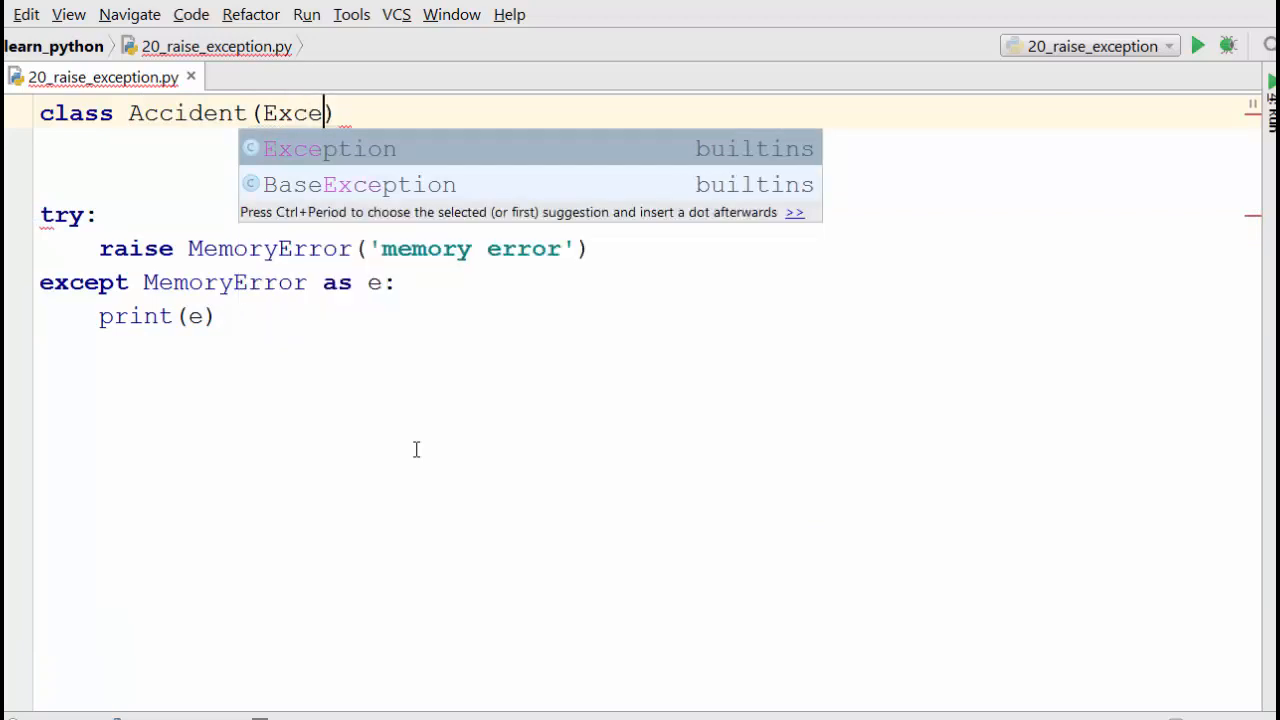
{"action": "left_click", "coordinate": [329, 148]}
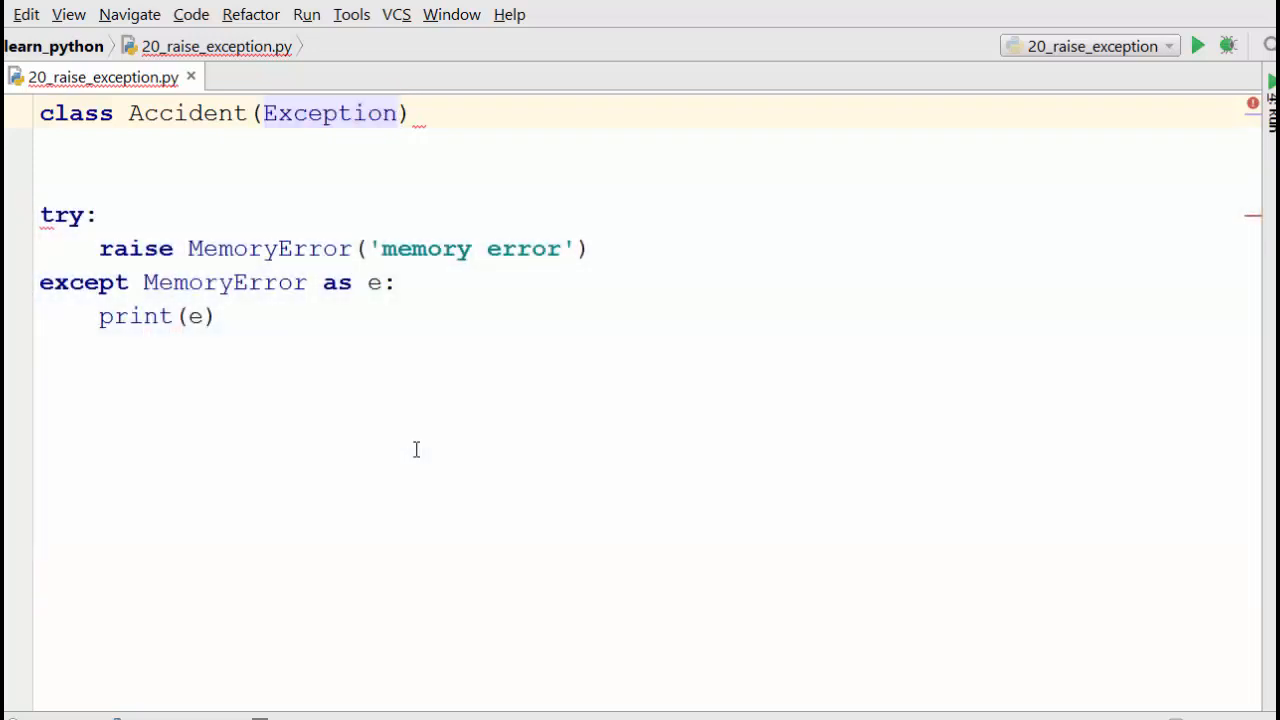
{"action": "left_click", "coordinate": [383, 113]}
{"action": "type", "text": ":"}
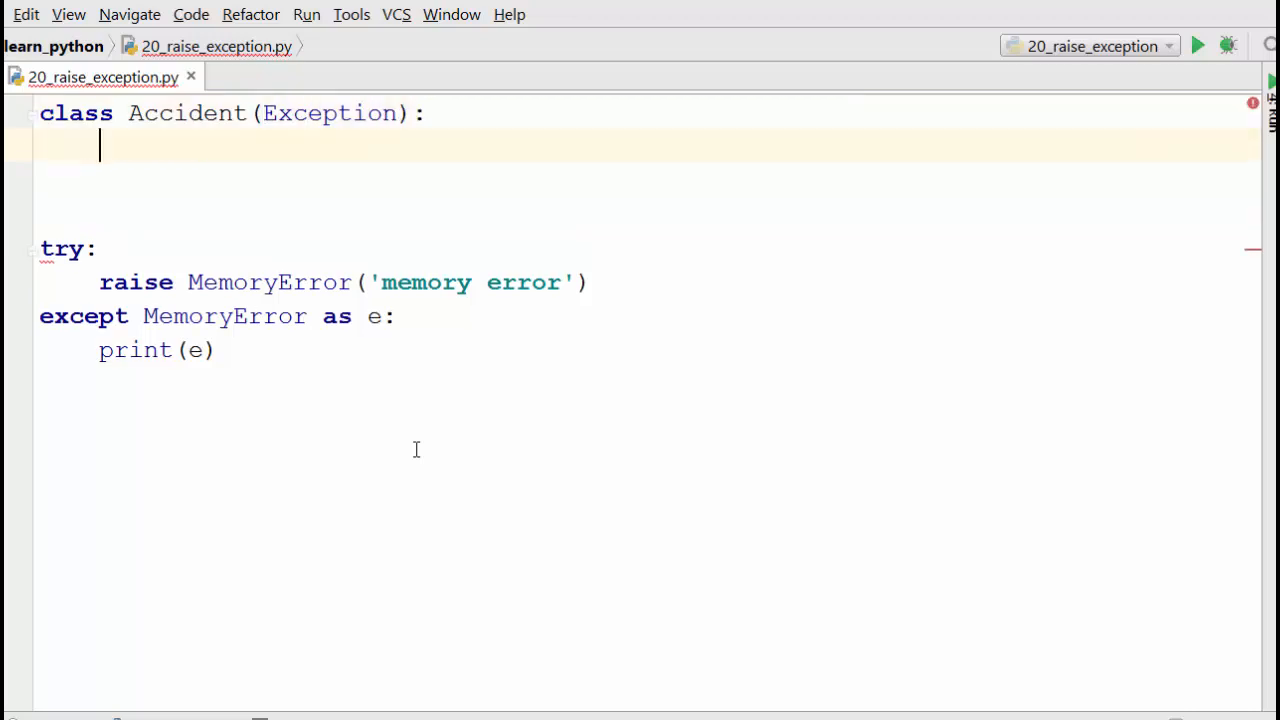
{"action": "type", "text": "def"}
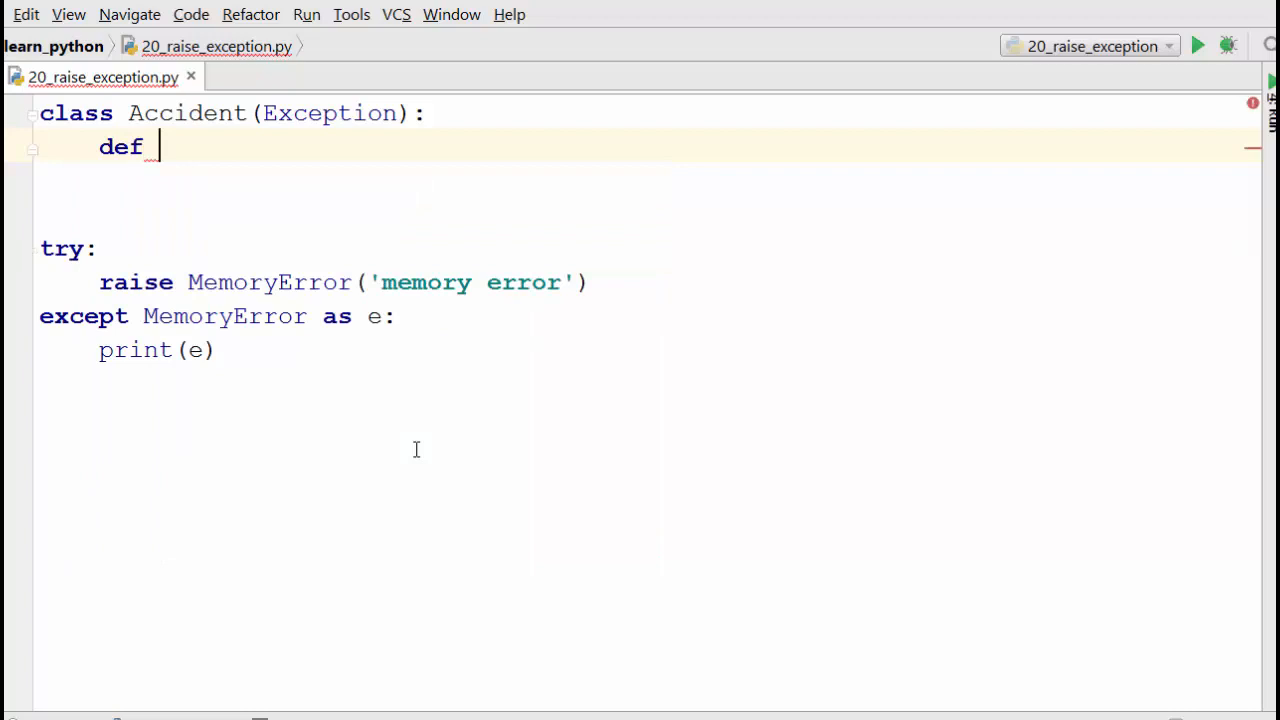
{"action": "type", "text": "__init__(self):"}
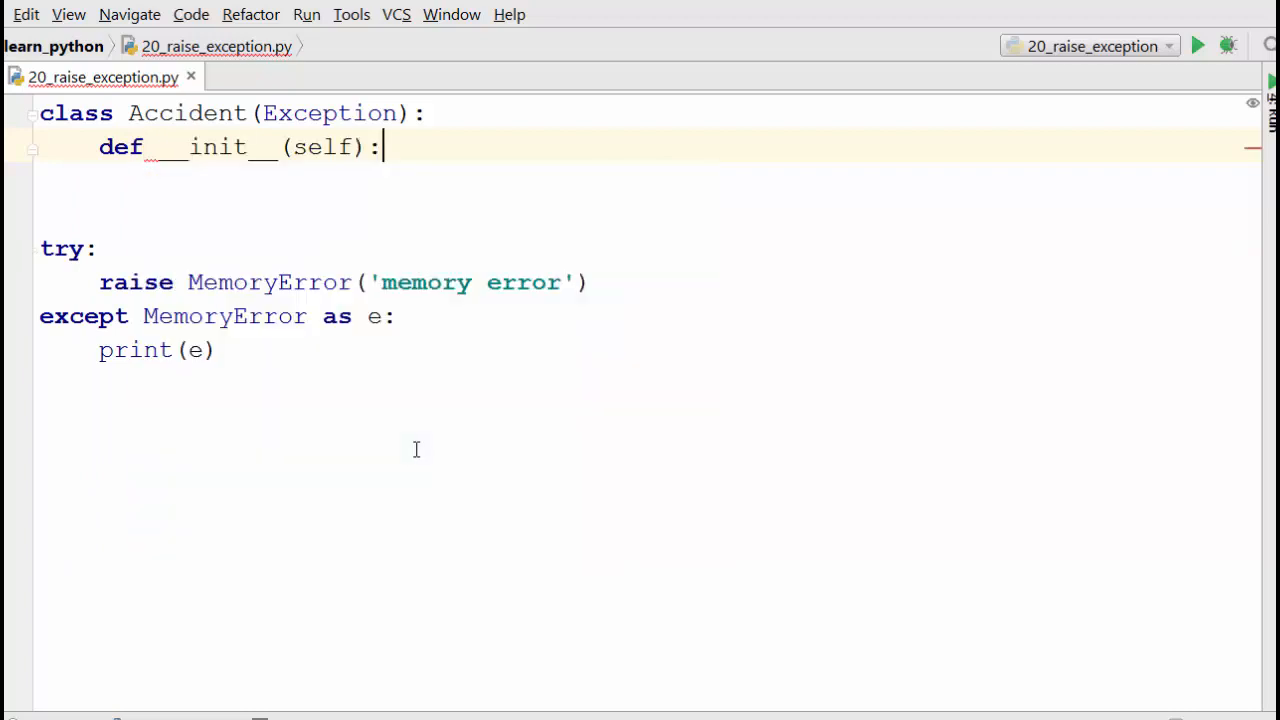
{"action": "type", "text": "self.m"}
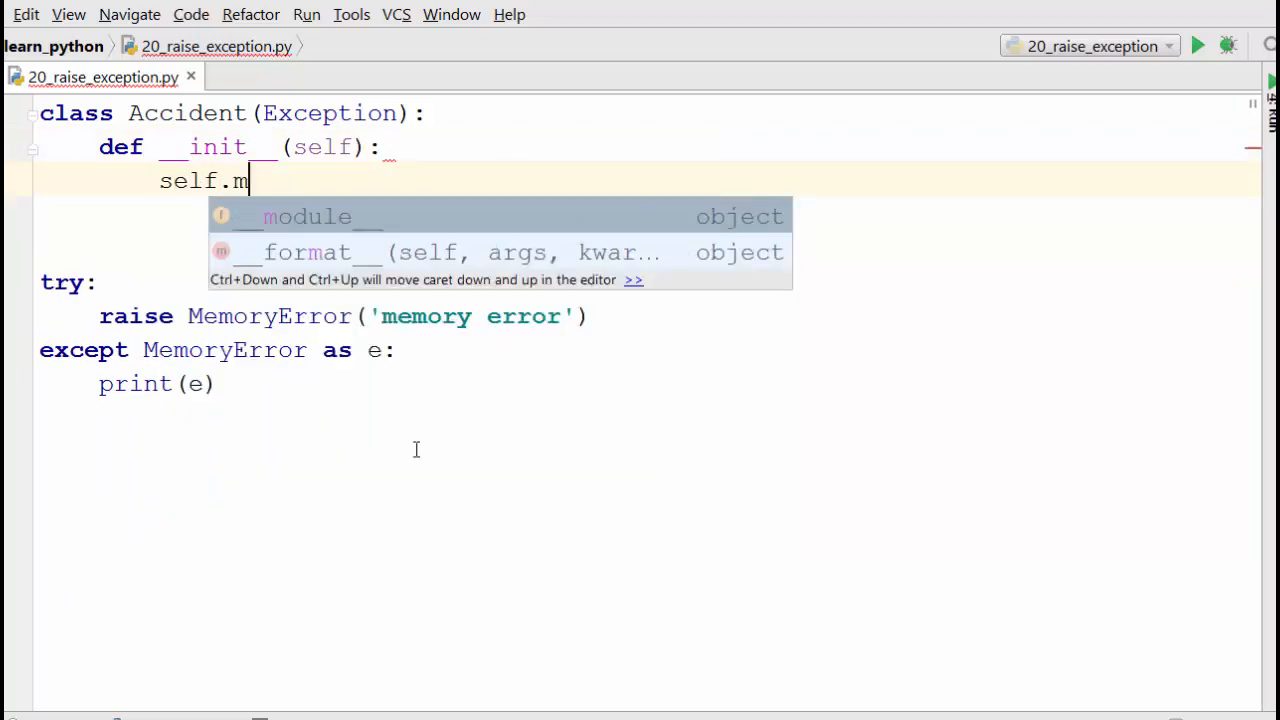
{"action": "type", "text": "sg=msg"}
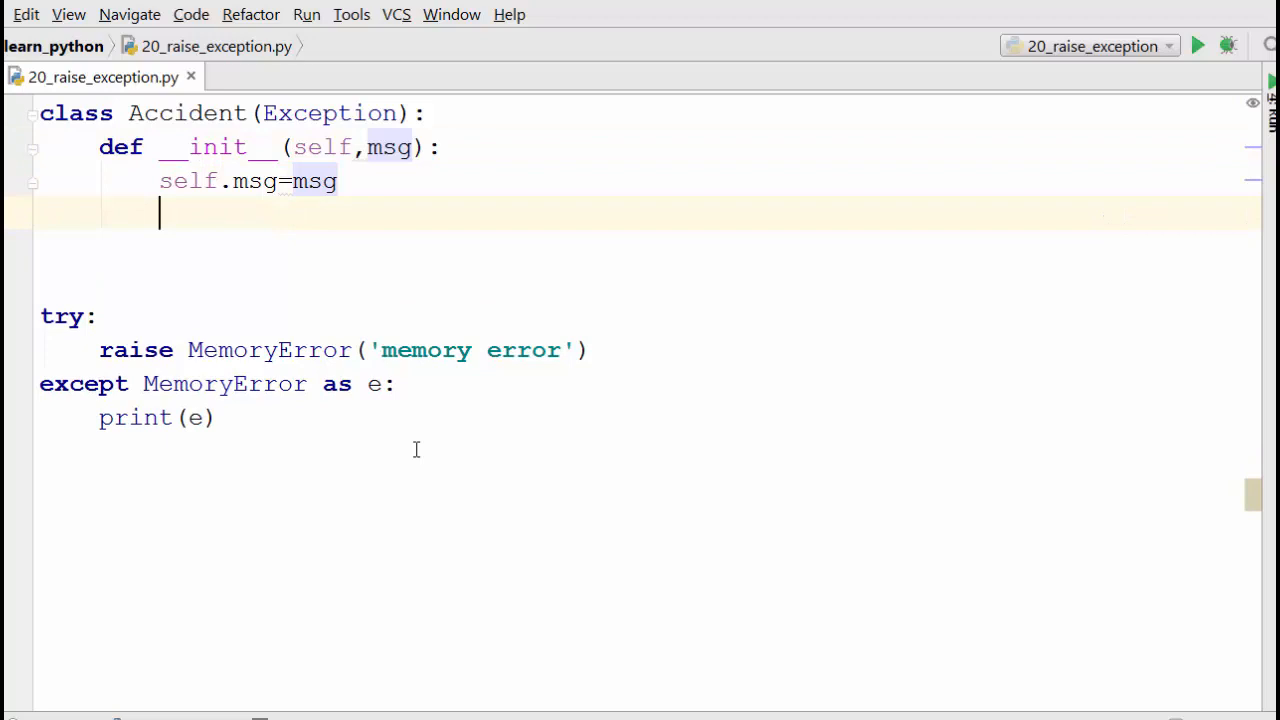
- Add a print_exception method printing "User defined exception: " with self.msg
{"action": "type", "text": "def"}
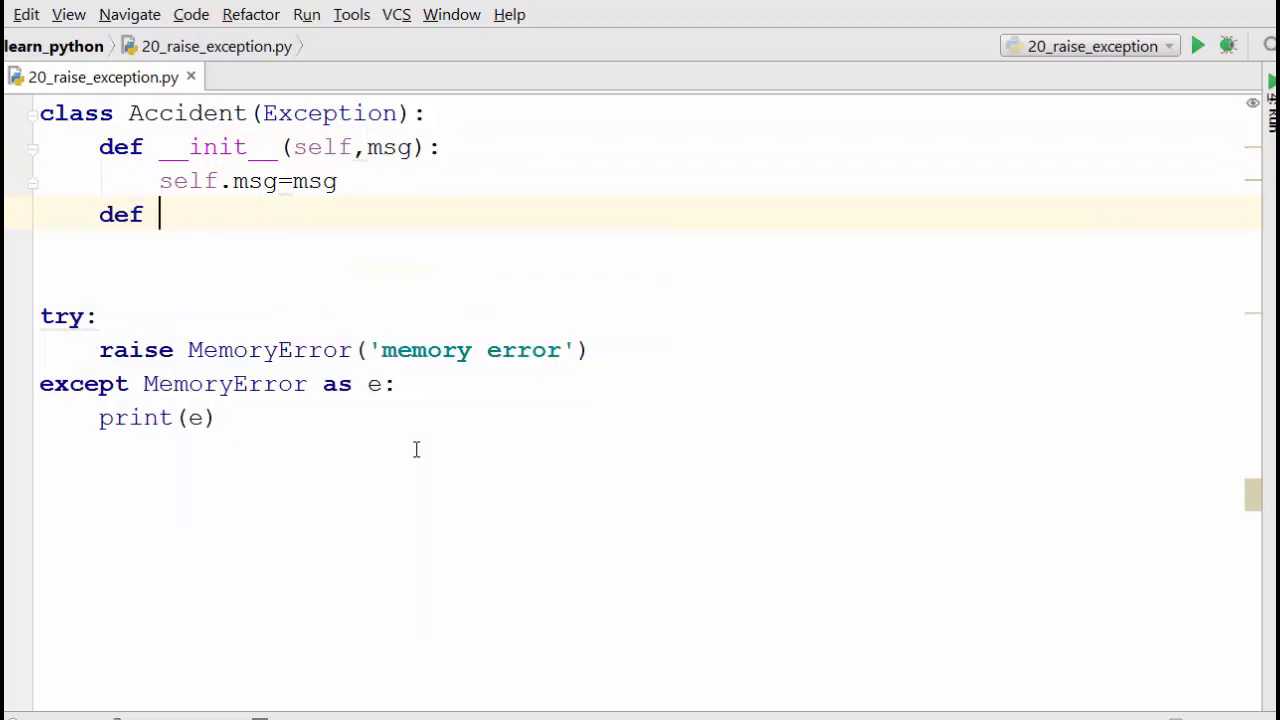
{"action": "type", "text": "print_except"}
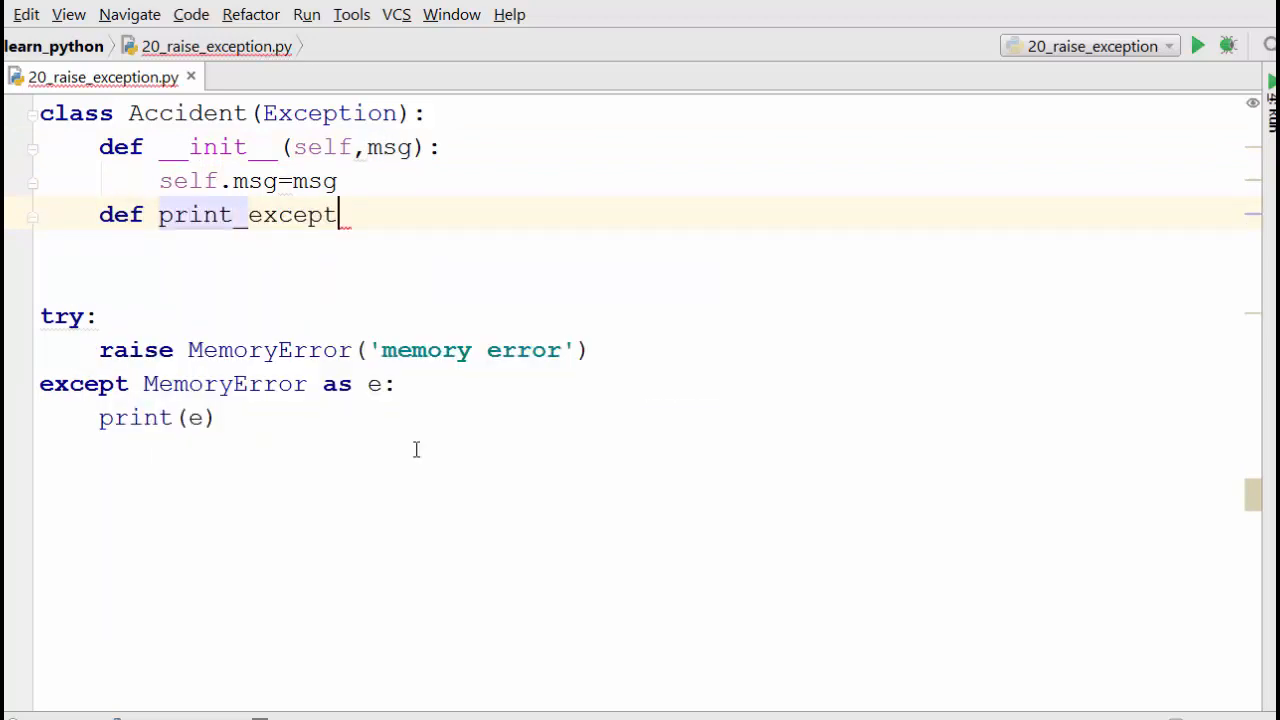
{"action": "type", "text": "ion(self):"}
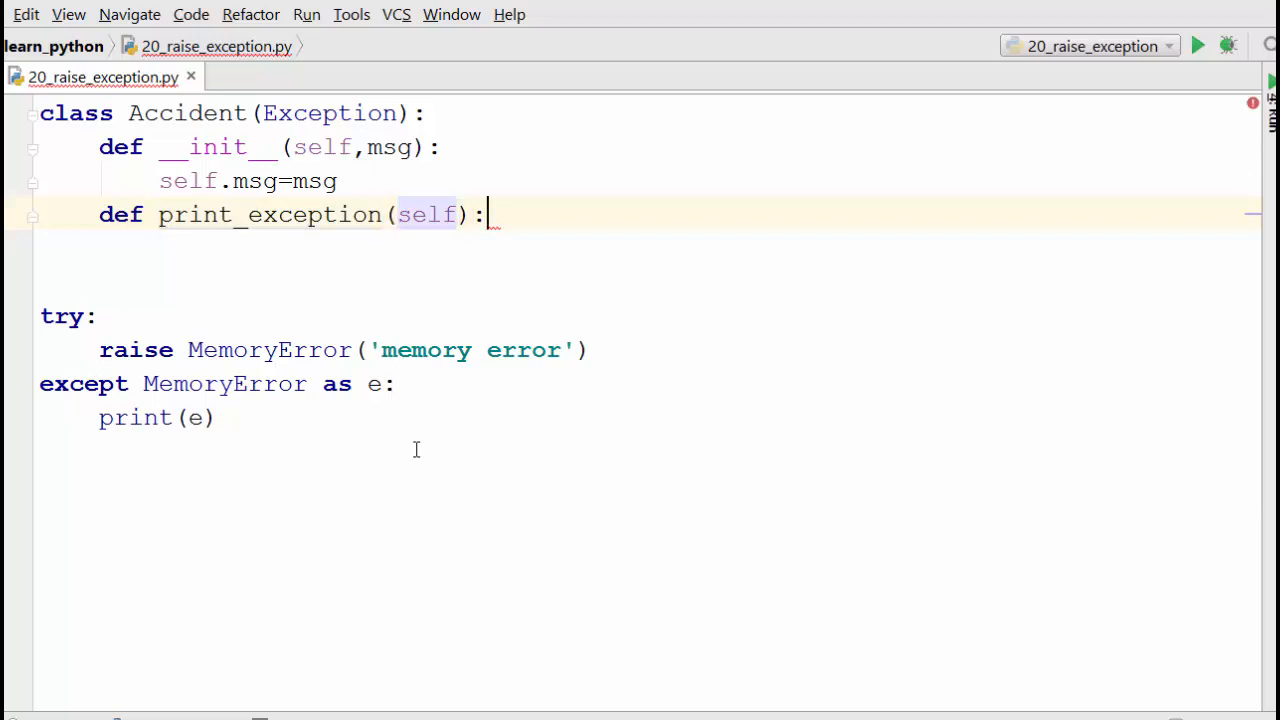
{"action": "type", "text": "print("}
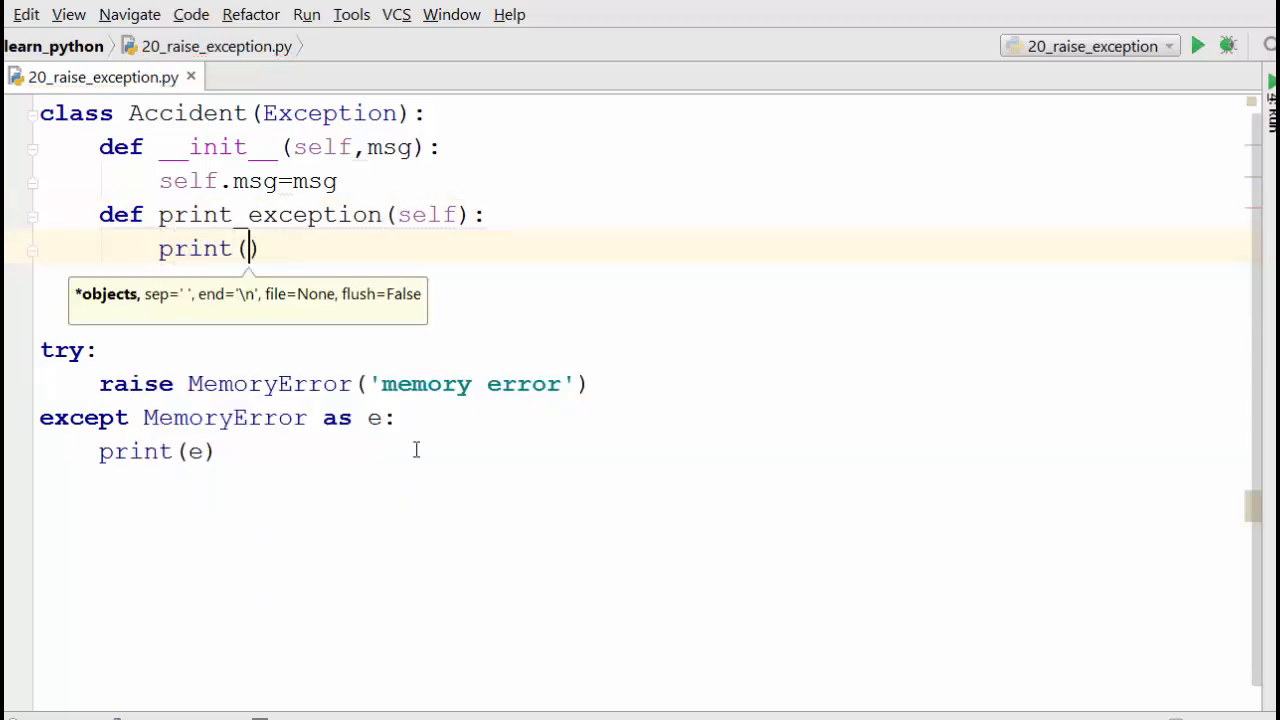
{"action": "type", "text": "\"\""}
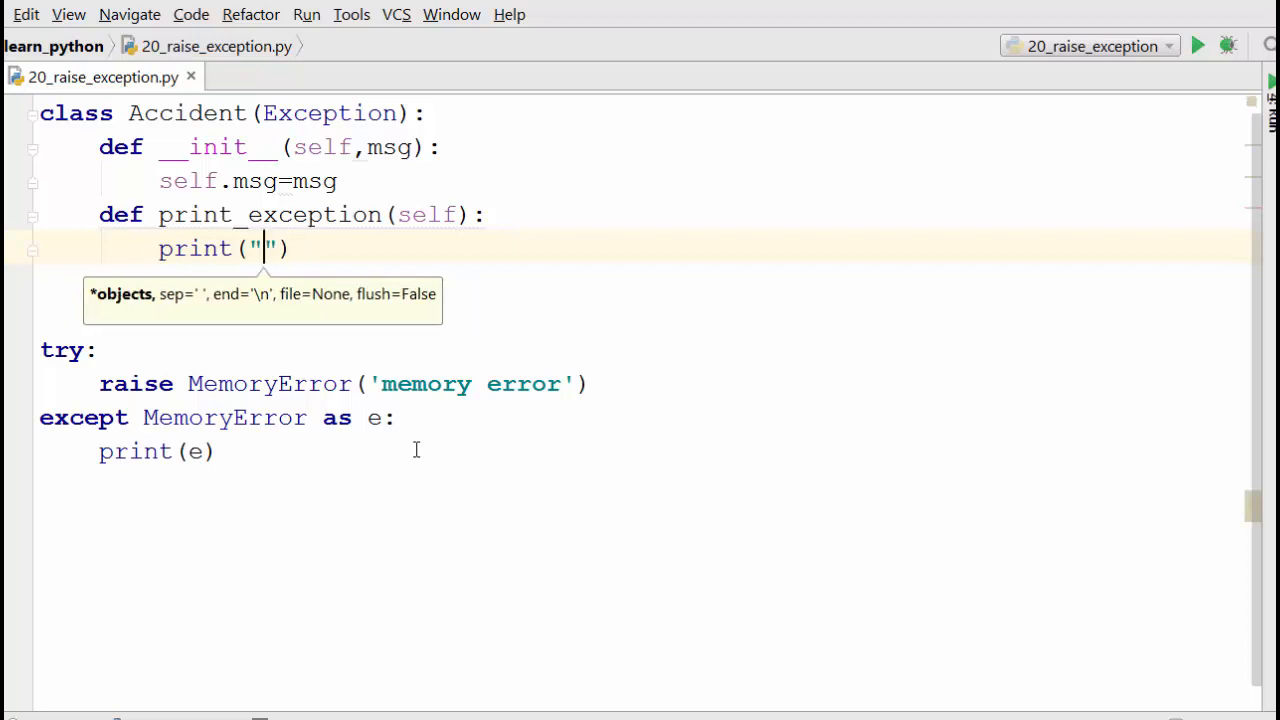
{"action": "type", "text": "US"}
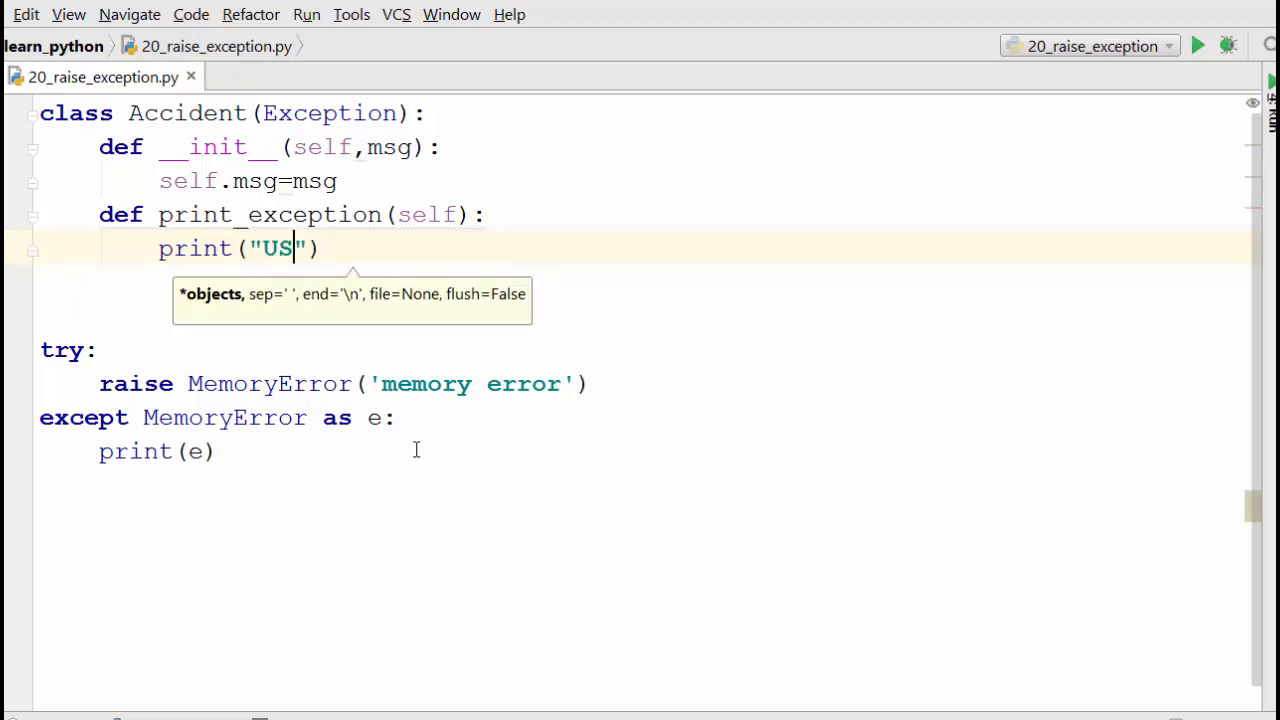
{"action": "type", "text": "er defi"}
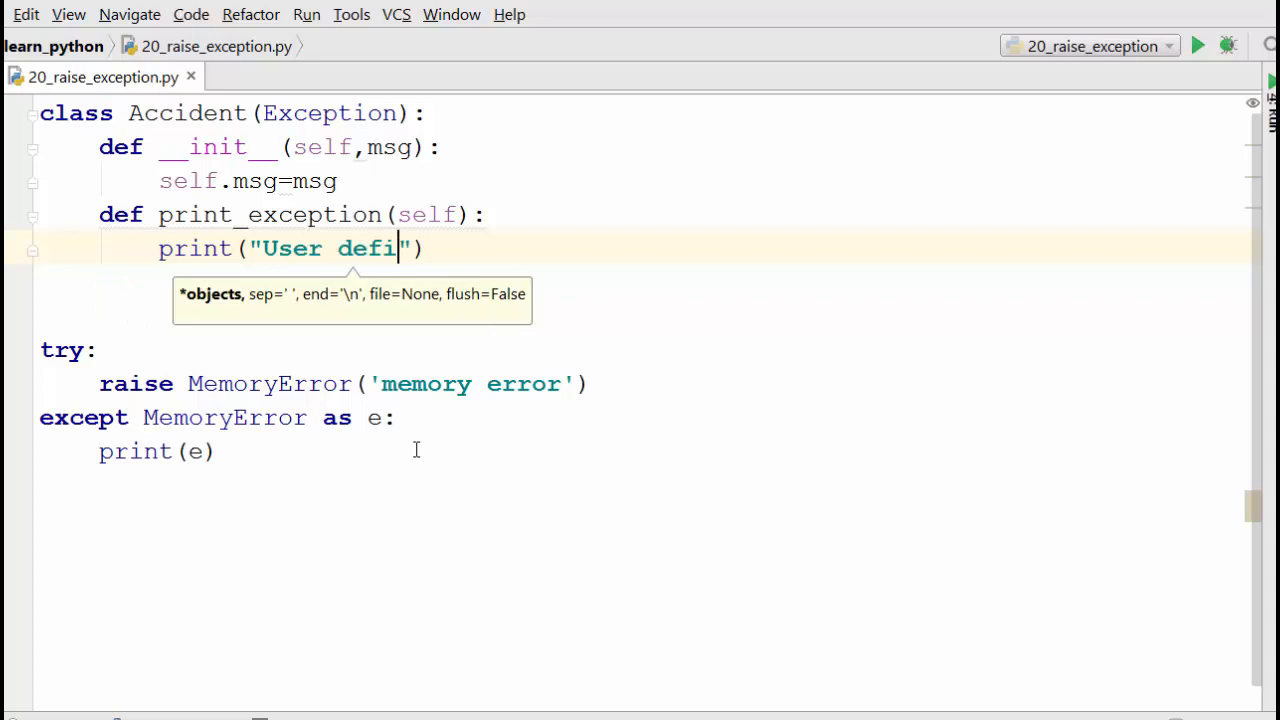
{"action": "type", "text": "ned exception"}
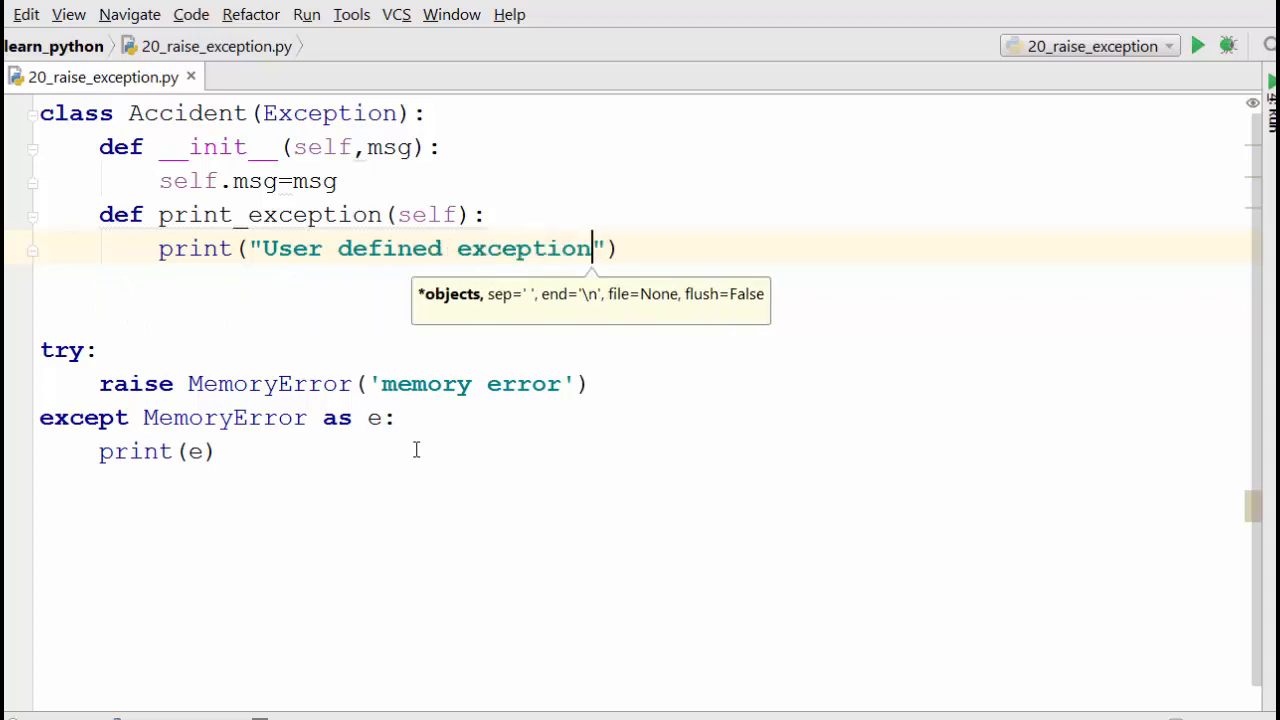
{"action": "type", "text": ": \",self"}
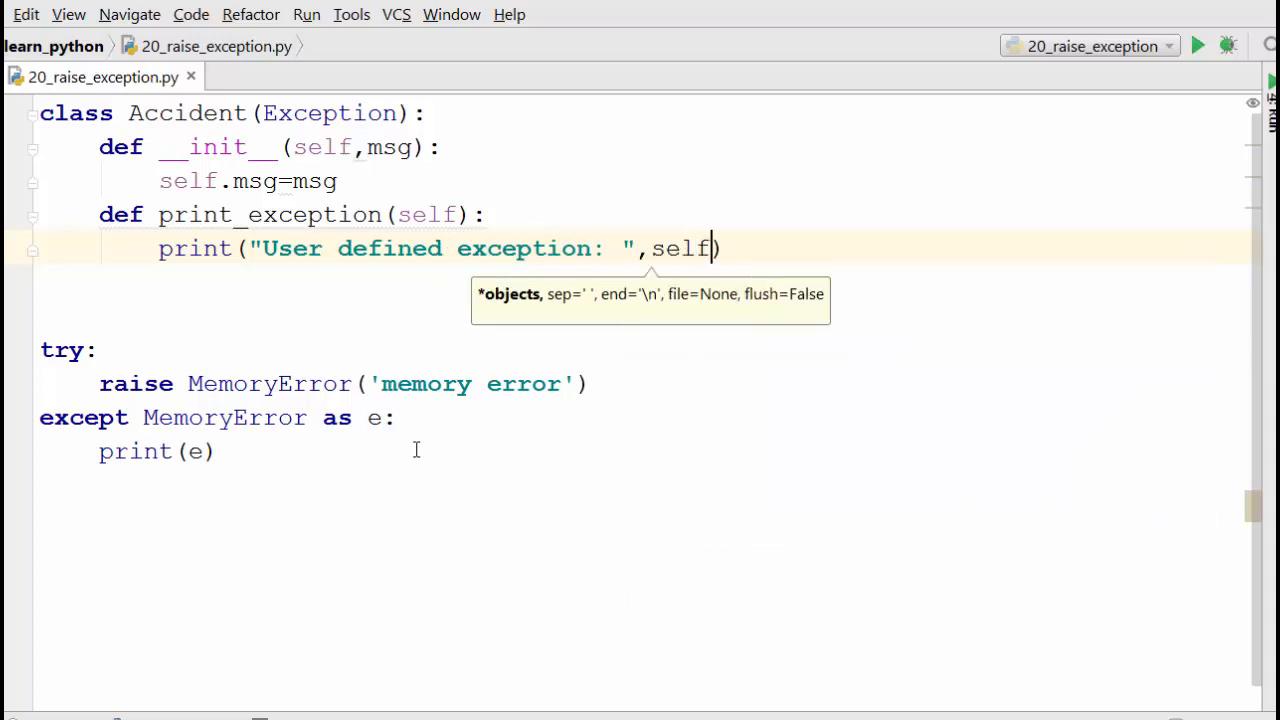
{"action": "type", "text": ".msg)"}
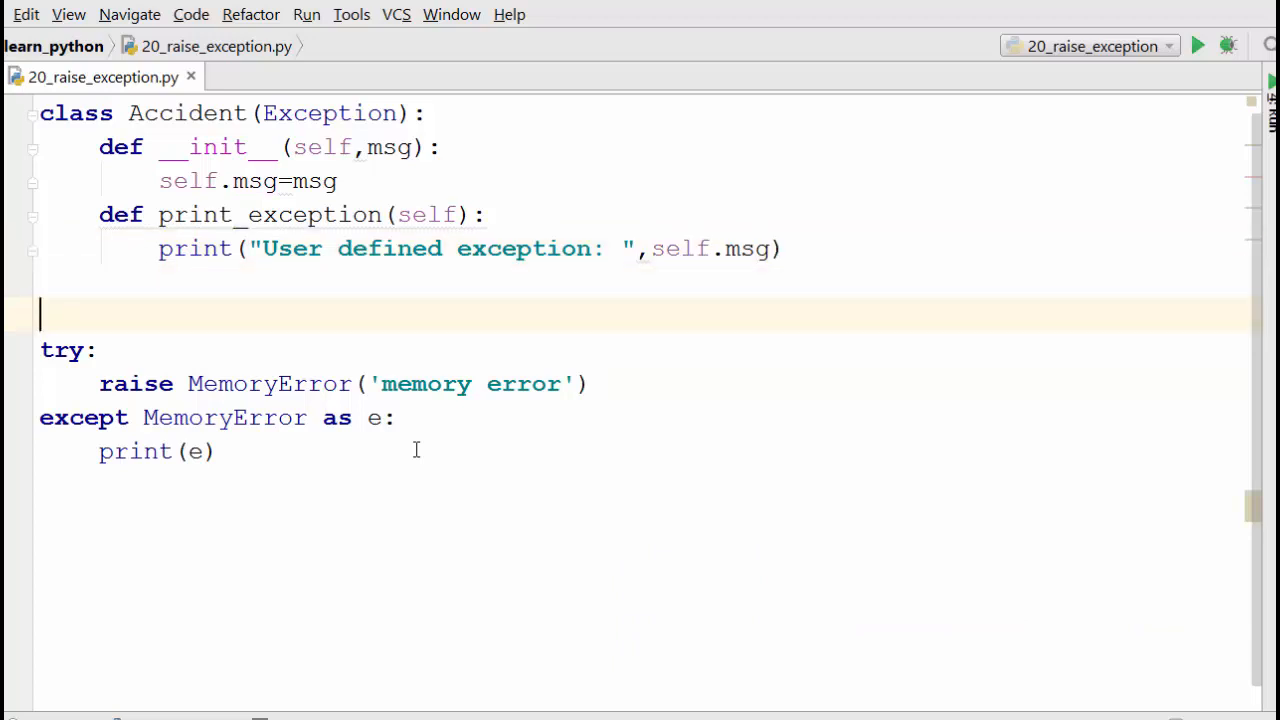
{"action": "left_click", "coordinate": [40, 214]}
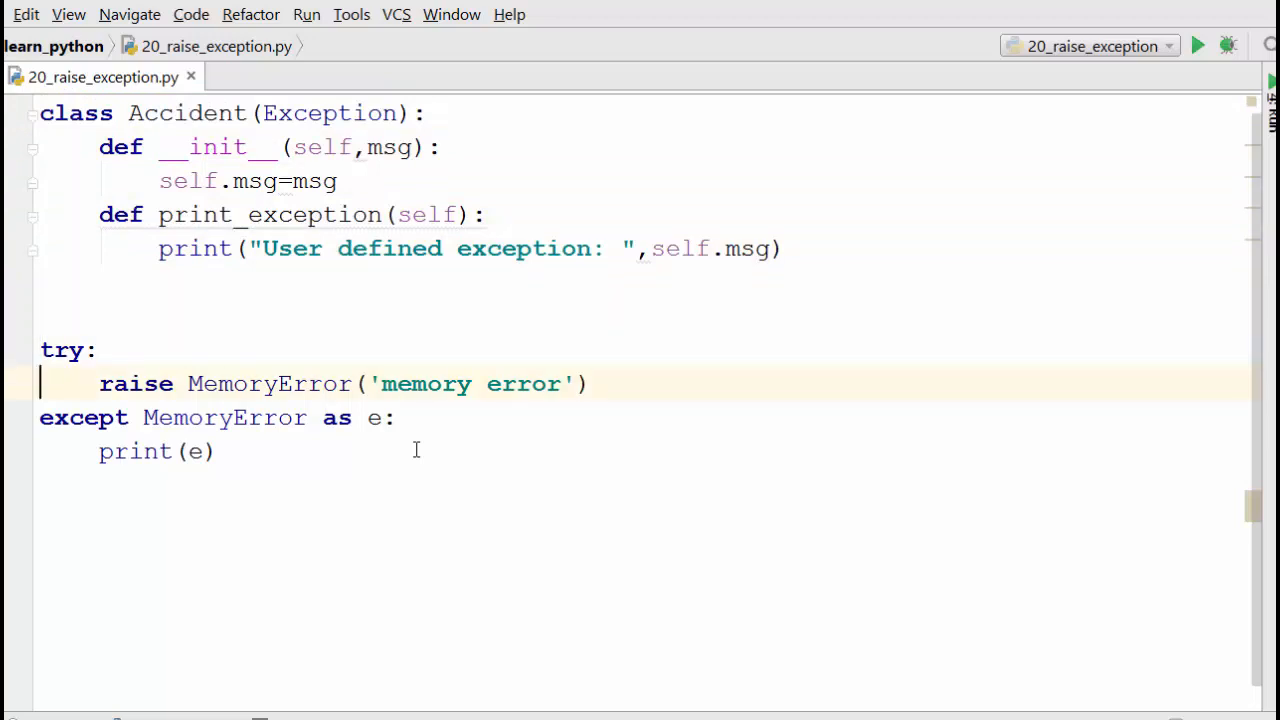
- Make the try block raise Accident('crash between two cars') instead of MemoryError
{"action": "double_click", "coordinate": [268, 383]}
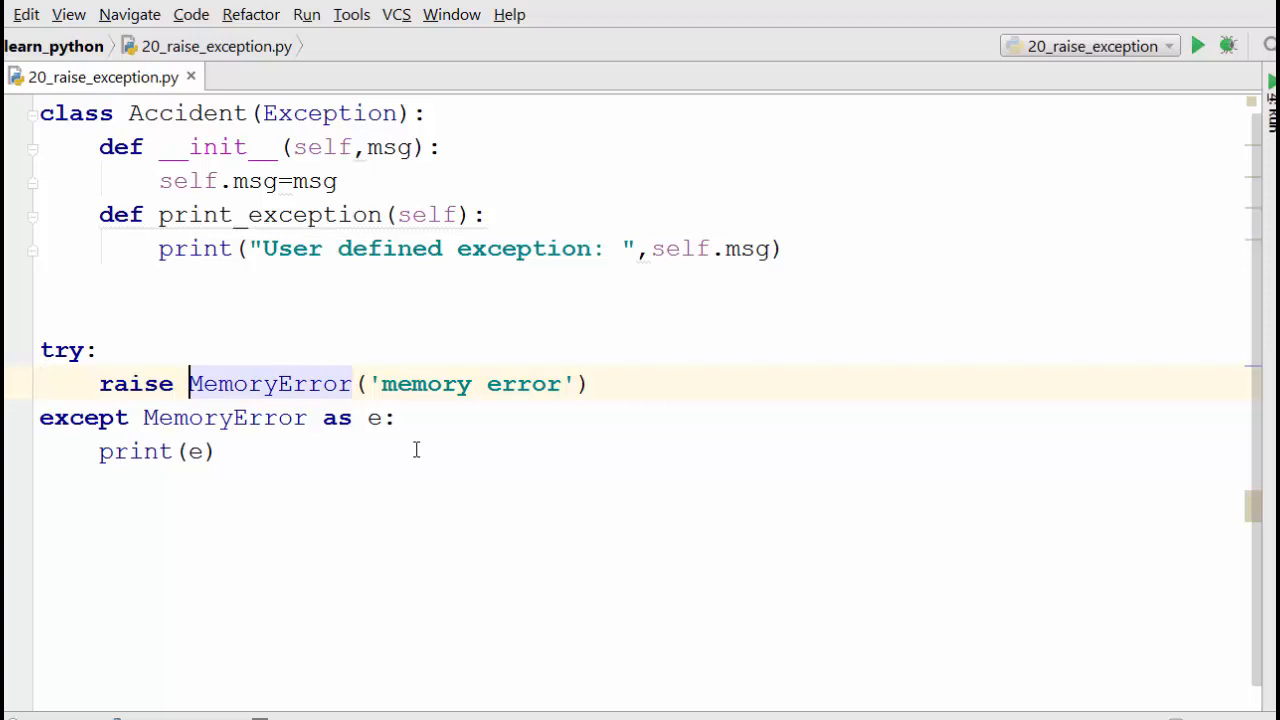
{"action": "type", "text": "A"}
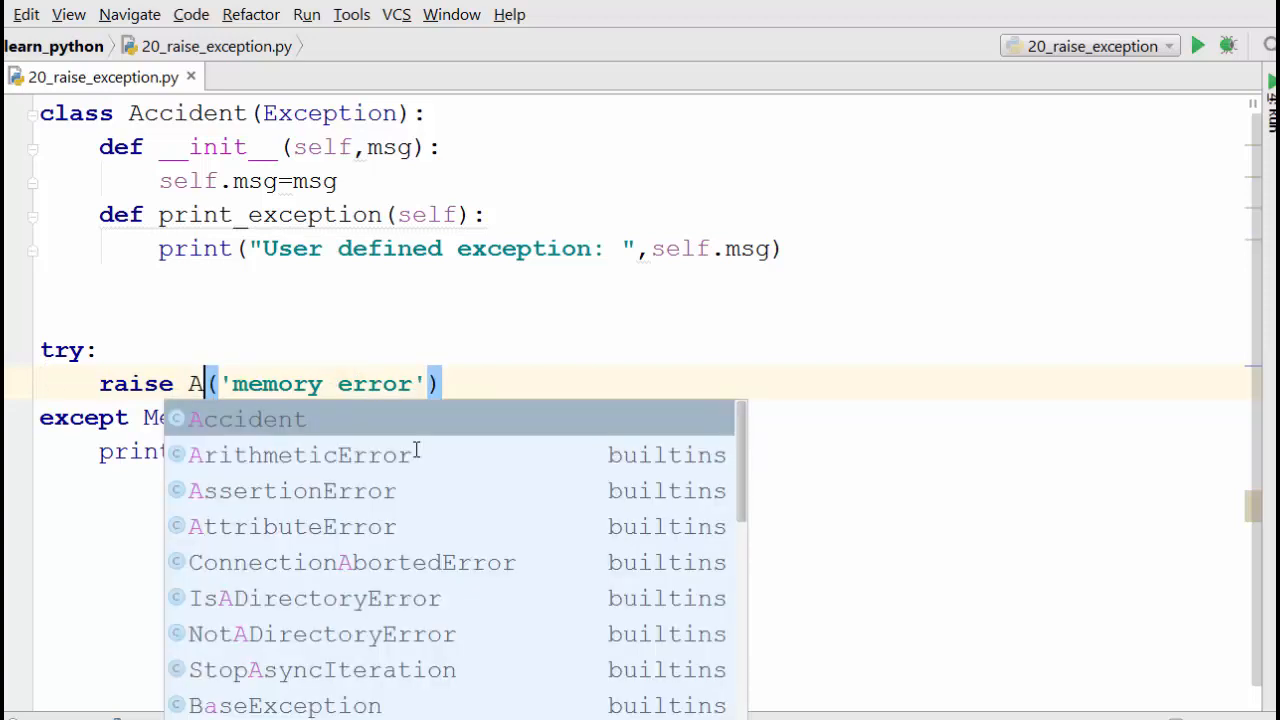
{"action": "left_click", "coordinate": [246, 418]}
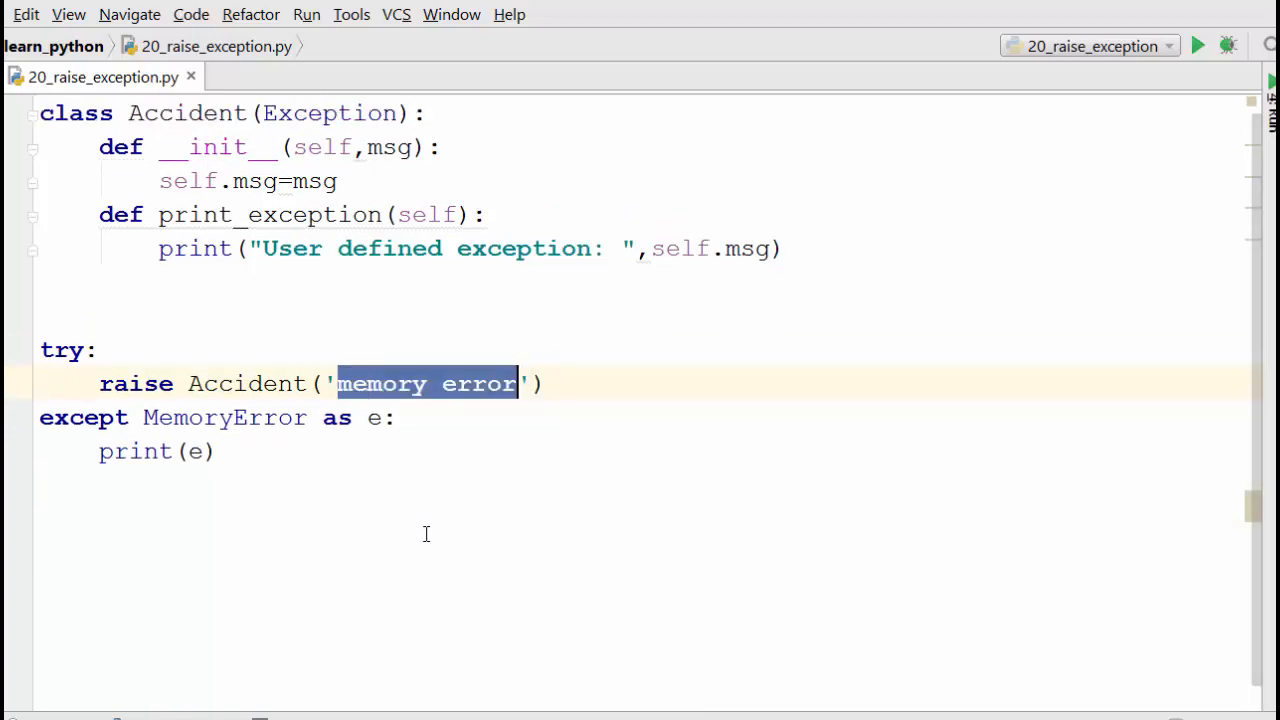
{"action": "type", "text": "c"}
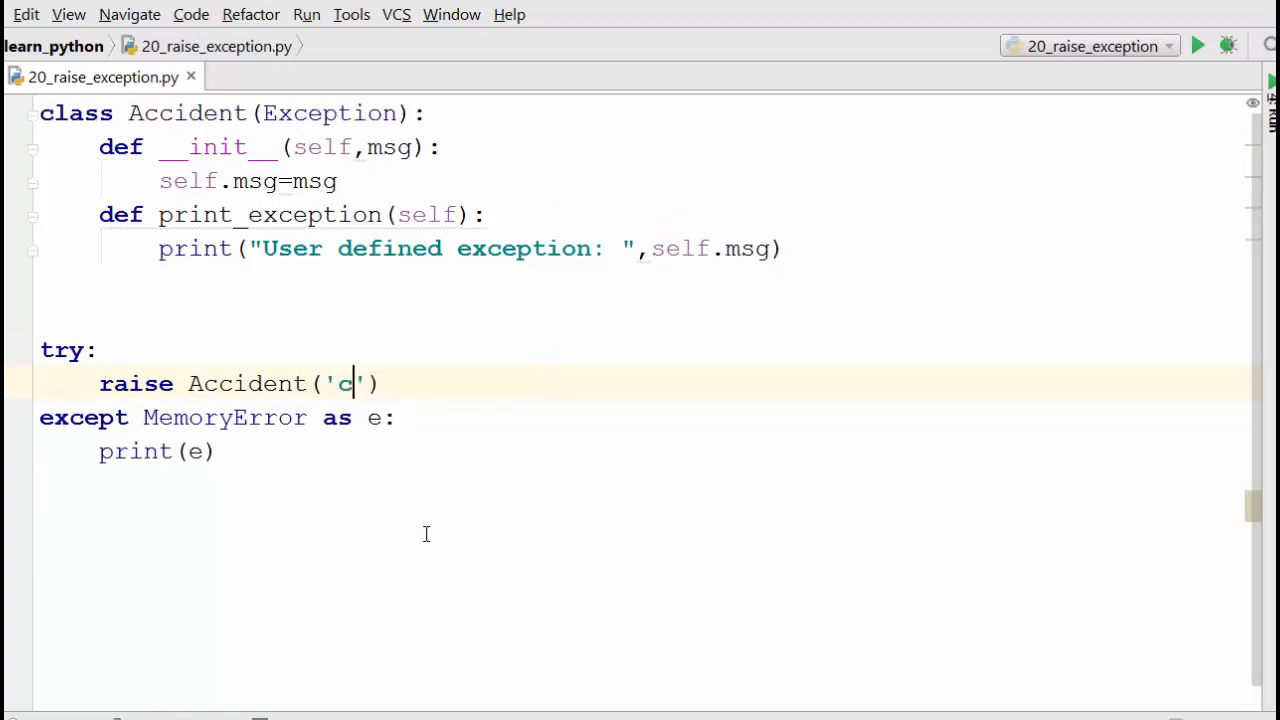
{"action": "type", "text": "rash between two cars"}
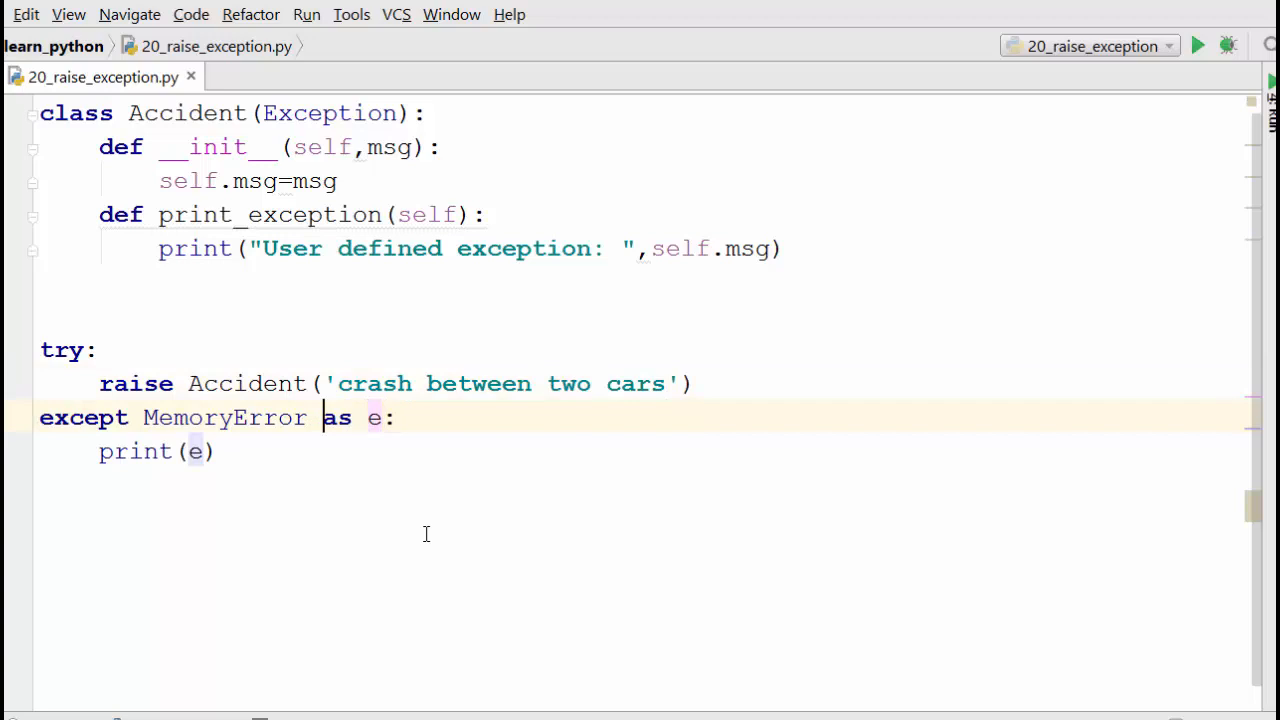
- Catch Accident as e, call e.print_exception(), and run the script
{"action": "double_click", "coordinate": [224, 417]}
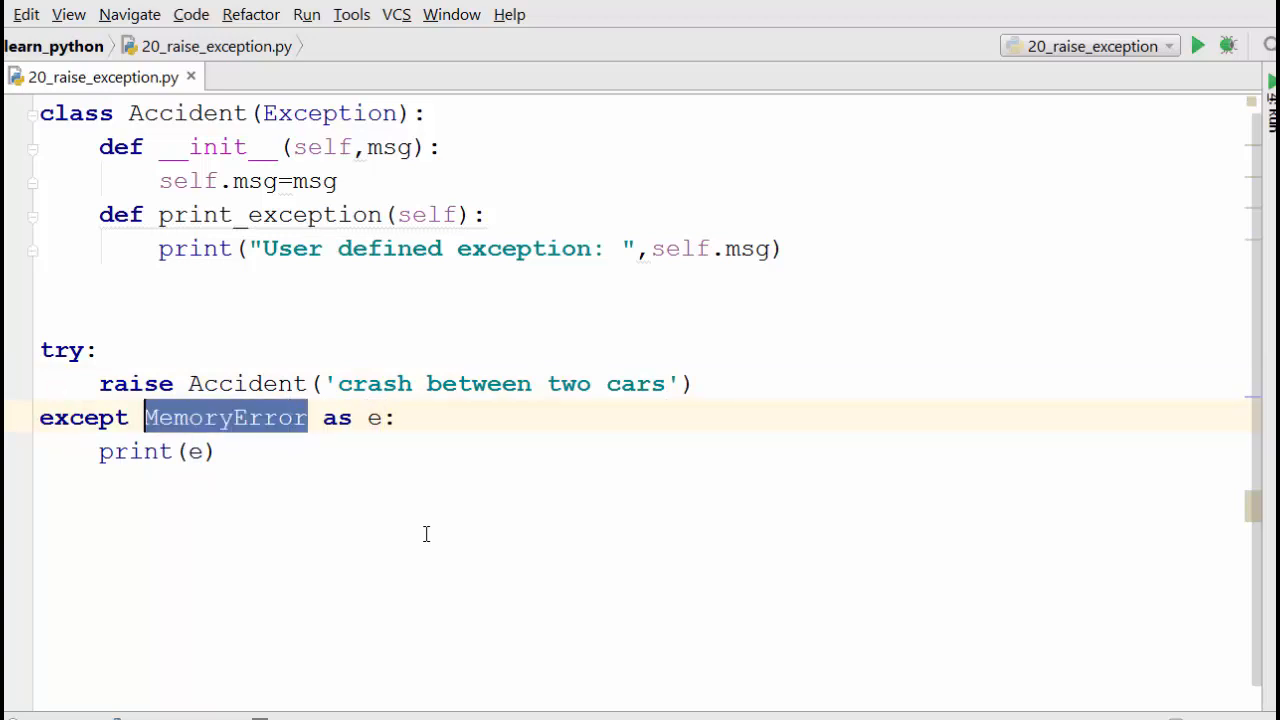
{"action": "type", "text": "Accident"}
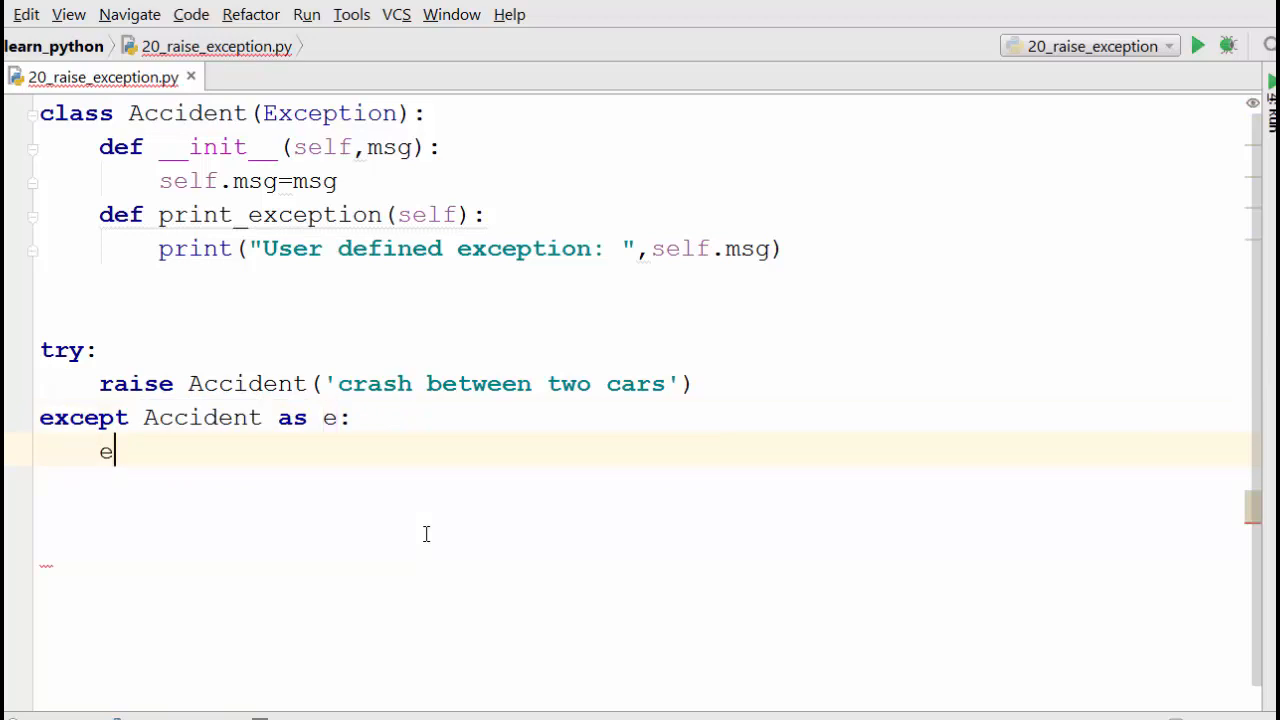
{"action": "type", "text": ".print_exception()"}
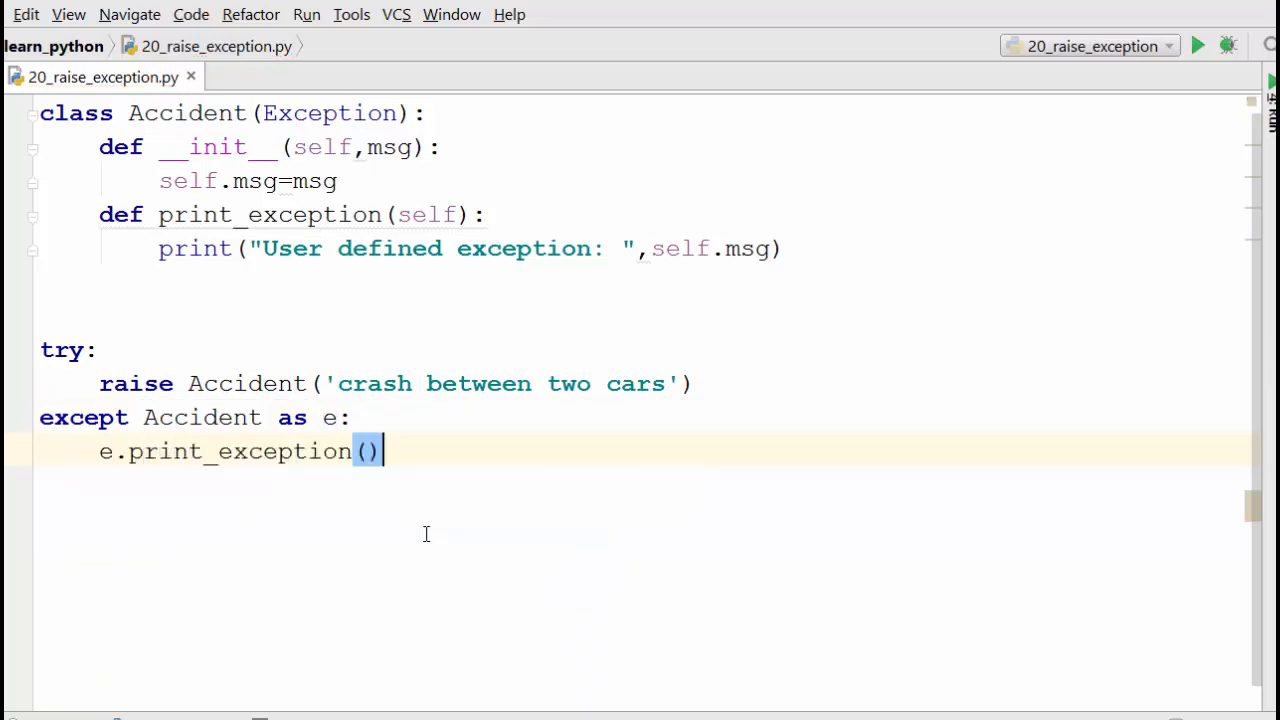
{"action": "left_click", "coordinate": [1197, 45]}
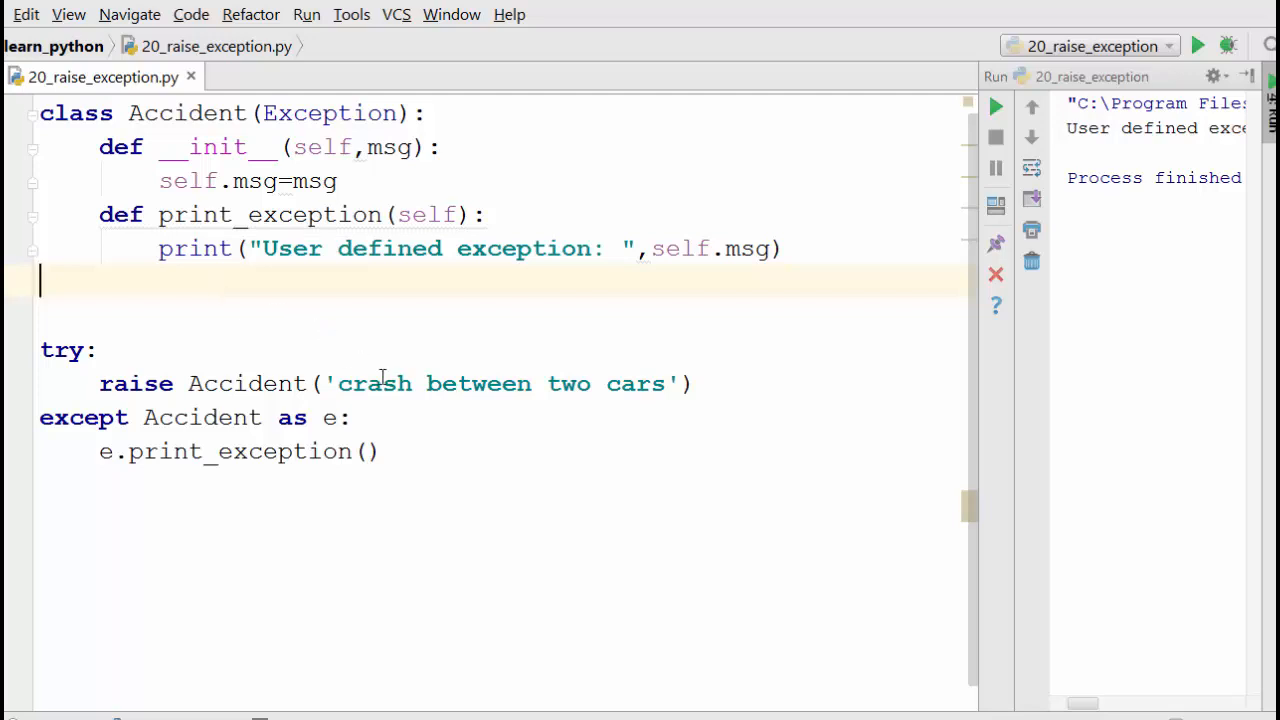
{"action": "mouse_move", "coordinate": [407, 407]}
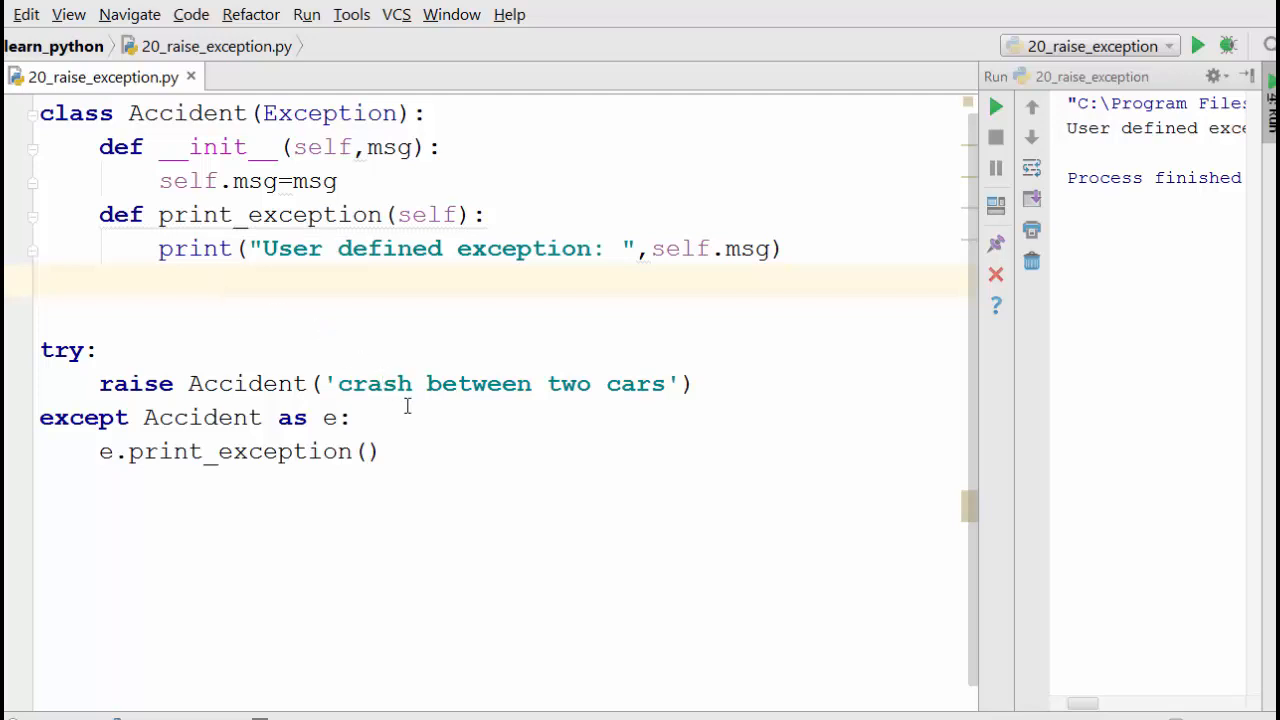
{"action": "left_click", "coordinate": [40, 283]}
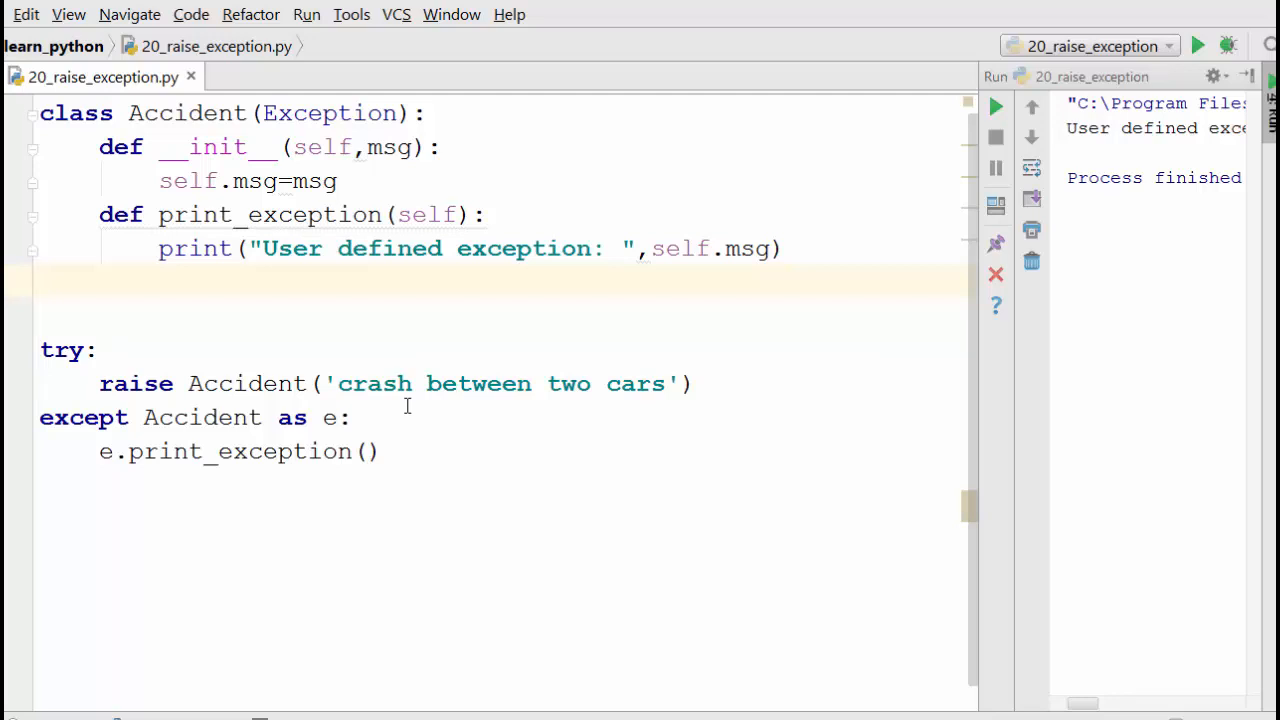
{"action": "left_click", "coordinate": [40, 280]}
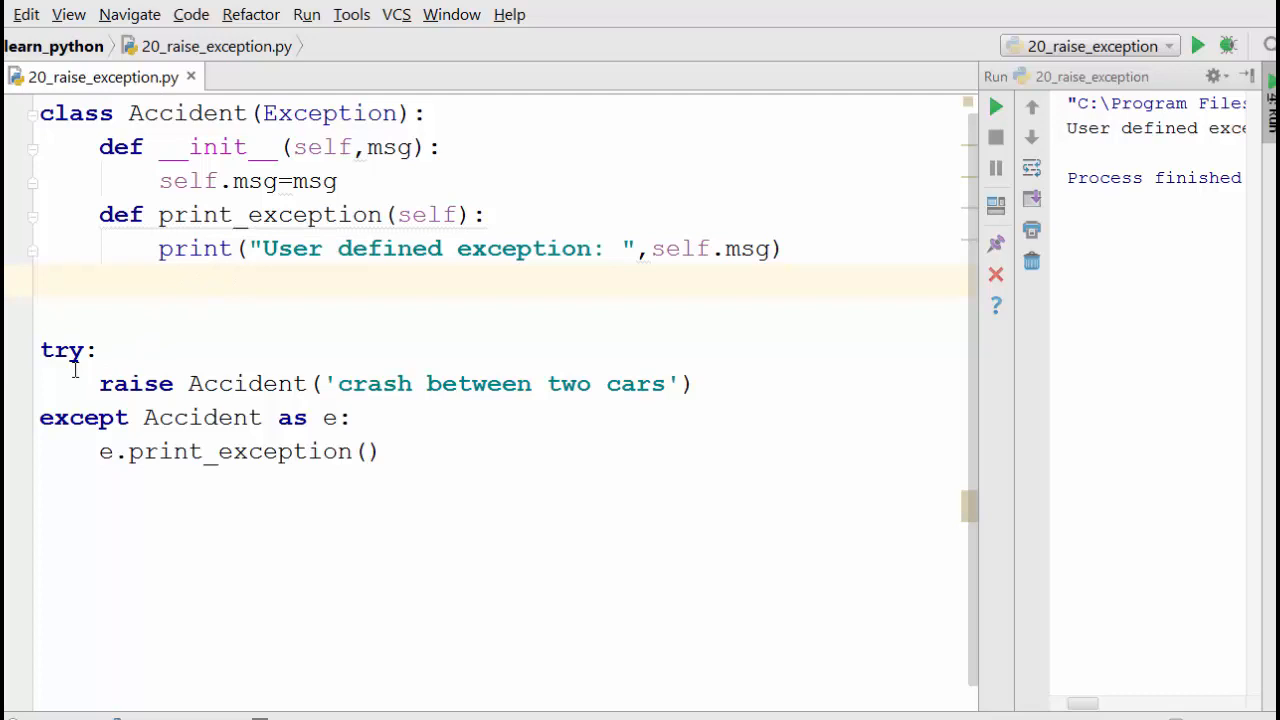
{"action": "left_click", "coordinate": [145, 351]}
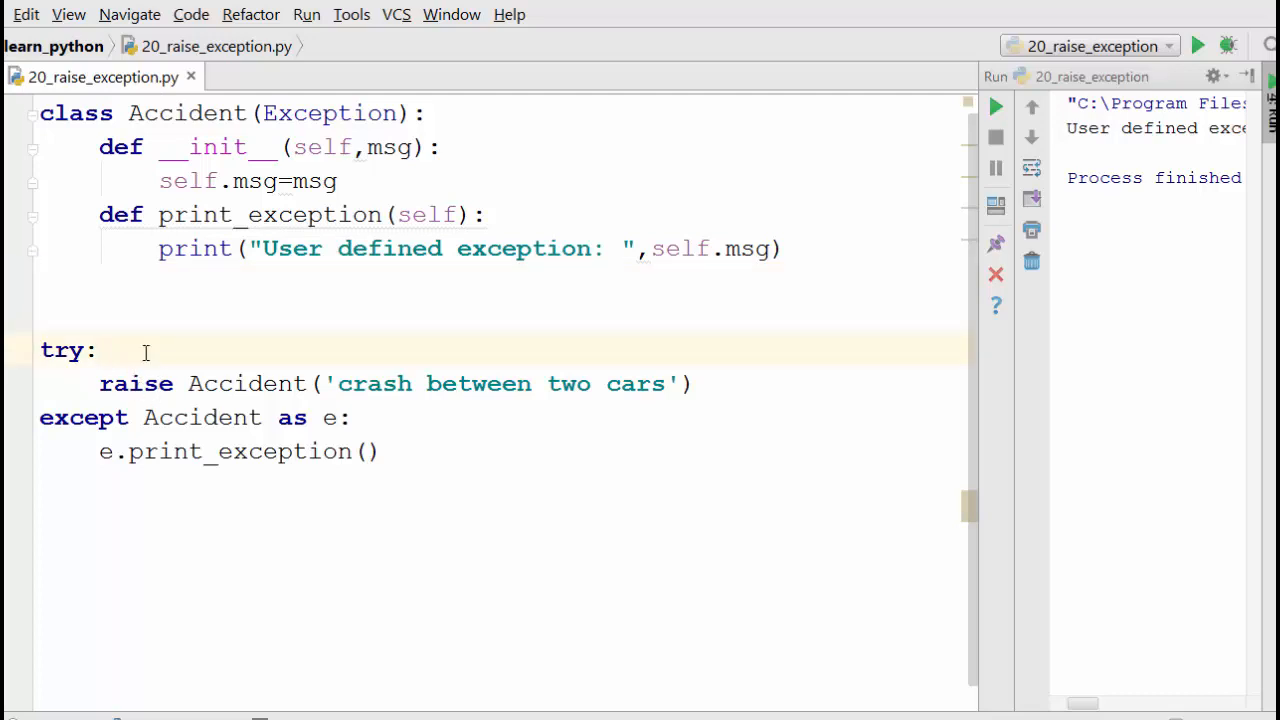
{"action": "mouse_move", "coordinate": [199, 133]}
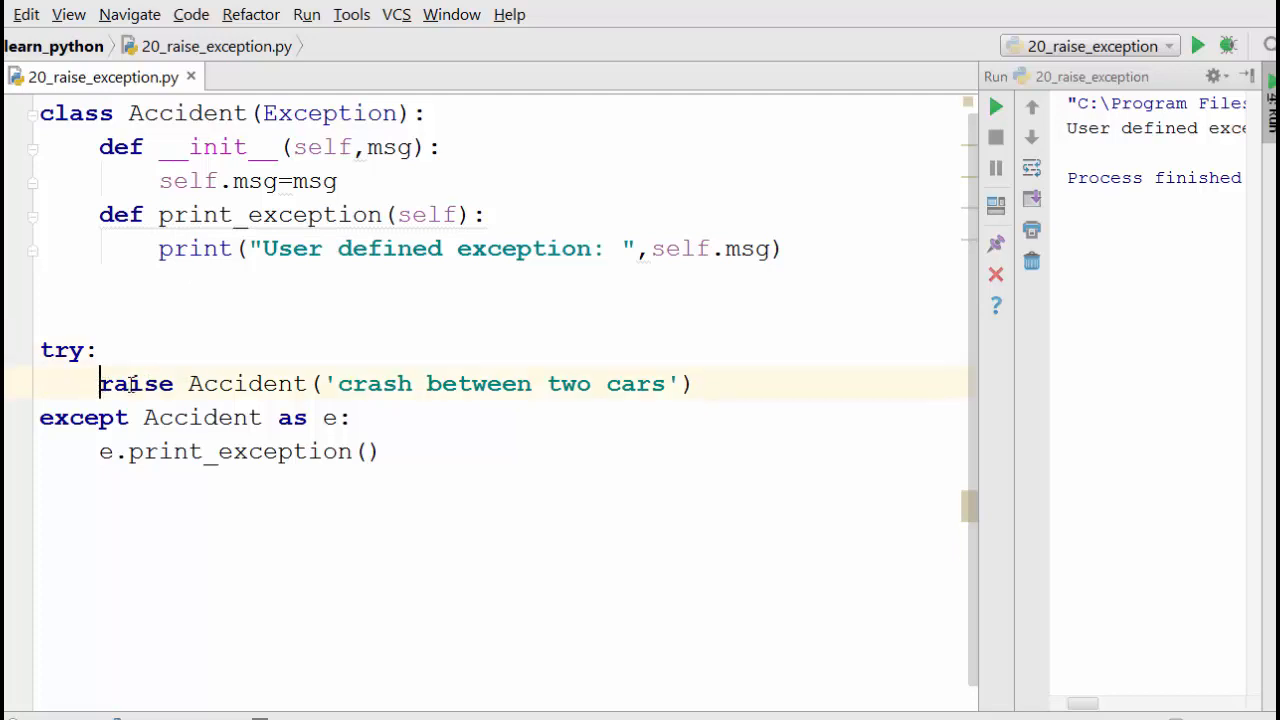
{"action": "left_click", "coordinate": [388, 451]}
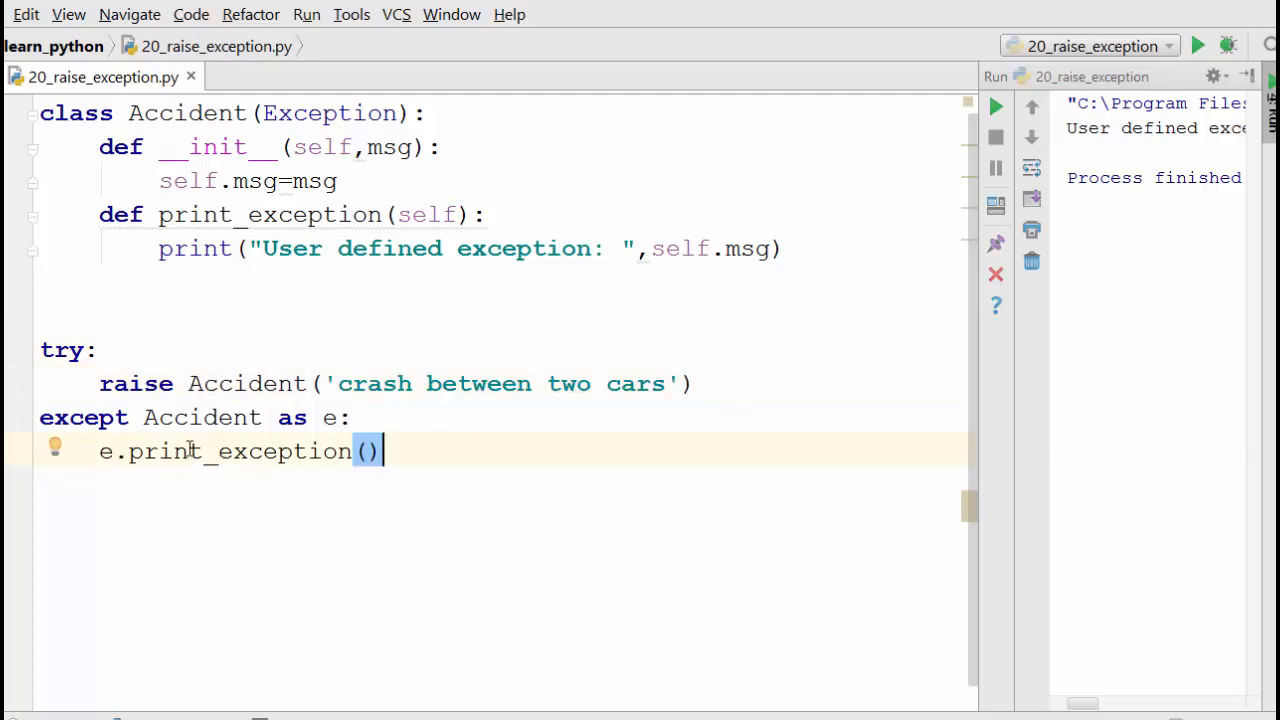
{"action": "mouse_move", "coordinate": [792, 249]}
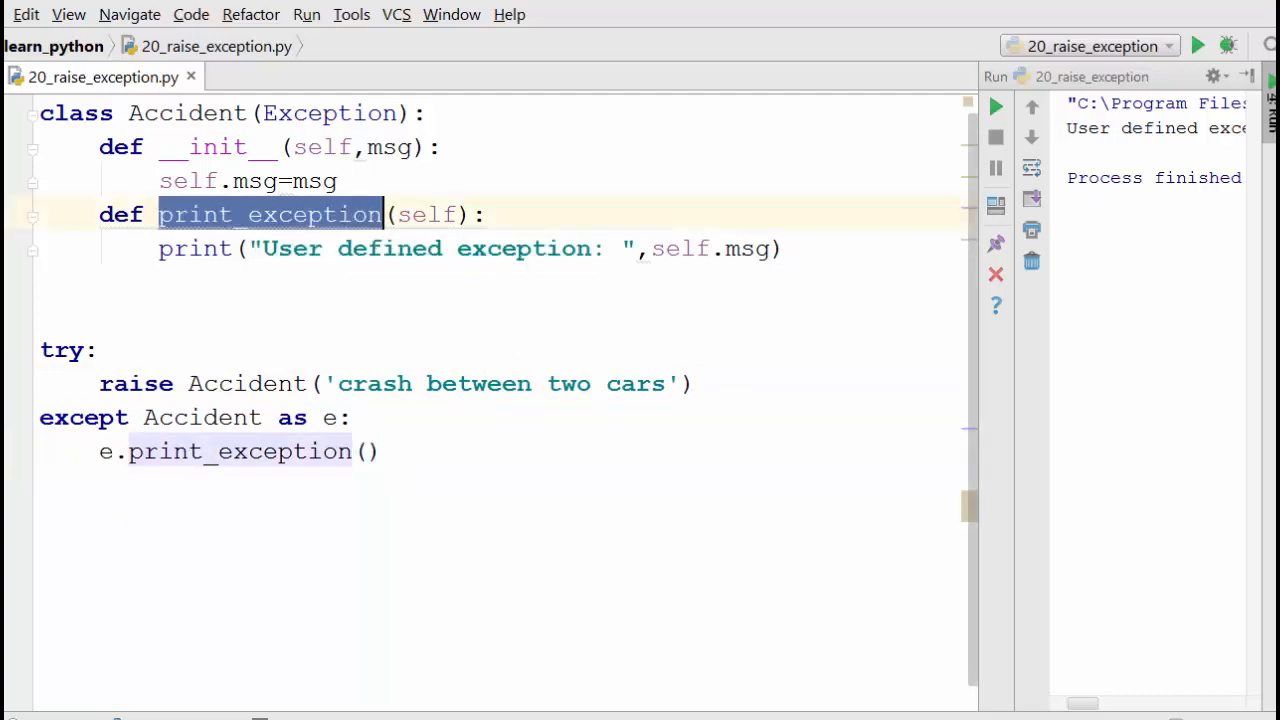
- Rename print_exception to handle, print 'accident occured. take detour', and run the script
{"action": "type", "text": "handle"}
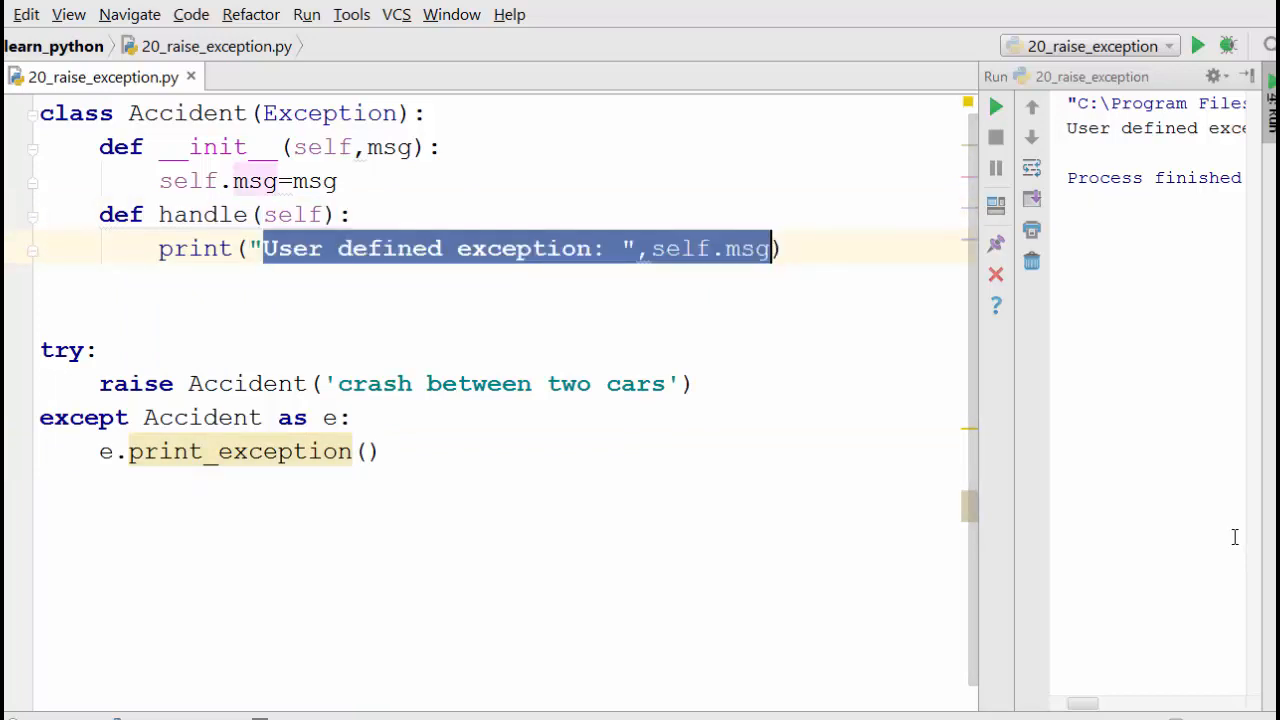
{"action": "type", "text": "take"}
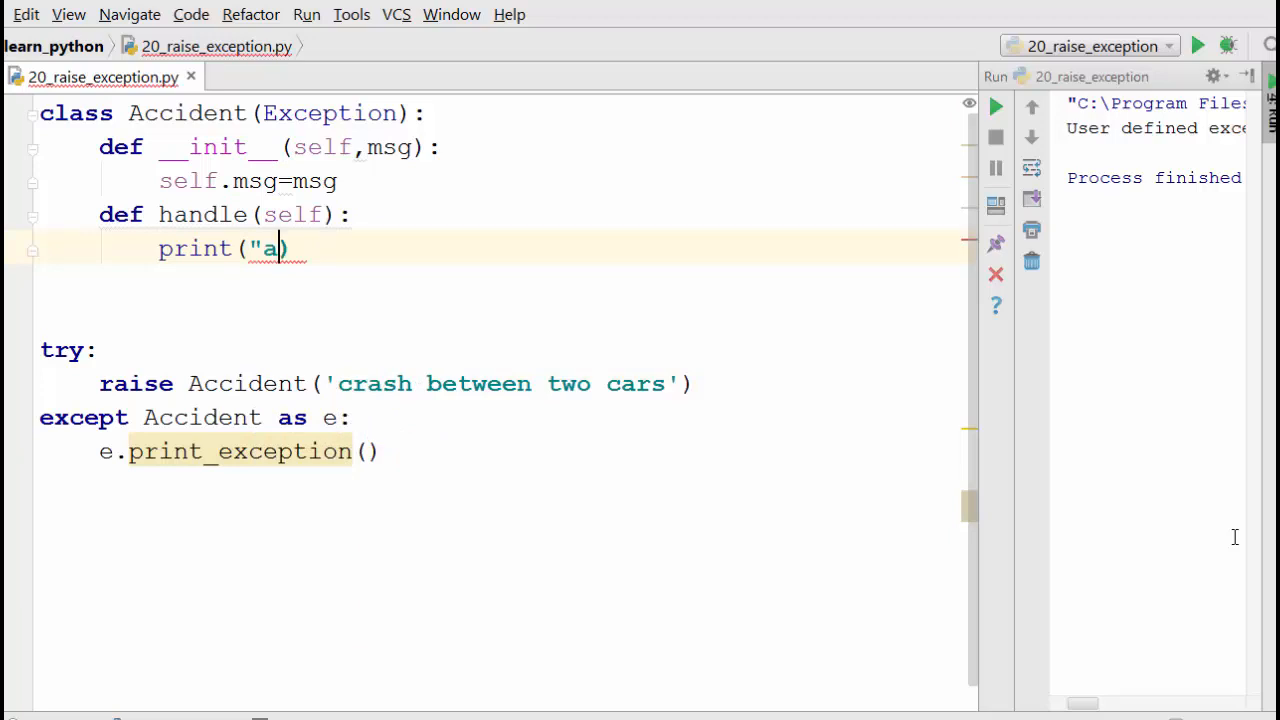
{"action": "type", "text": "ccidn"}
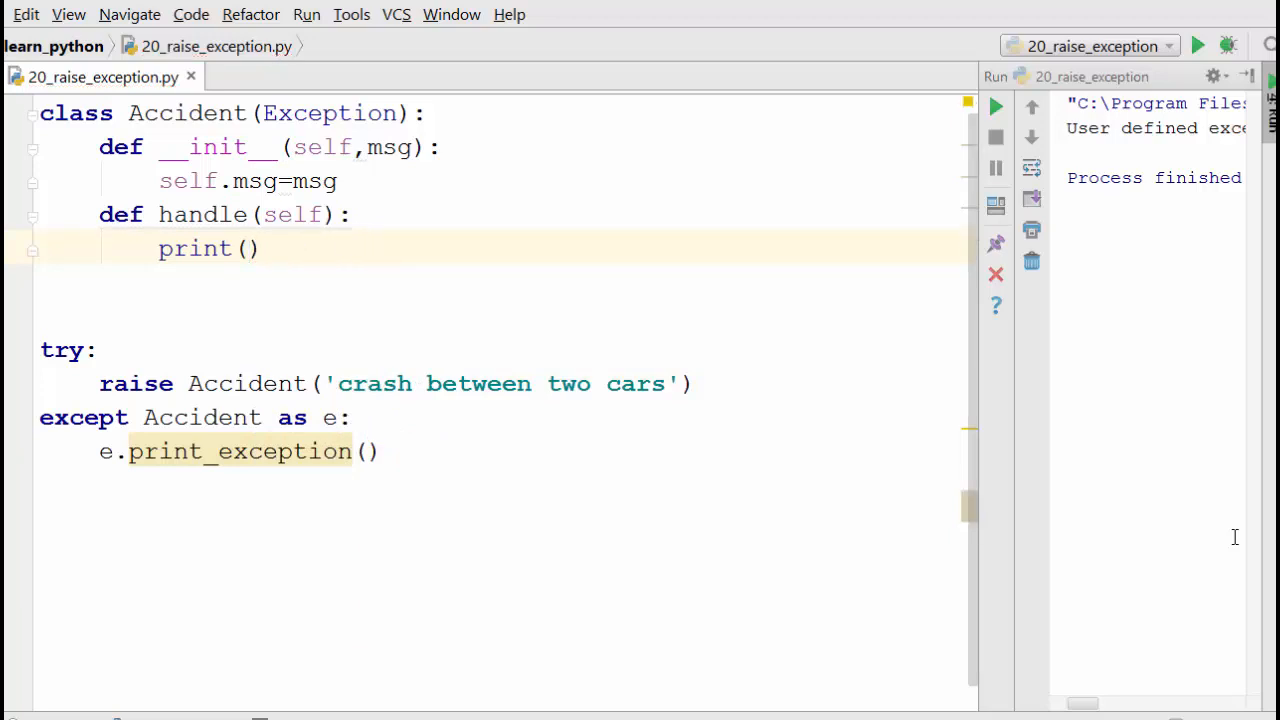
{"action": "type", "text": "\"accident occured. take detour"}
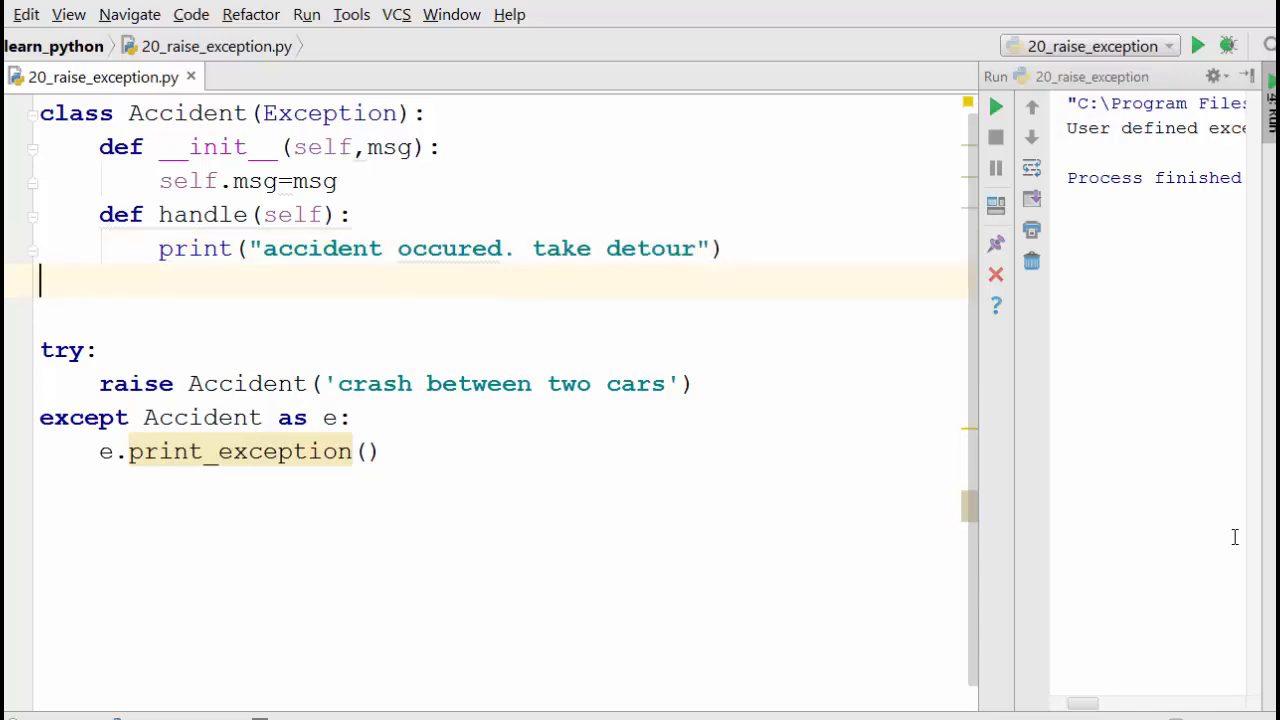
{"action": "key", "text": "BackSpace"}
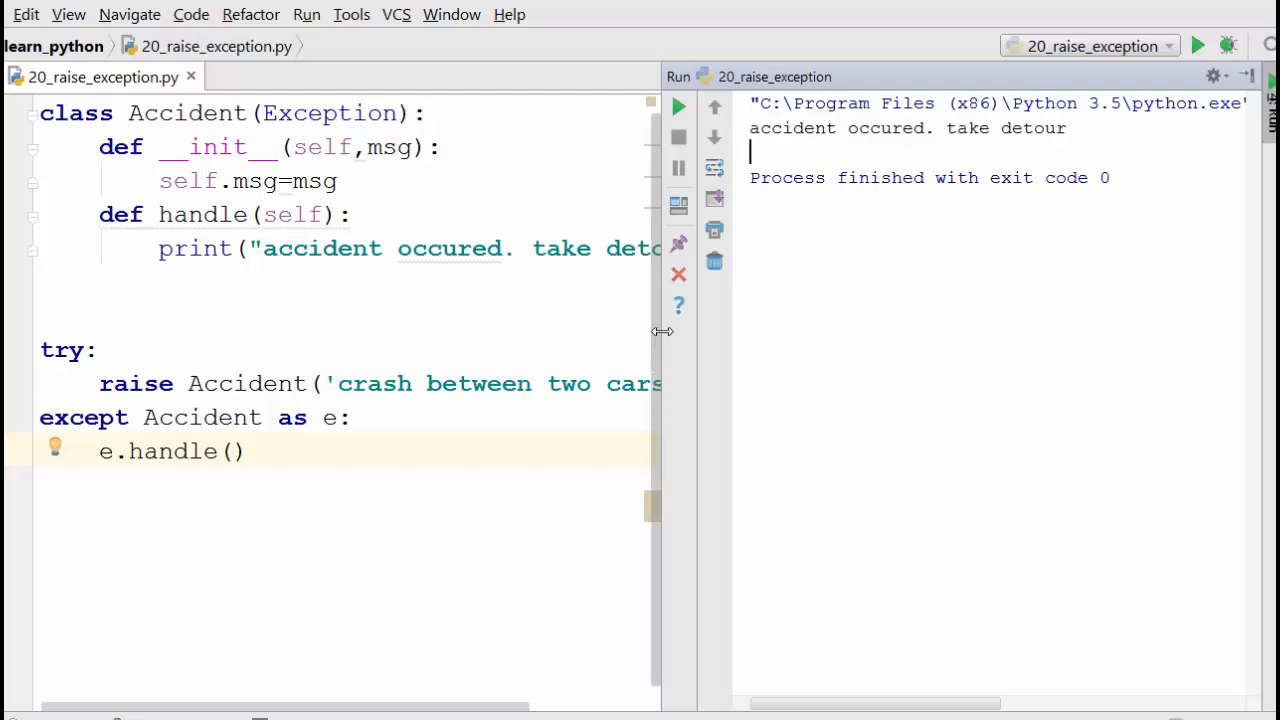
{"action": "left_click_drag", "start_coordinate": [663, 331], "coordinate": [940, 331]}
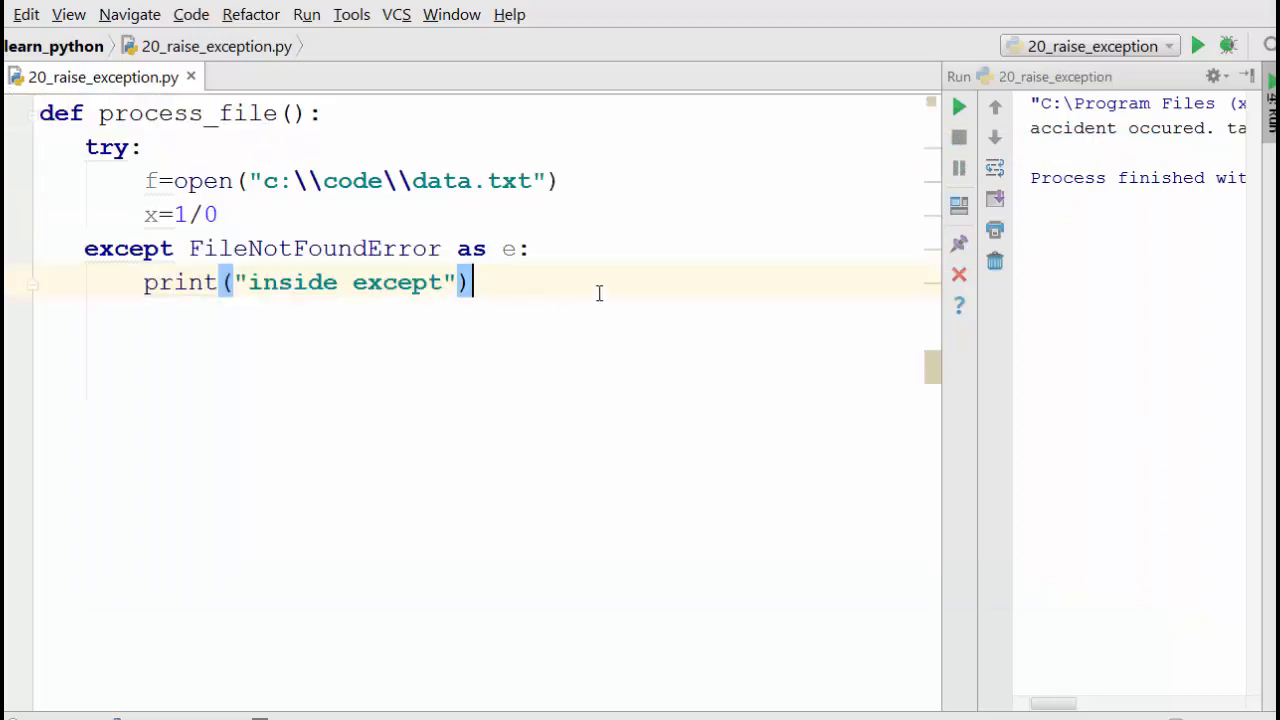
{"action": "mouse_move", "coordinate": [153, 136]}
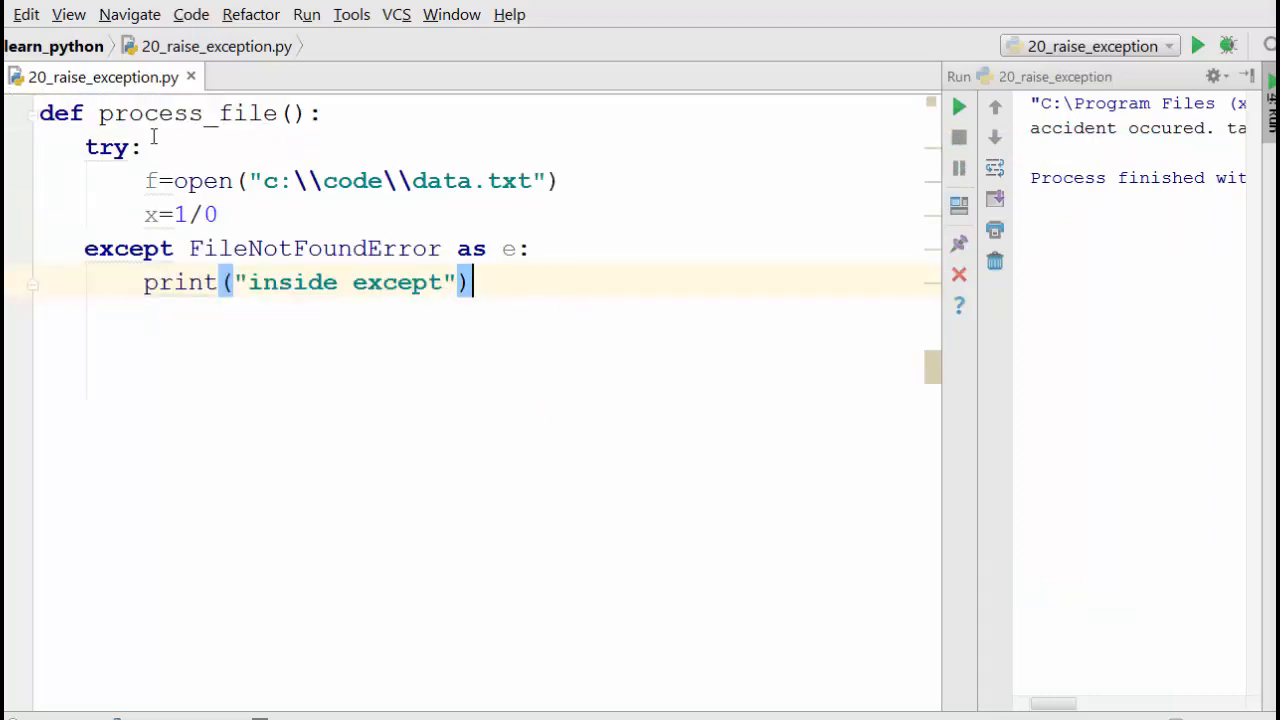
- Review the data.txt path, 1/0 division and 'inside except' print, adding a line below the except
{"action": "double_click", "coordinate": [370, 181]}
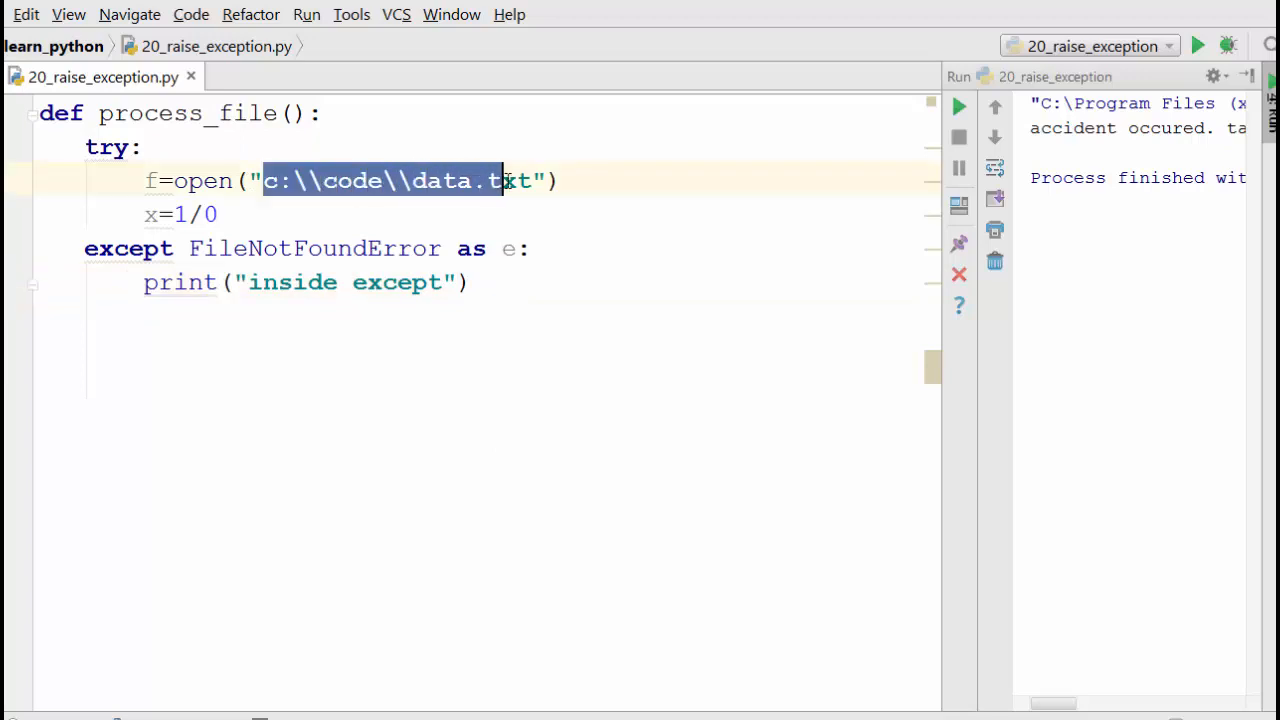
{"action": "left_click", "coordinate": [390, 228]}
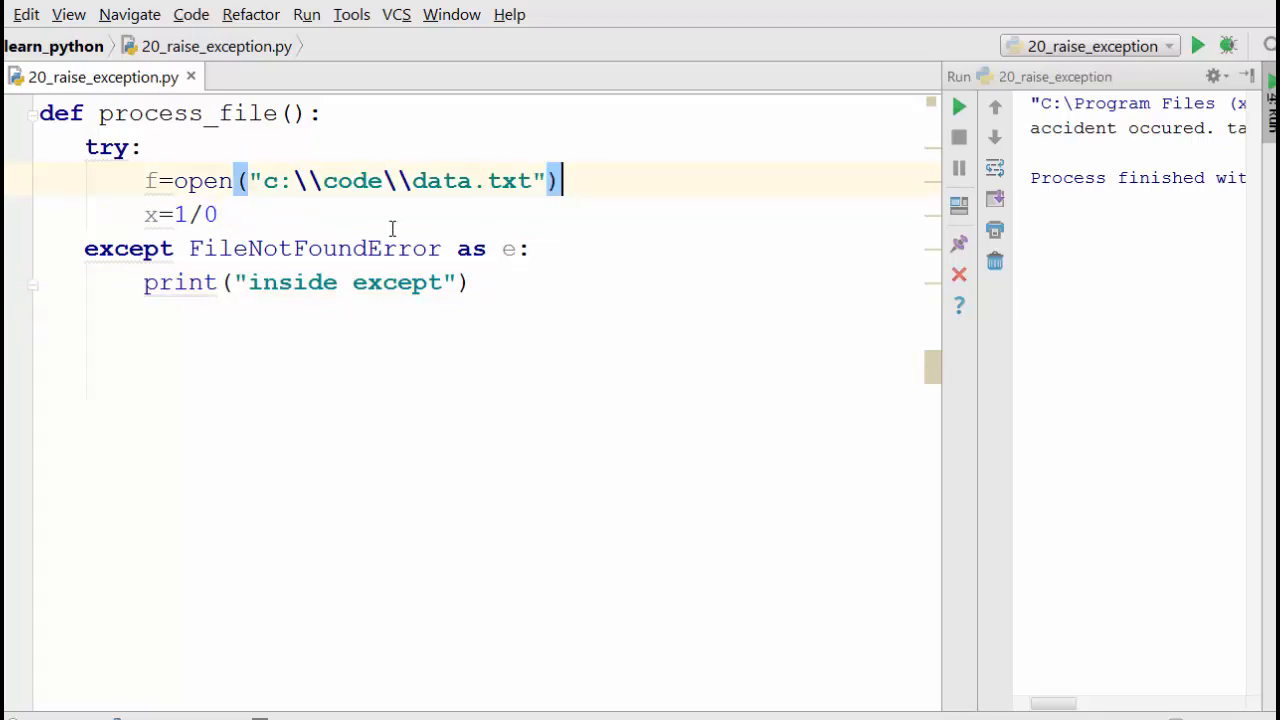
{"action": "left_click", "coordinate": [218, 214]}
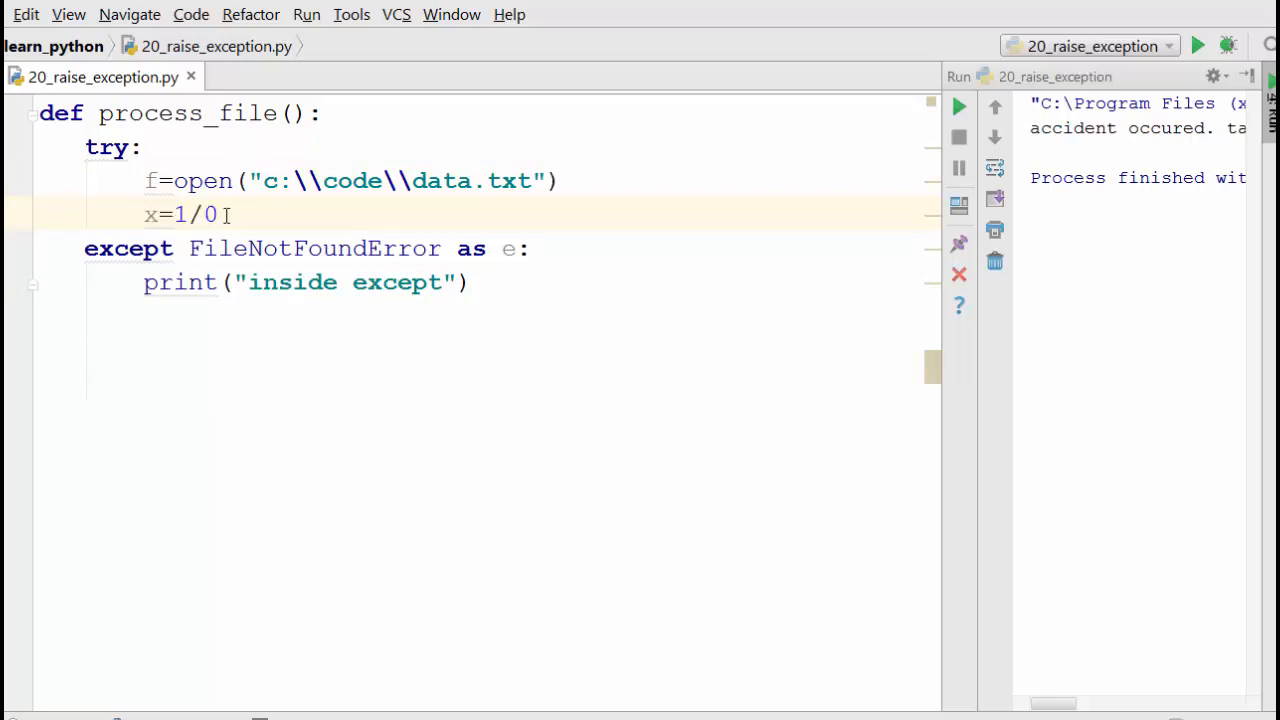
{"action": "left_click", "coordinate": [222, 214]}
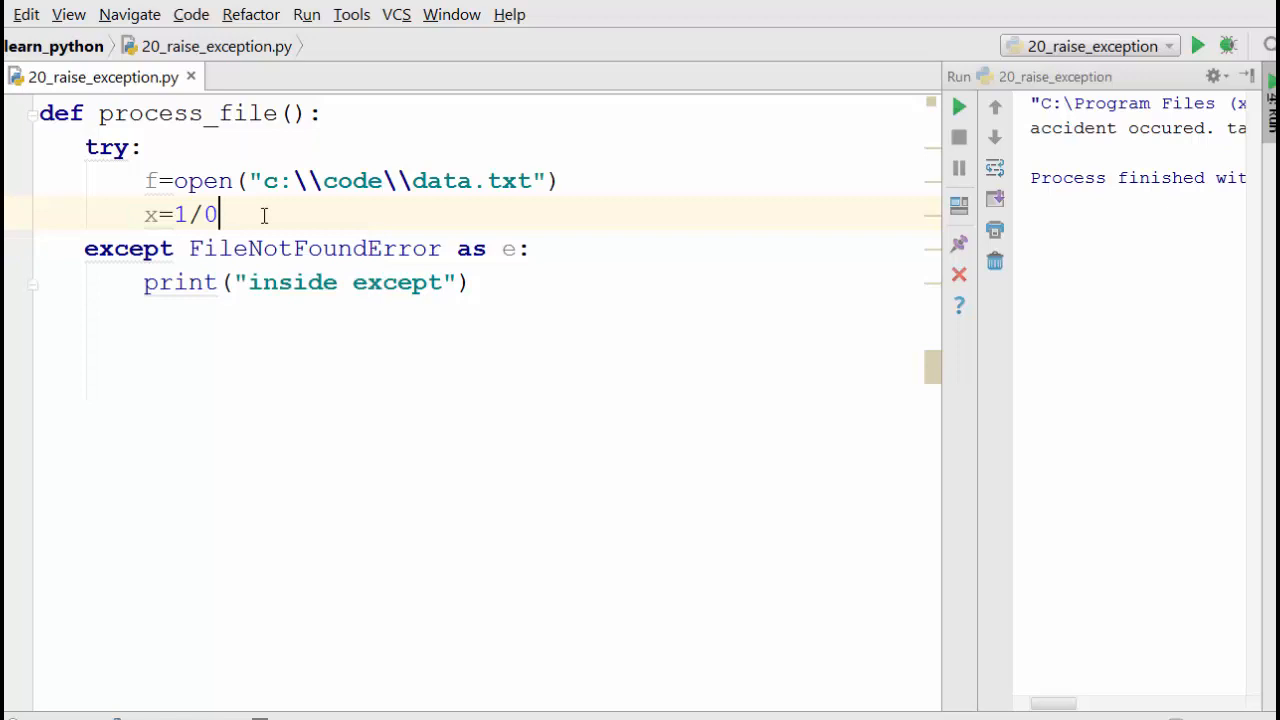
{"action": "left_click", "coordinate": [428, 367]}
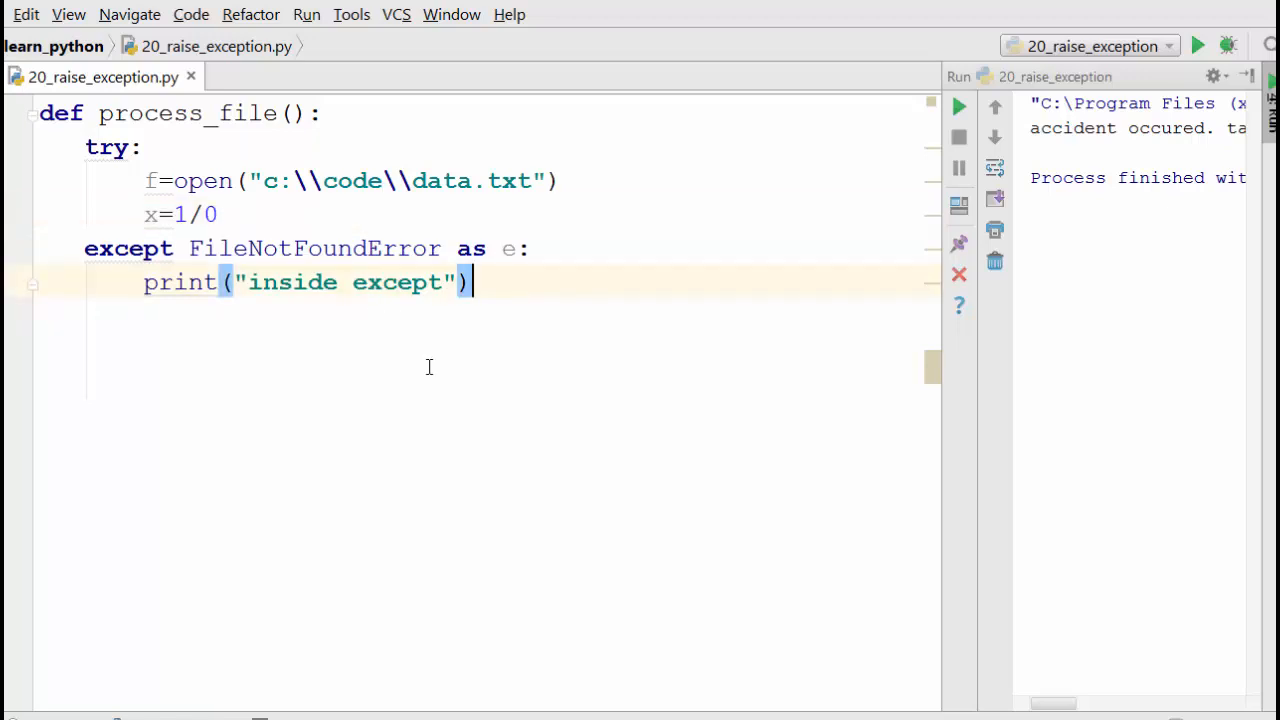
{"action": "mouse_move", "coordinate": [145, 214]}
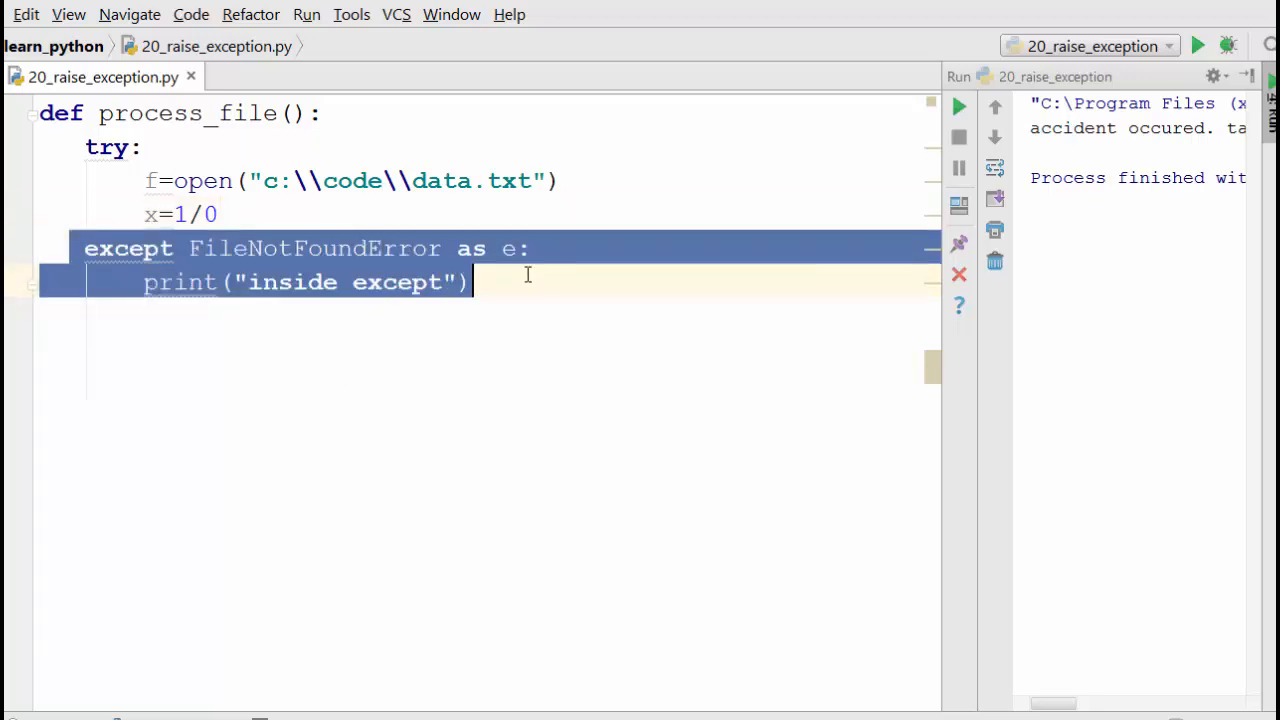
{"action": "left_click", "coordinate": [310, 248]}
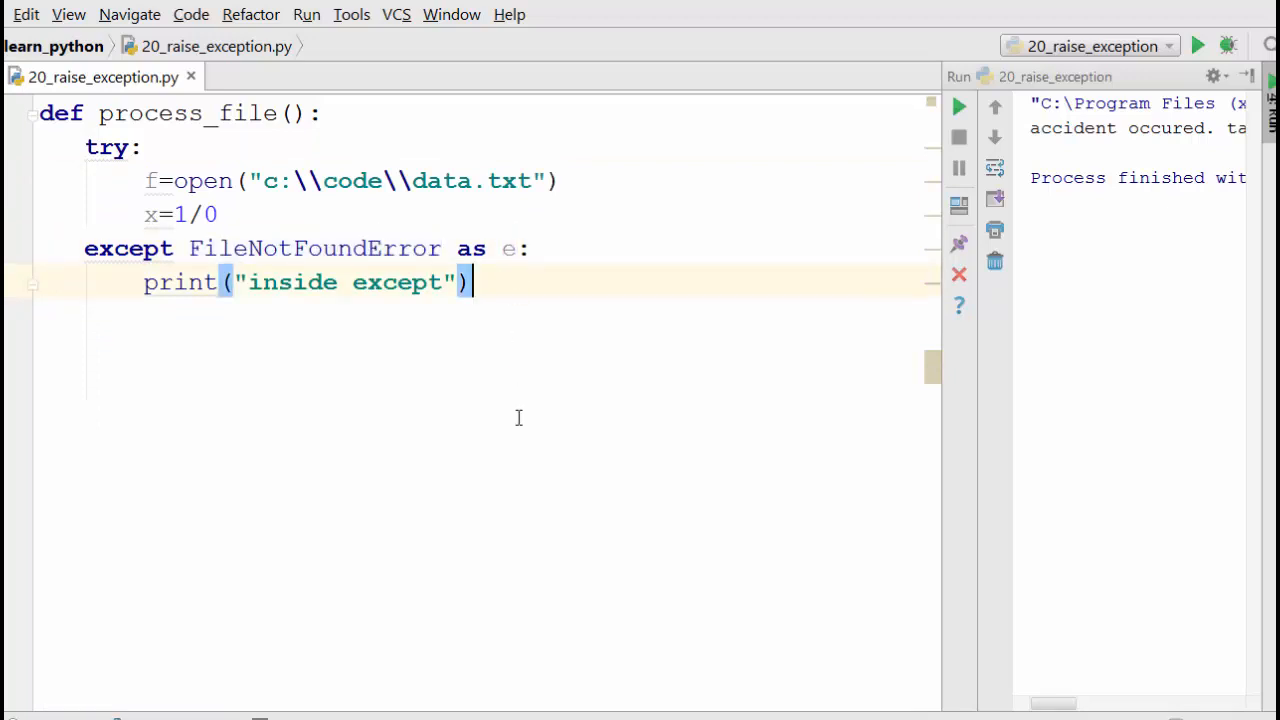
{"action": "left_click", "coordinate": [218, 214]}
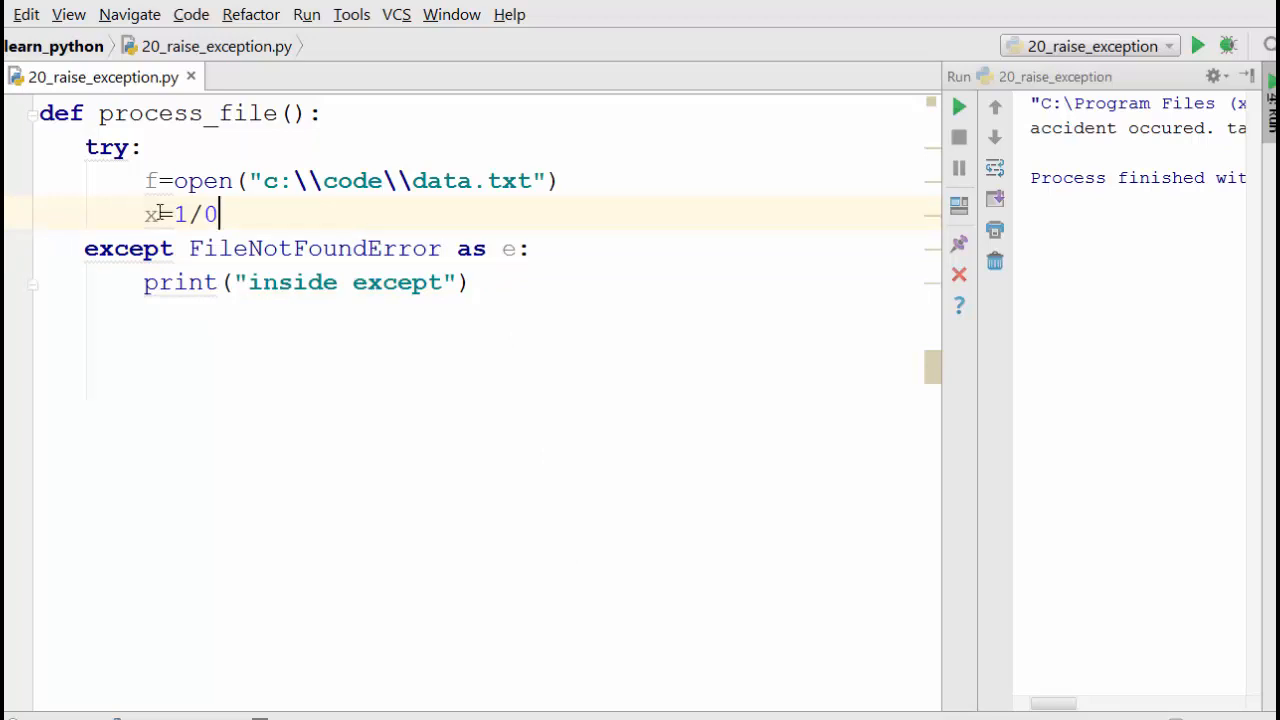
{"action": "left_click", "coordinate": [470, 282]}
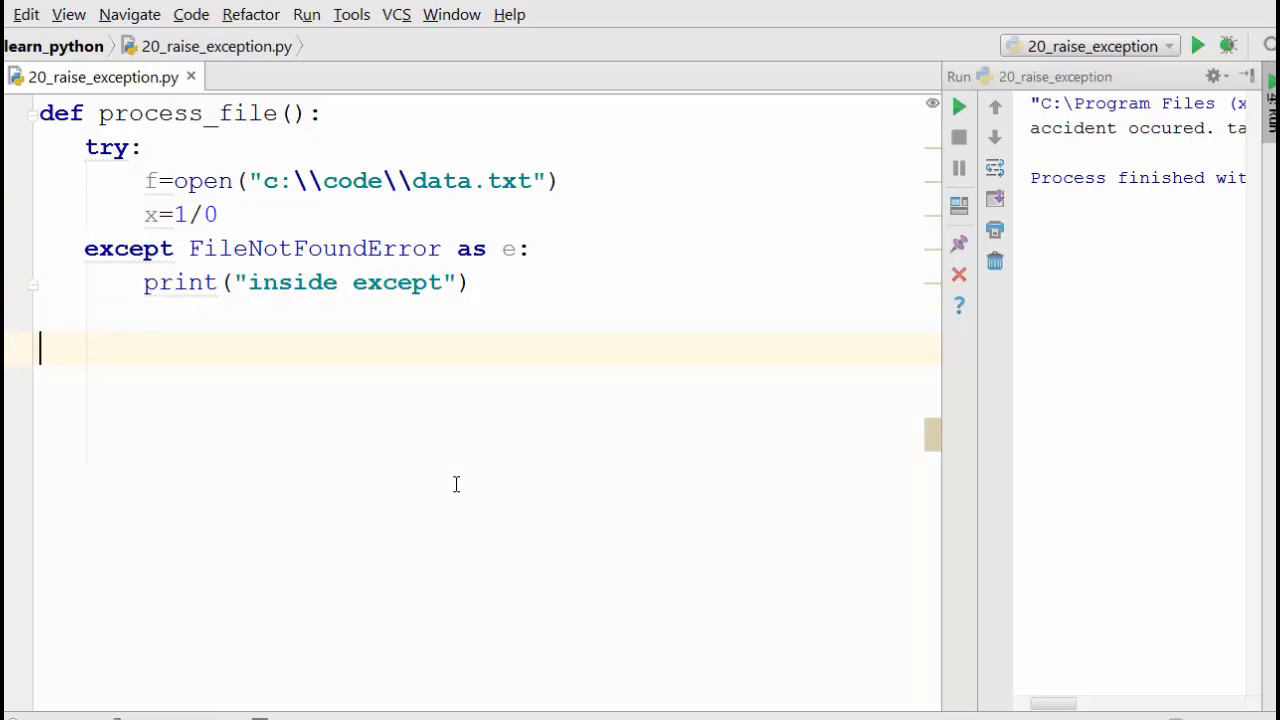
- Add f.close() after the except block and a process_file() call, then run it
{"action": "type", "text": "f."}
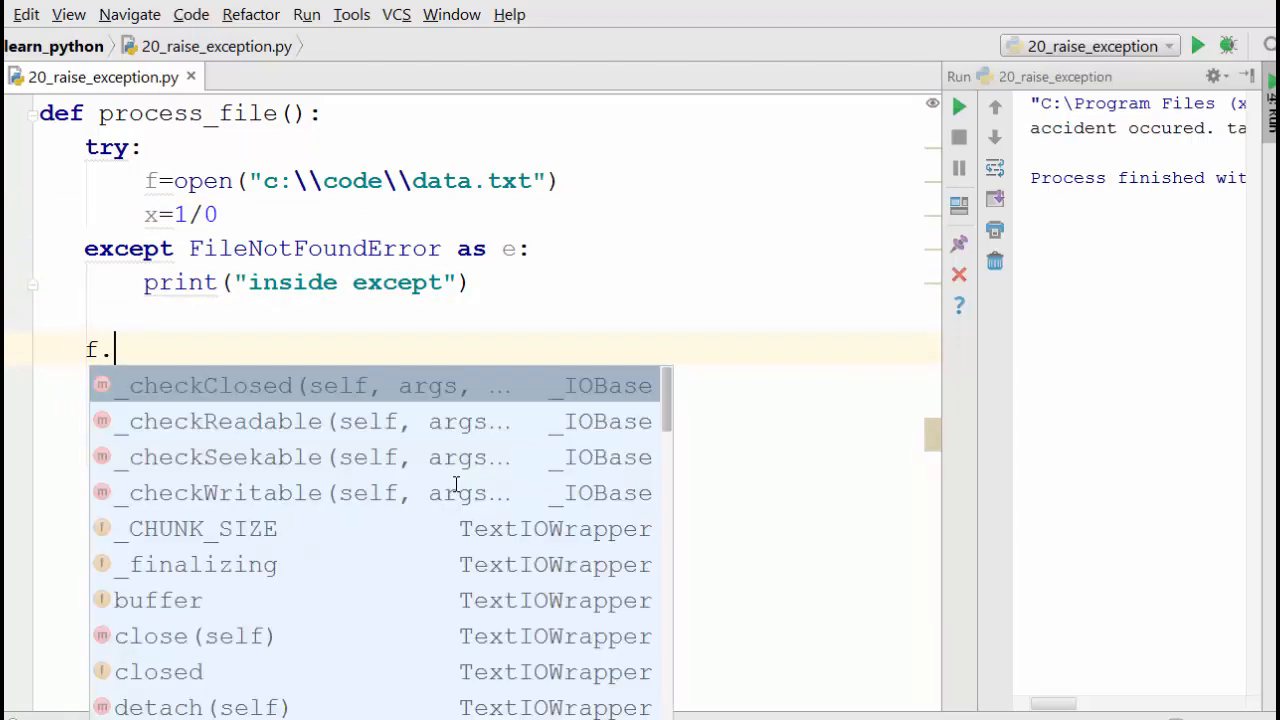
{"action": "scroll", "scroll_direction": "down", "scroll_amount": 3}
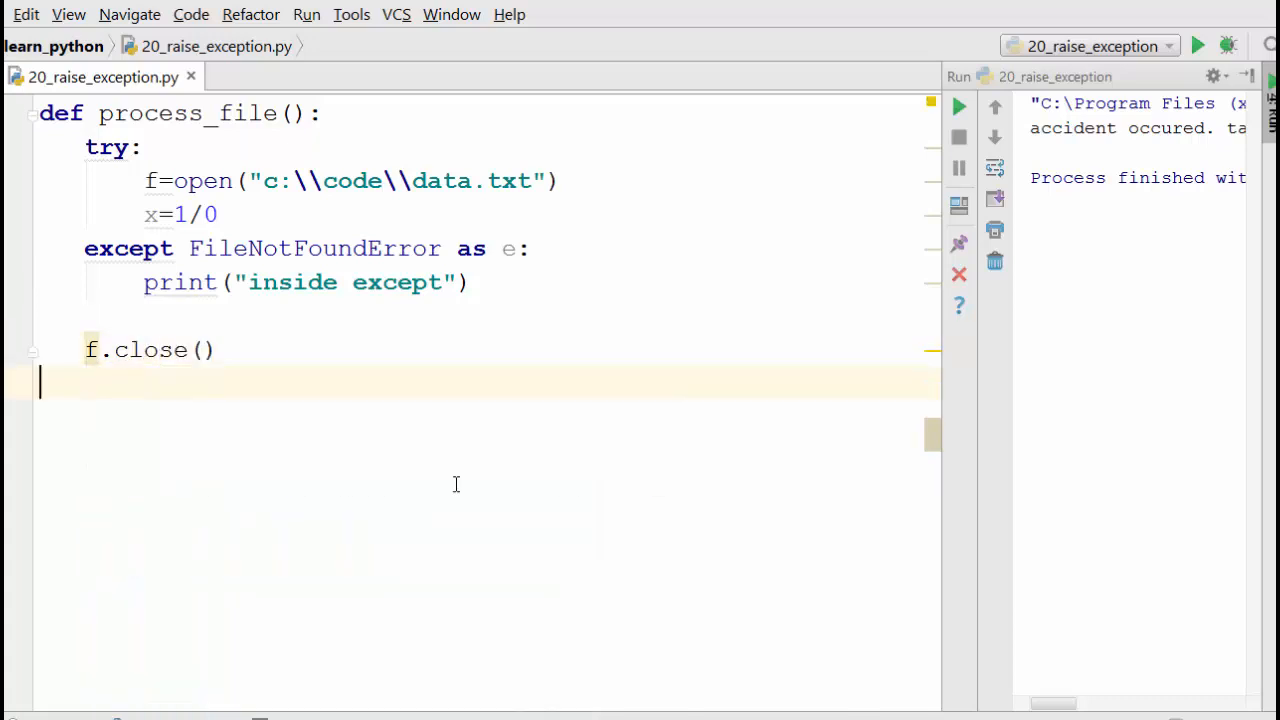
{"action": "type", "text": "process_file("}
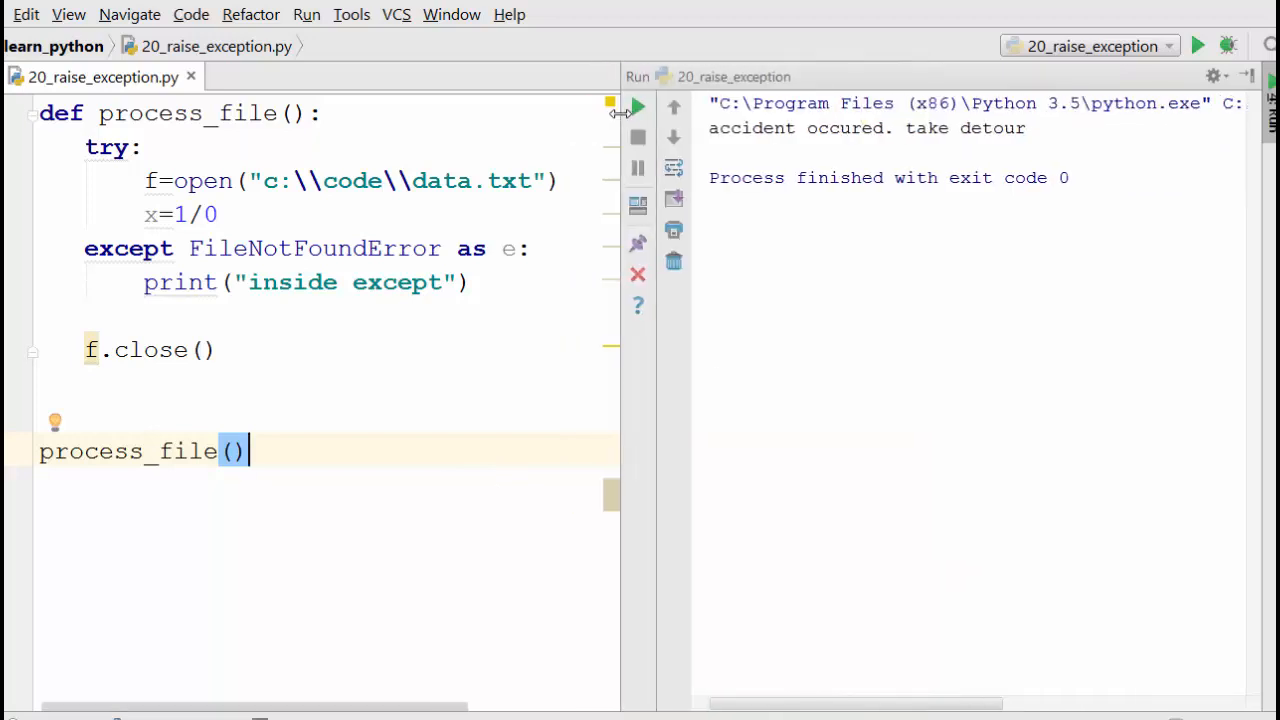
{"action": "left_click", "coordinate": [637, 107]}
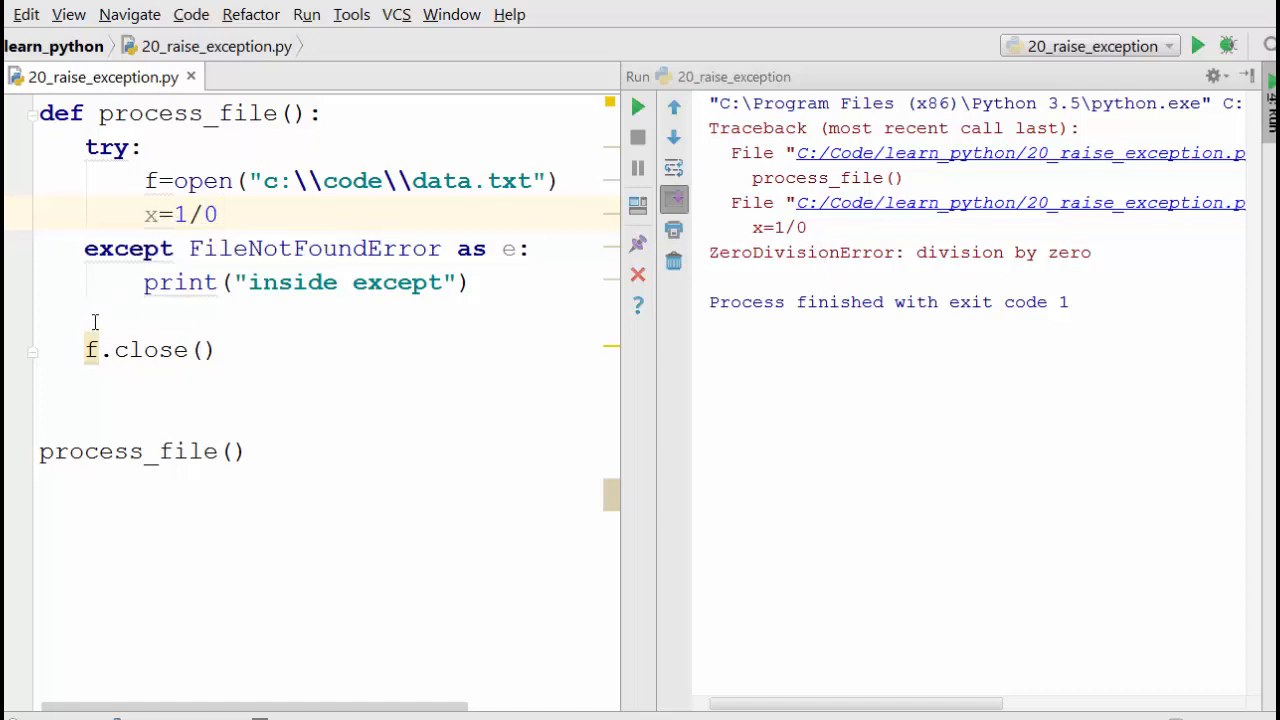
- Select the f.close() line and add an empty line above it, below the except handler
{"action": "left_click", "coordinate": [218, 214]}
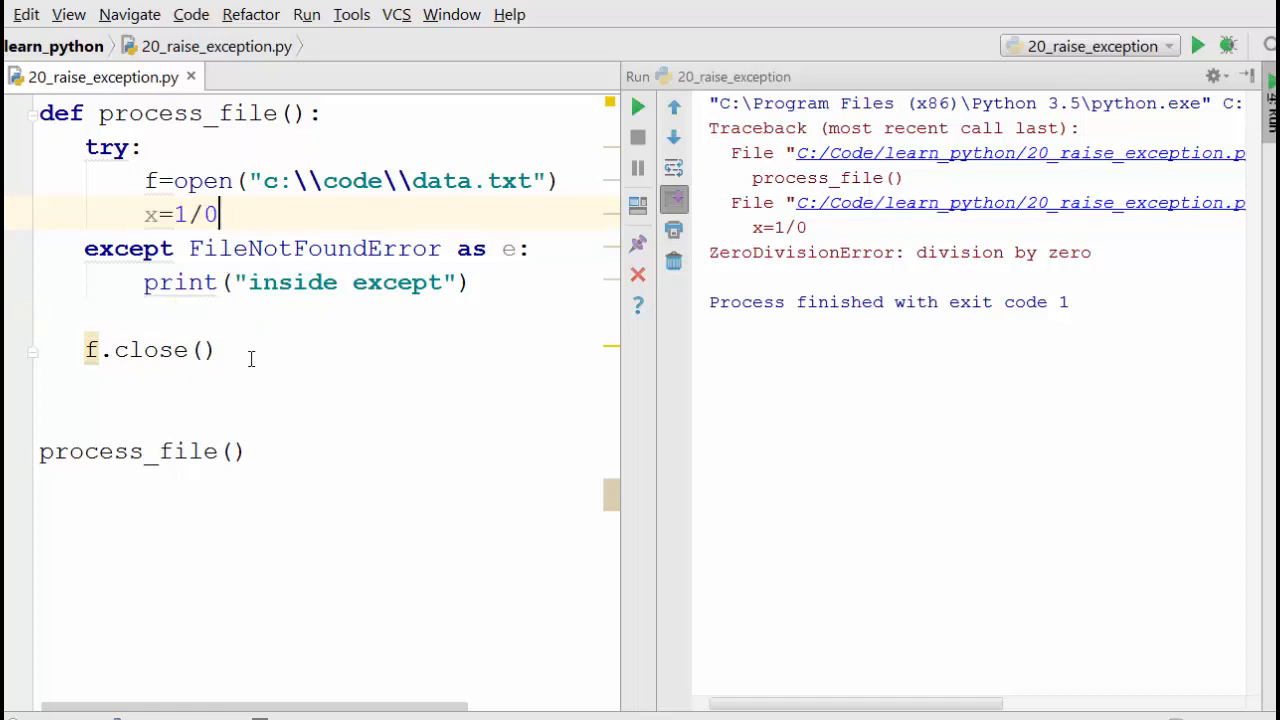
{"action": "double_click", "coordinate": [148, 349]}
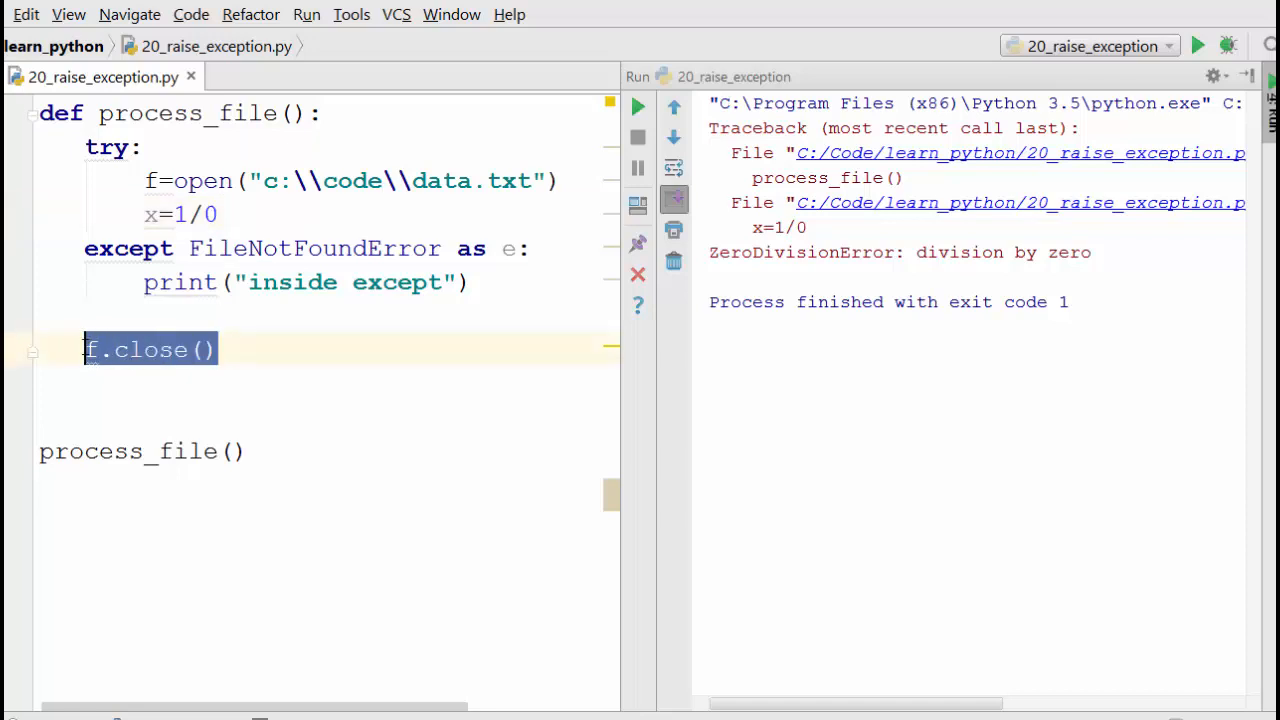
{"action": "left_click", "coordinate": [272, 381]}
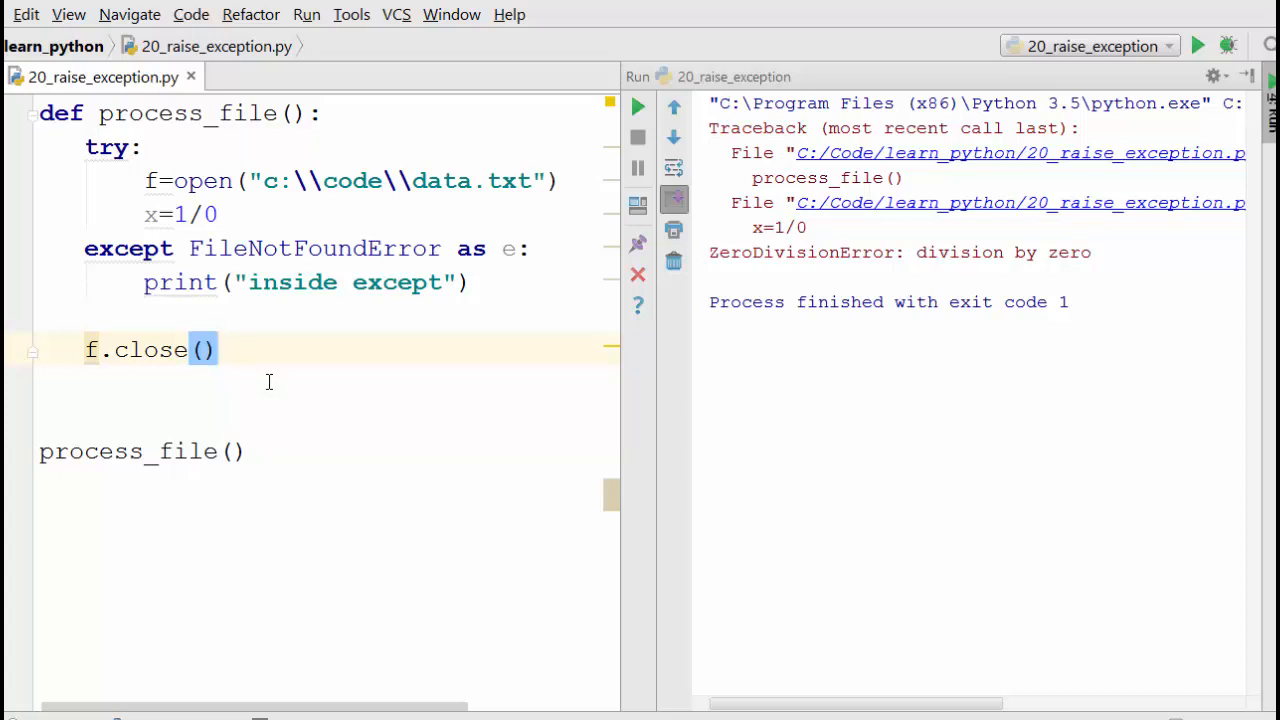
{"action": "mouse_move", "coordinate": [88, 349]}
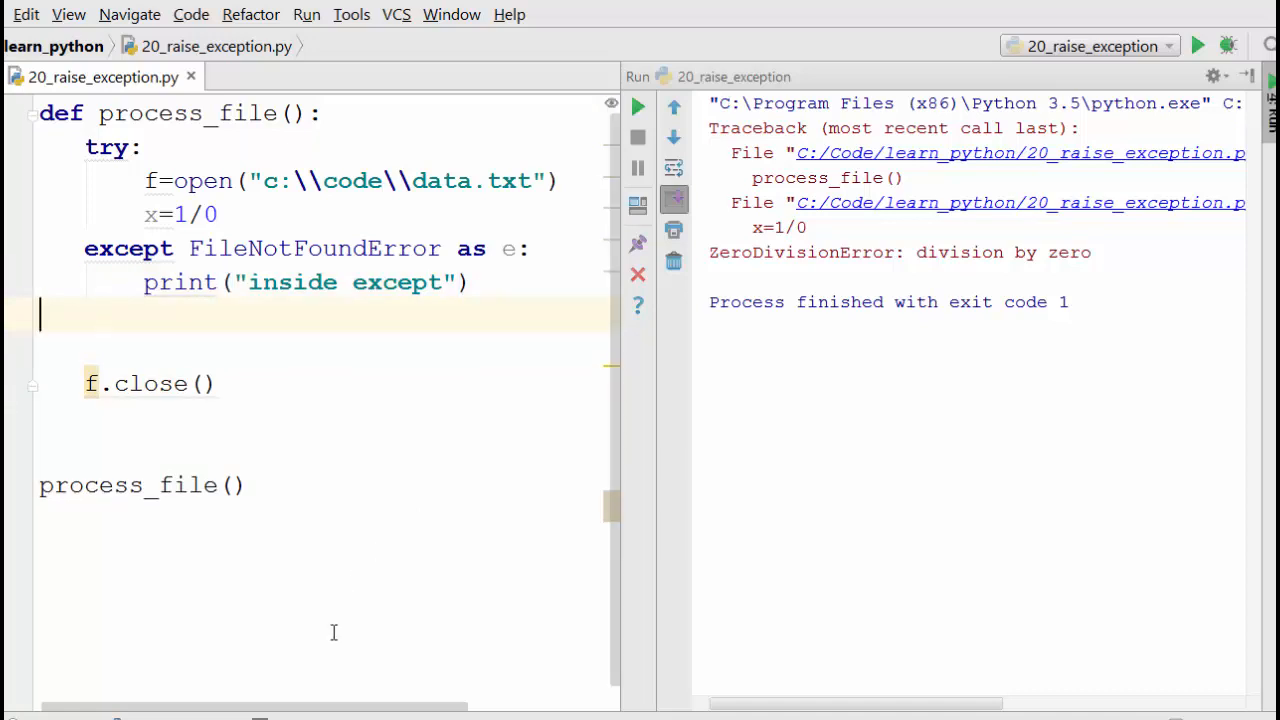
- Add an 'except ZeroDivisionError' line below the FileNotFoundError handler and select it
{"action": "type", "text": "except"}
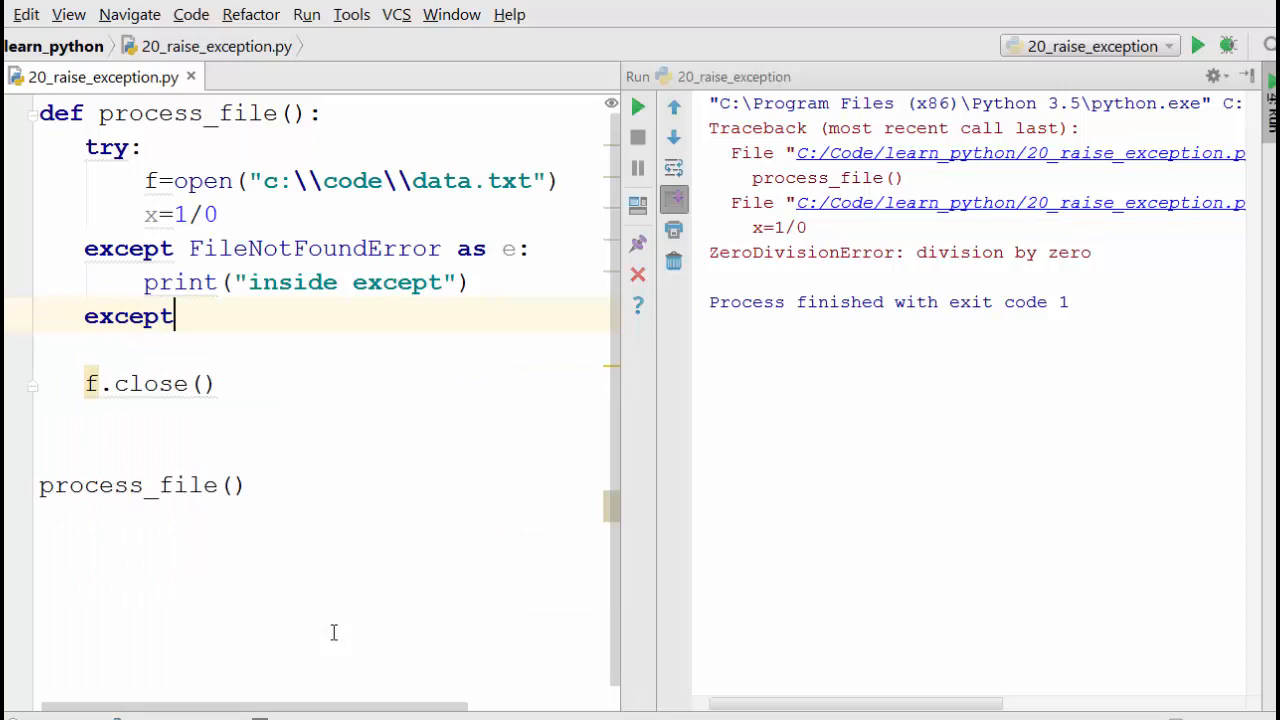
{"action": "type", "text": "DivisionError"}
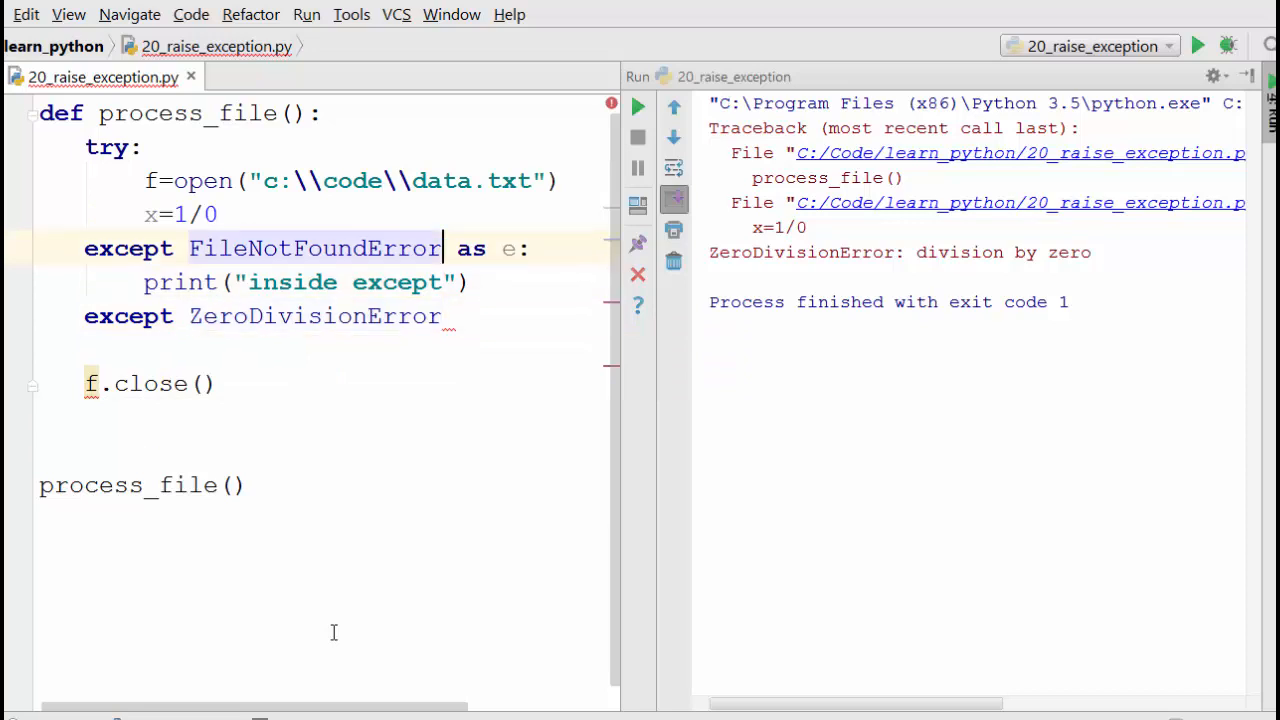
{"action": "left_click", "coordinate": [222, 214]}
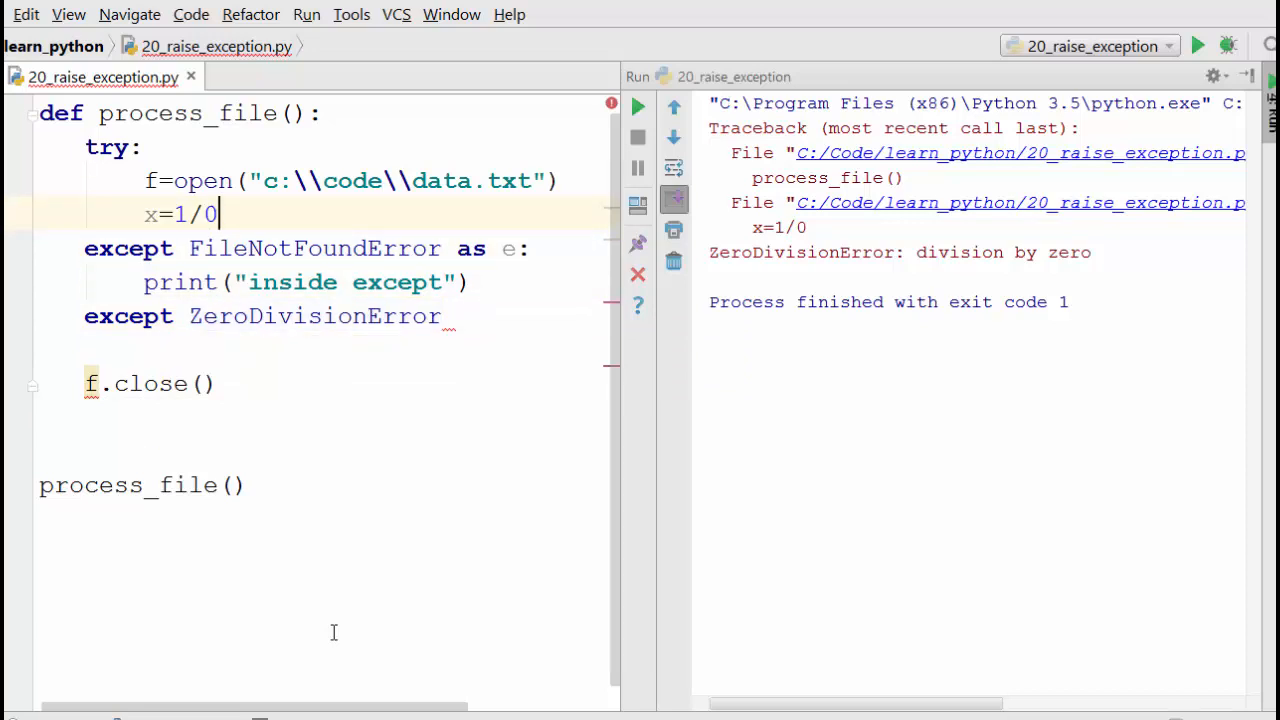
{"action": "left_click_drag", "start_coordinate": [146, 181], "coordinate": [218, 214]}
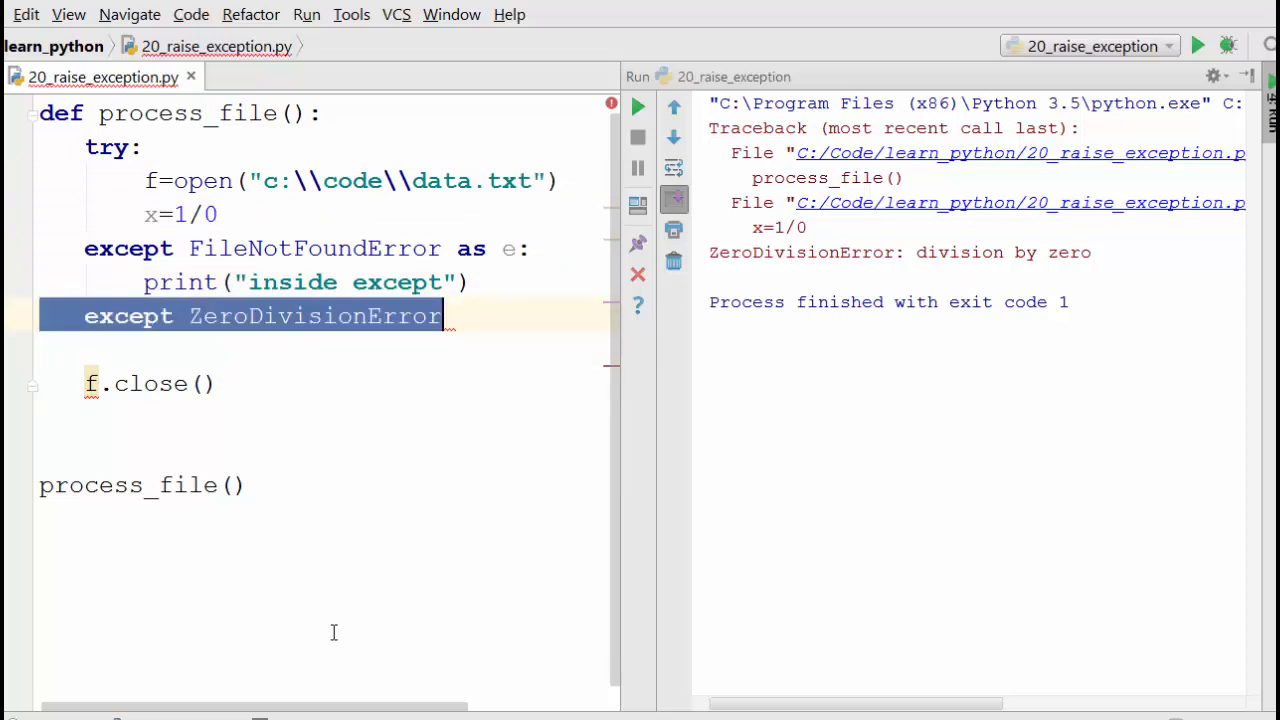
- Turn the selected line into 'finally:' and move f.close() into it
{"action": "type", "text": "finally:"}
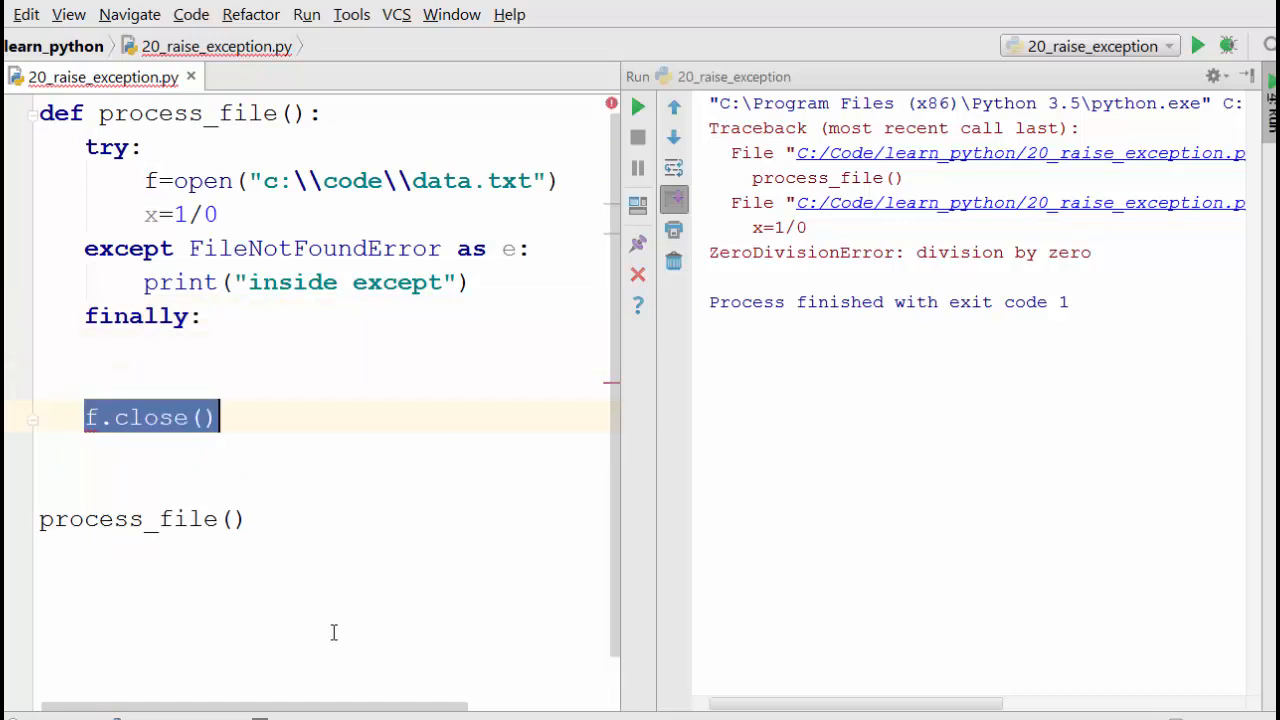
{"action": "key", "text": "Delete"}
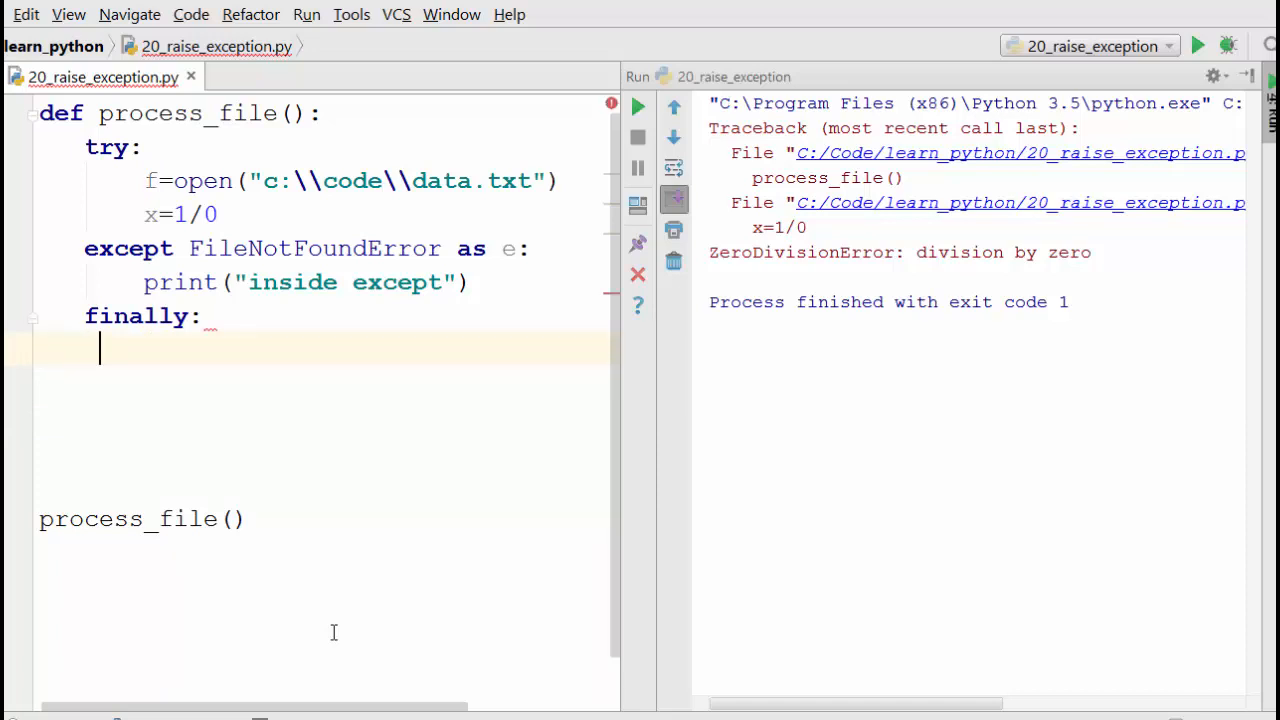
{"action": "type", "text": "f.close()"}
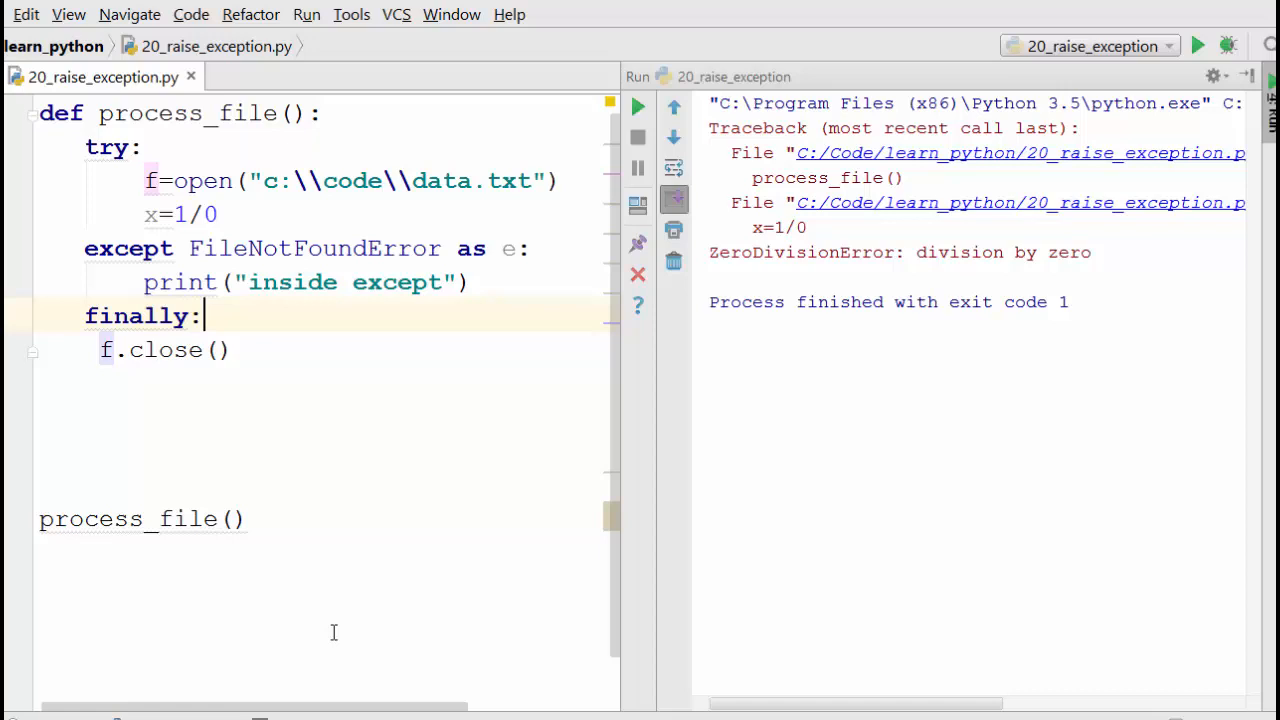
- Indent f.close() under finally and add print("cleaning up file") above it
{"action": "type", "text": "f.close()"}
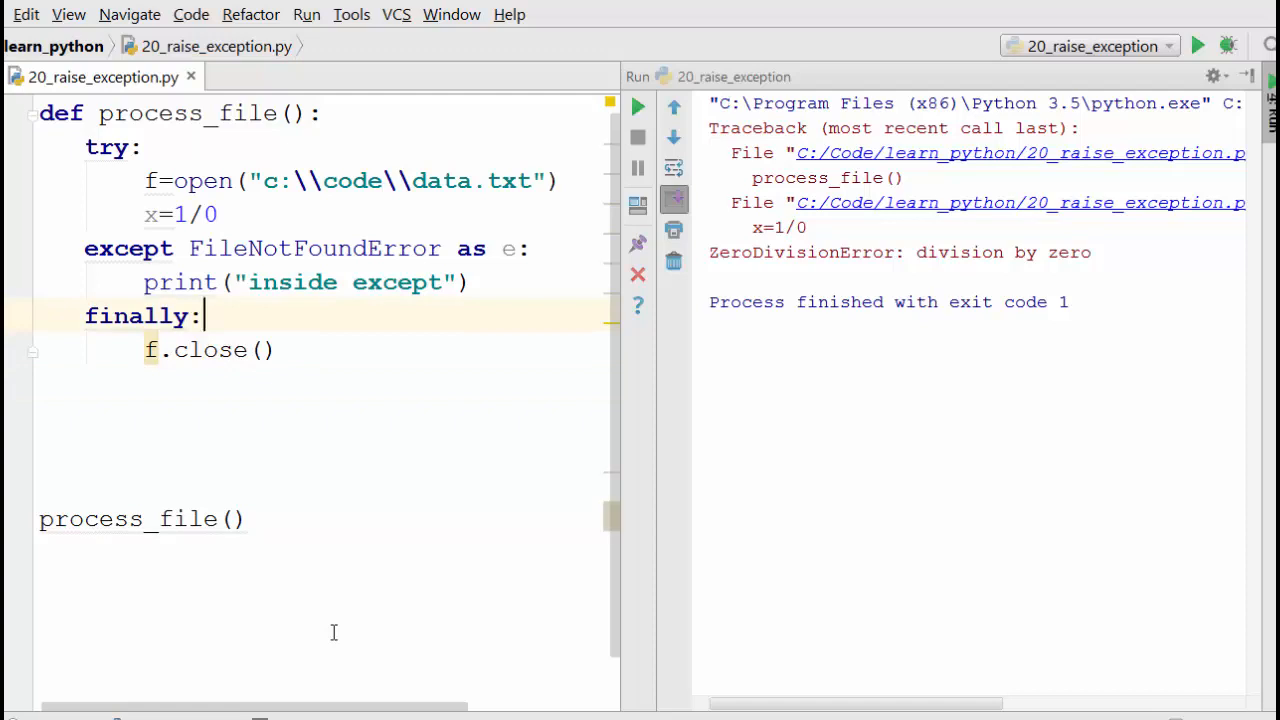
{"action": "type", "text": "print(\"clean"}
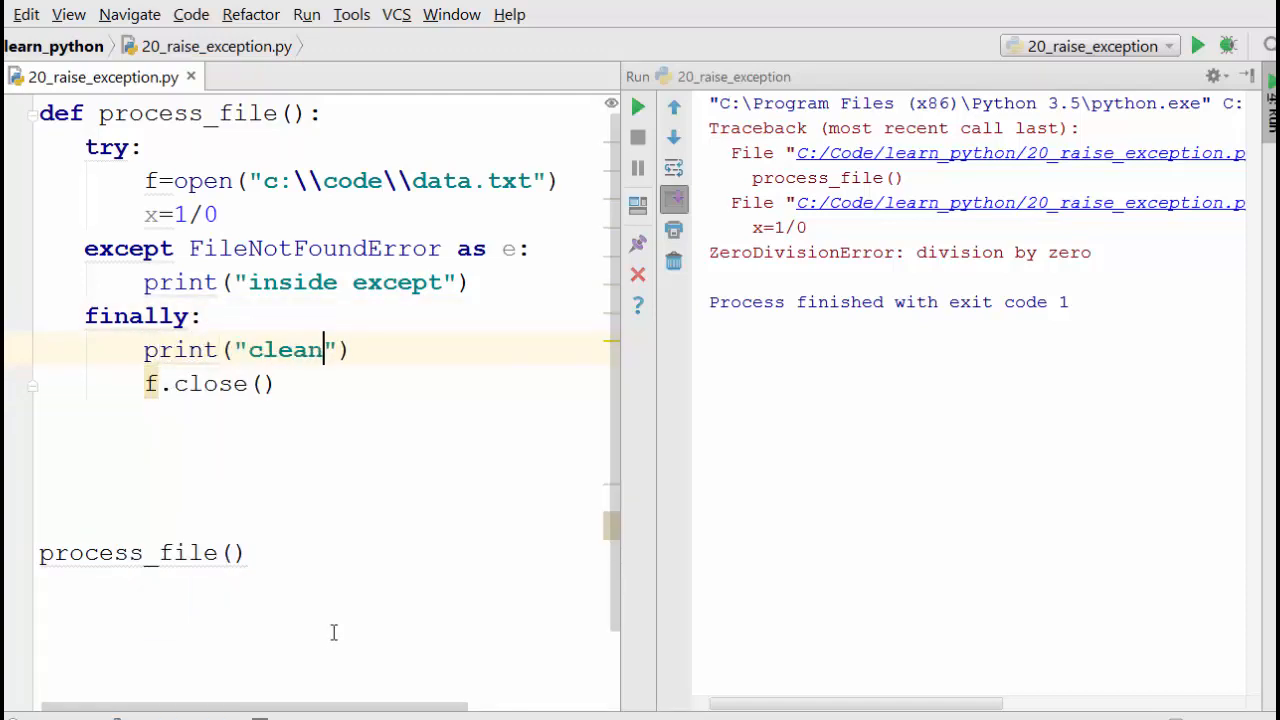
{"action": "type", "text": "ing up file"}
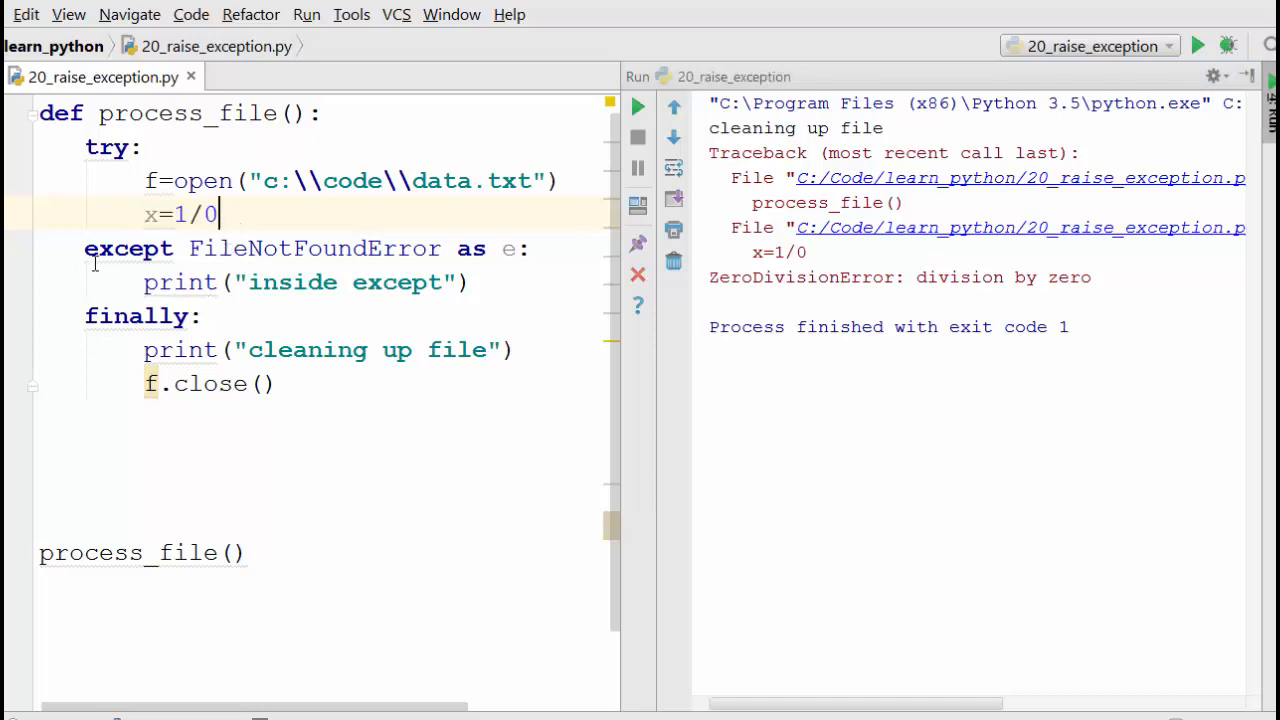
{"action": "mouse_move", "coordinate": [180, 300]}
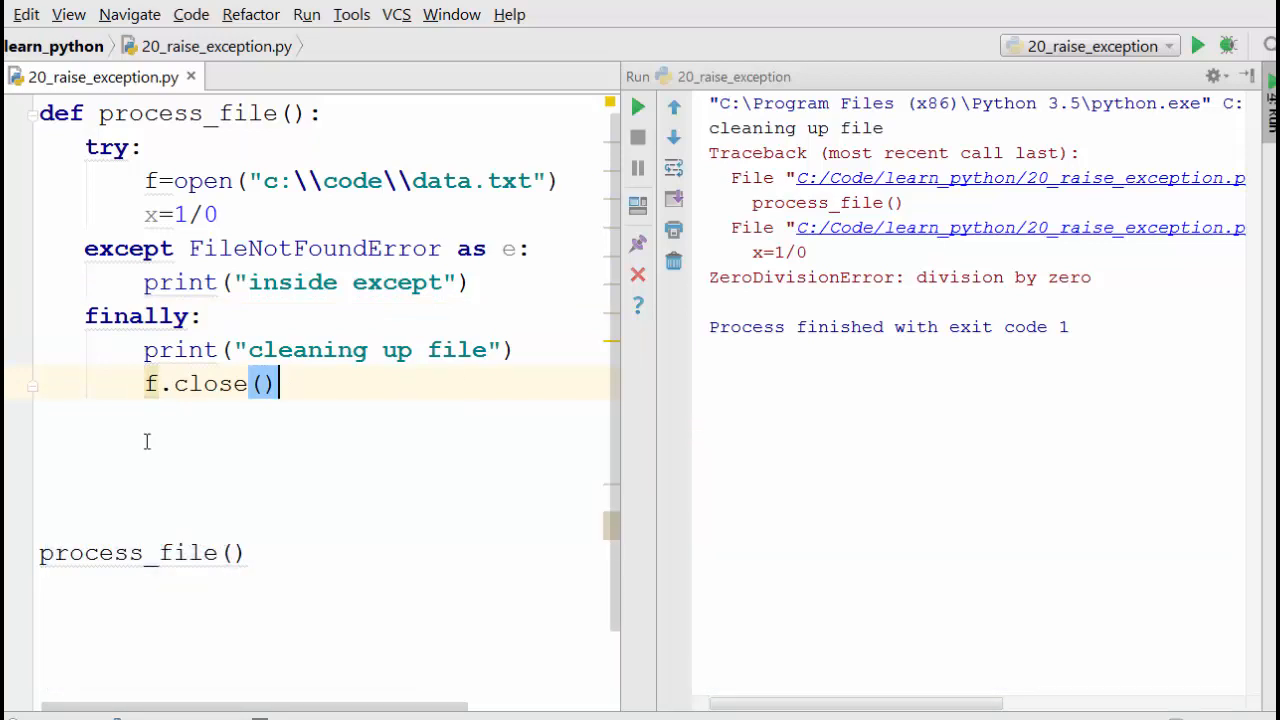
{"action": "mouse_move", "coordinate": [148, 181]}
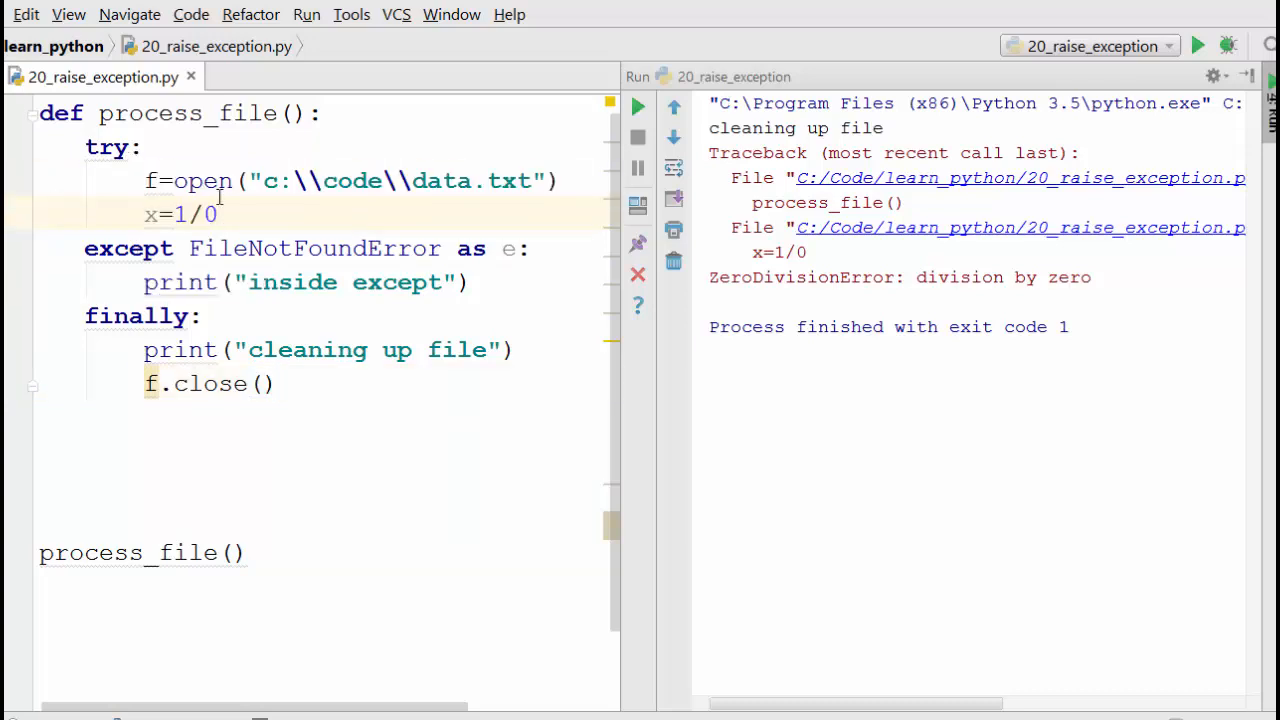
- Select the finally block lines while checking the 'cleaning up file' output
{"action": "left_click_drag", "start_coordinate": [146, 181], "coordinate": [217, 214]}
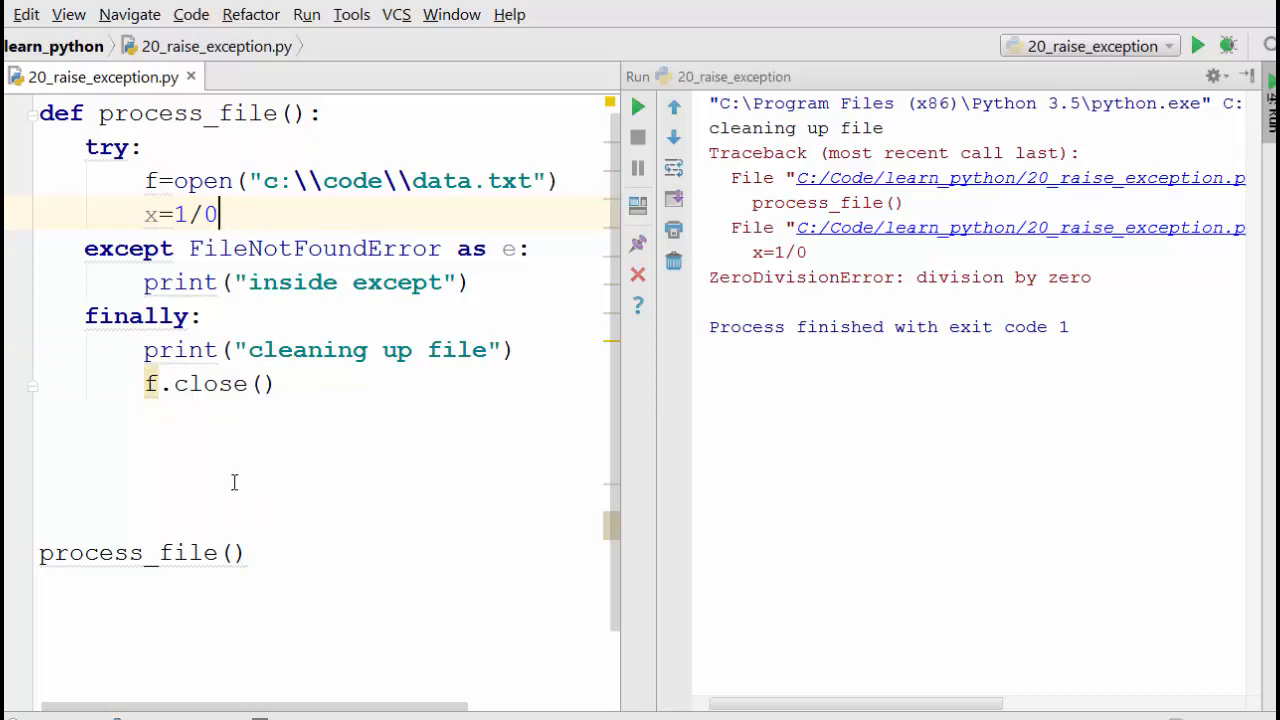
{"action": "mouse_move", "coordinate": [244, 508]}
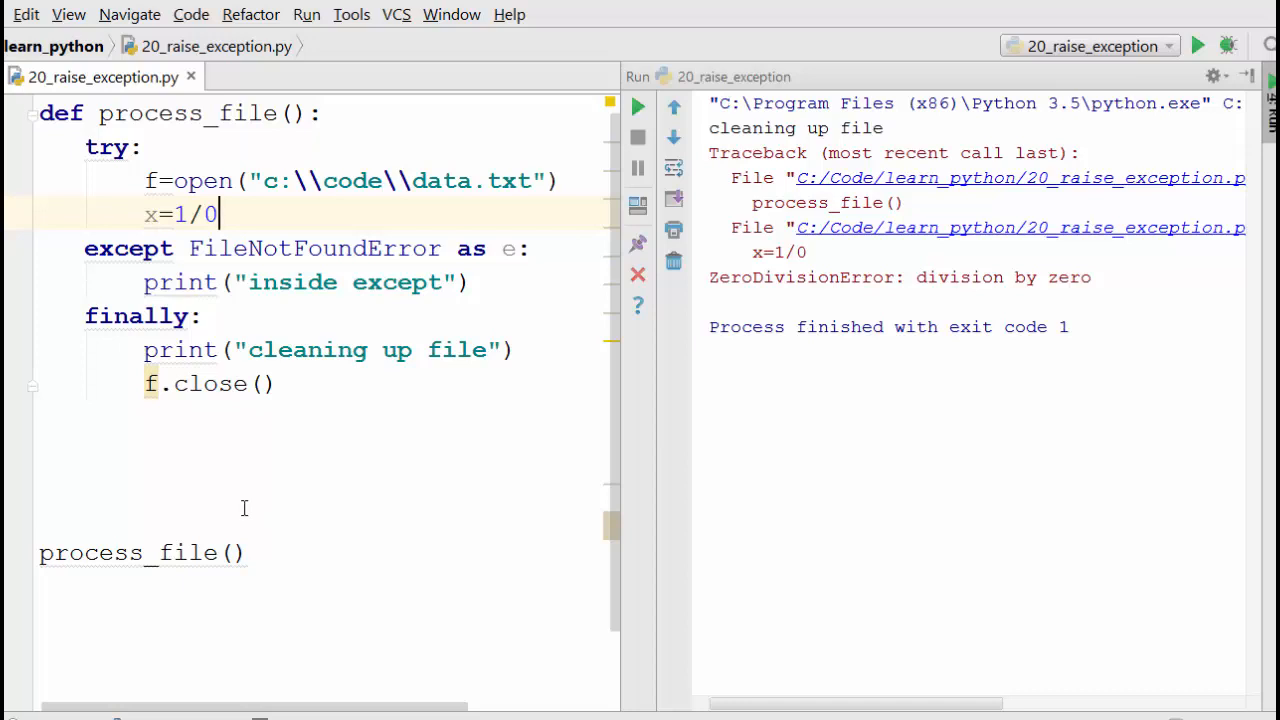
{"action": "mouse_move", "coordinate": [579, 434]}
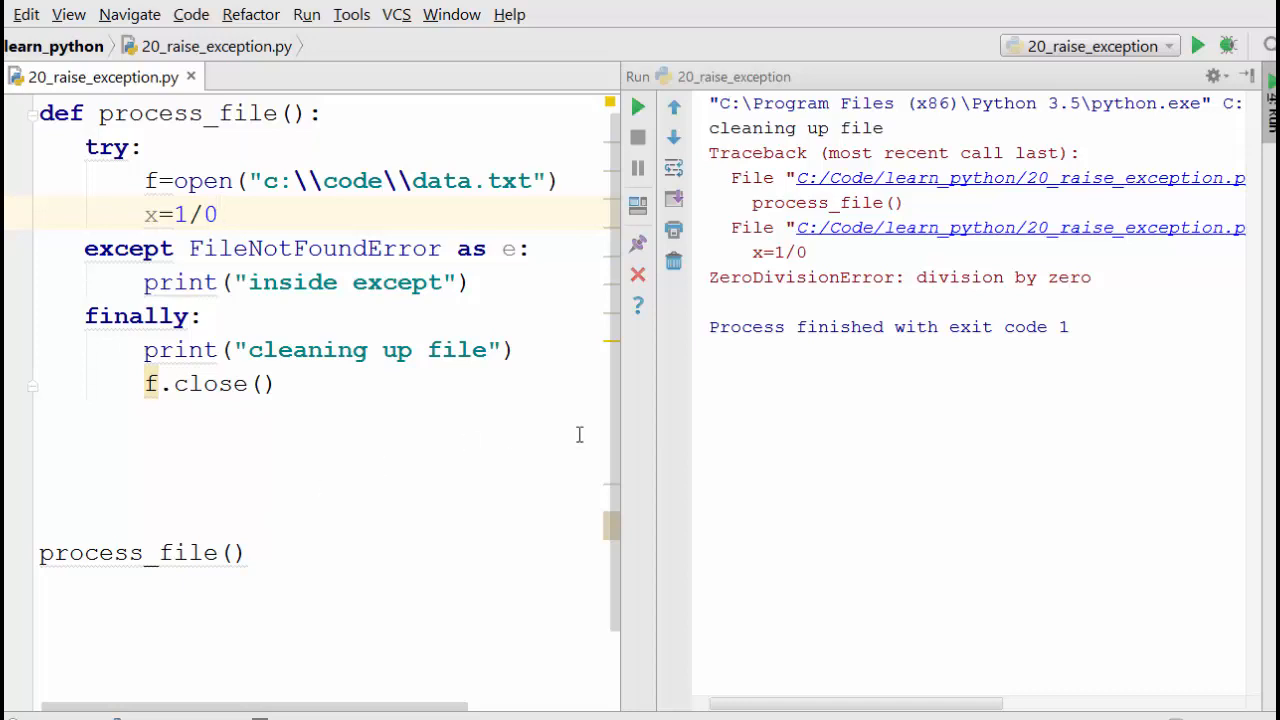